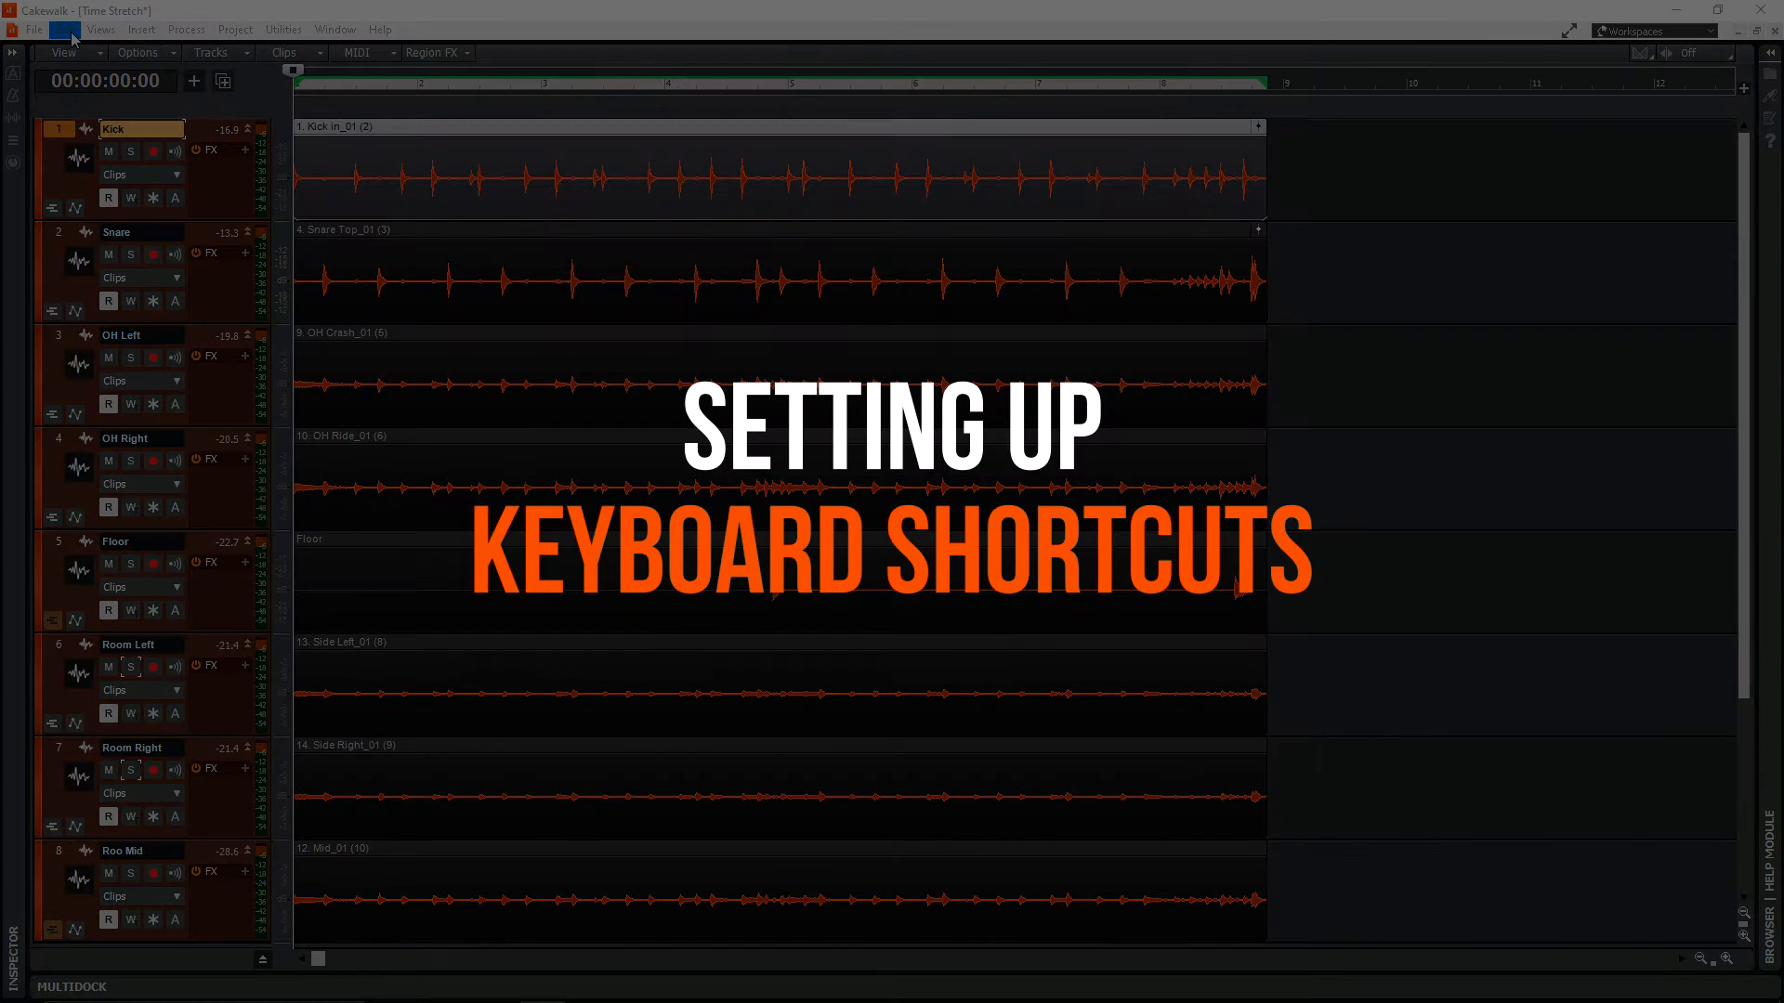
Open the Edit menu's Preferences dialog
click(64, 29)
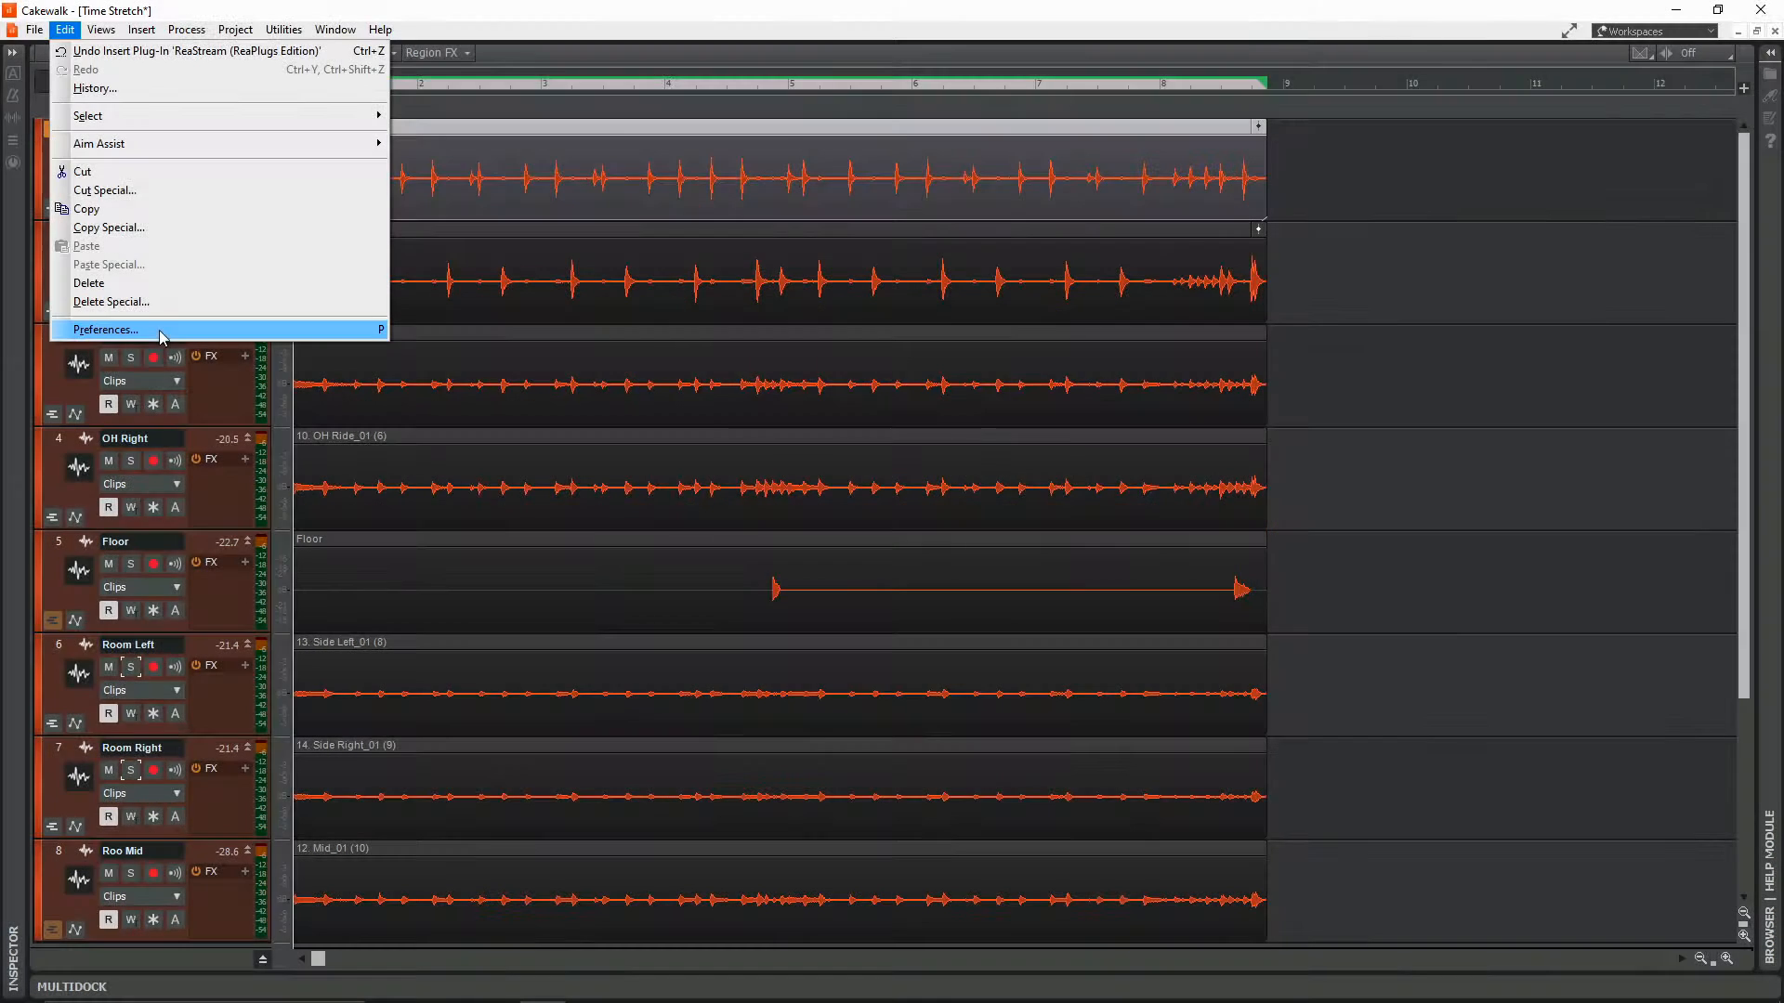
mouse_move(233, 334)
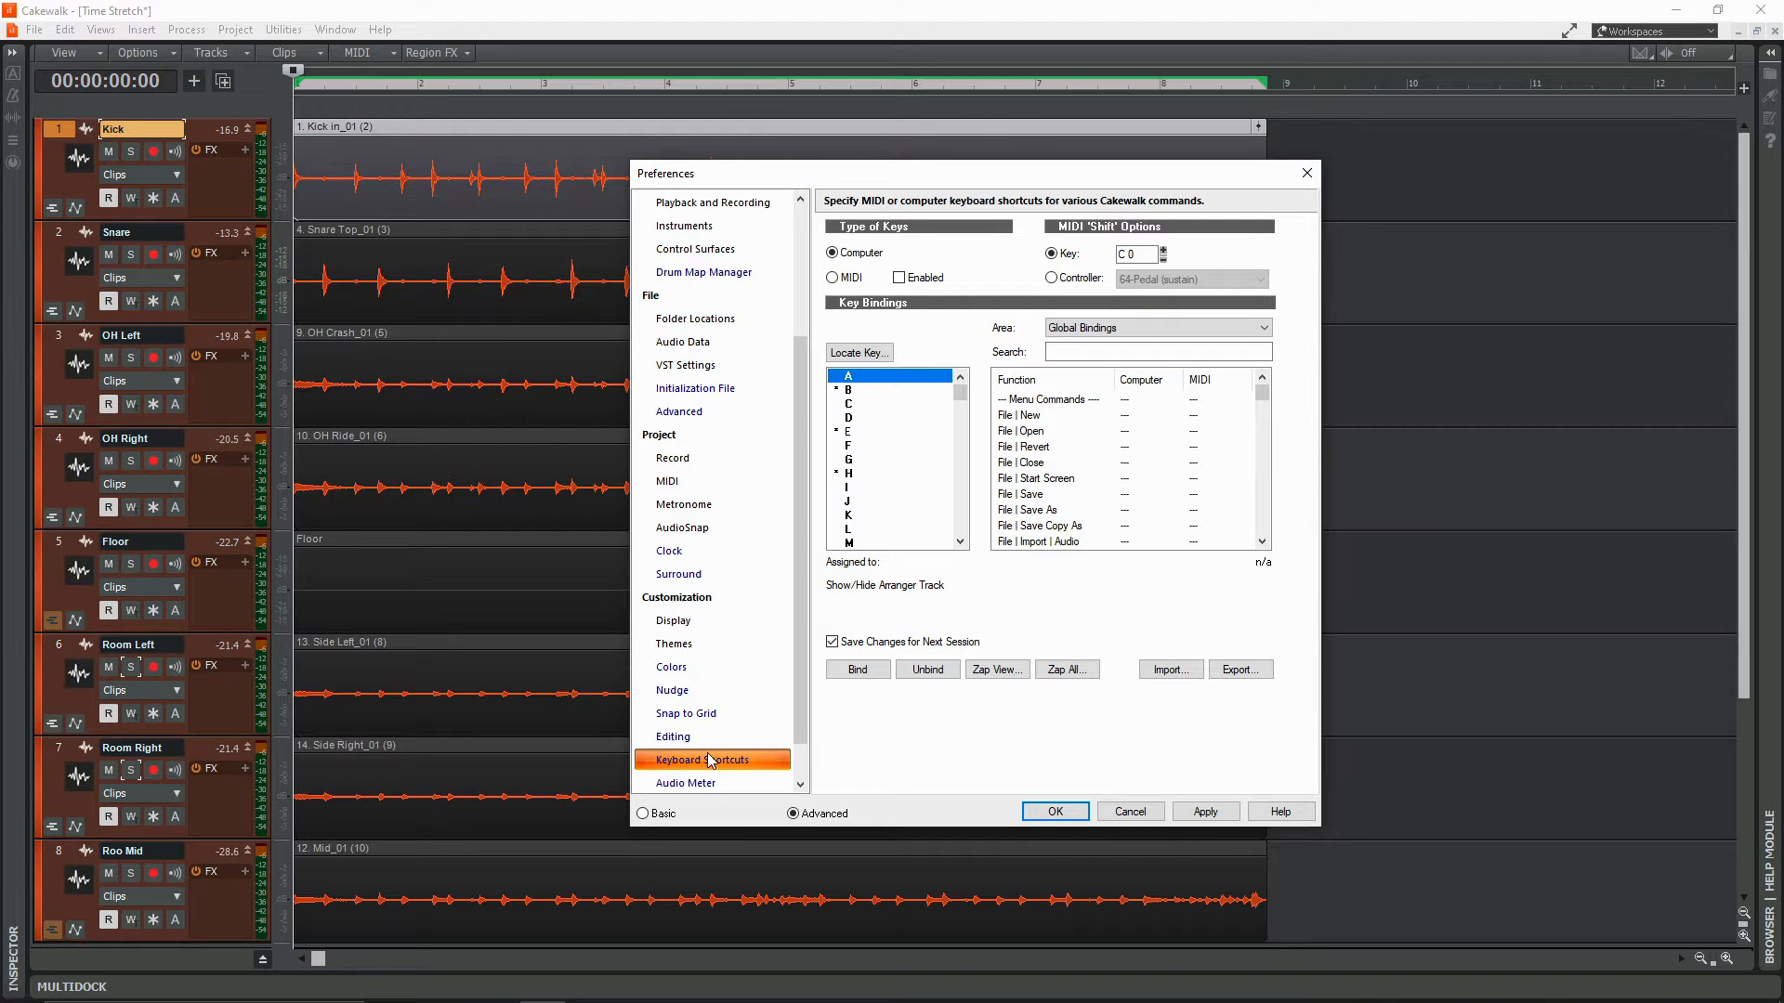
Search Keyboard Shortcuts for 'audiosnap' and browse the AudioSnap command bindings
scroll(down, 3)
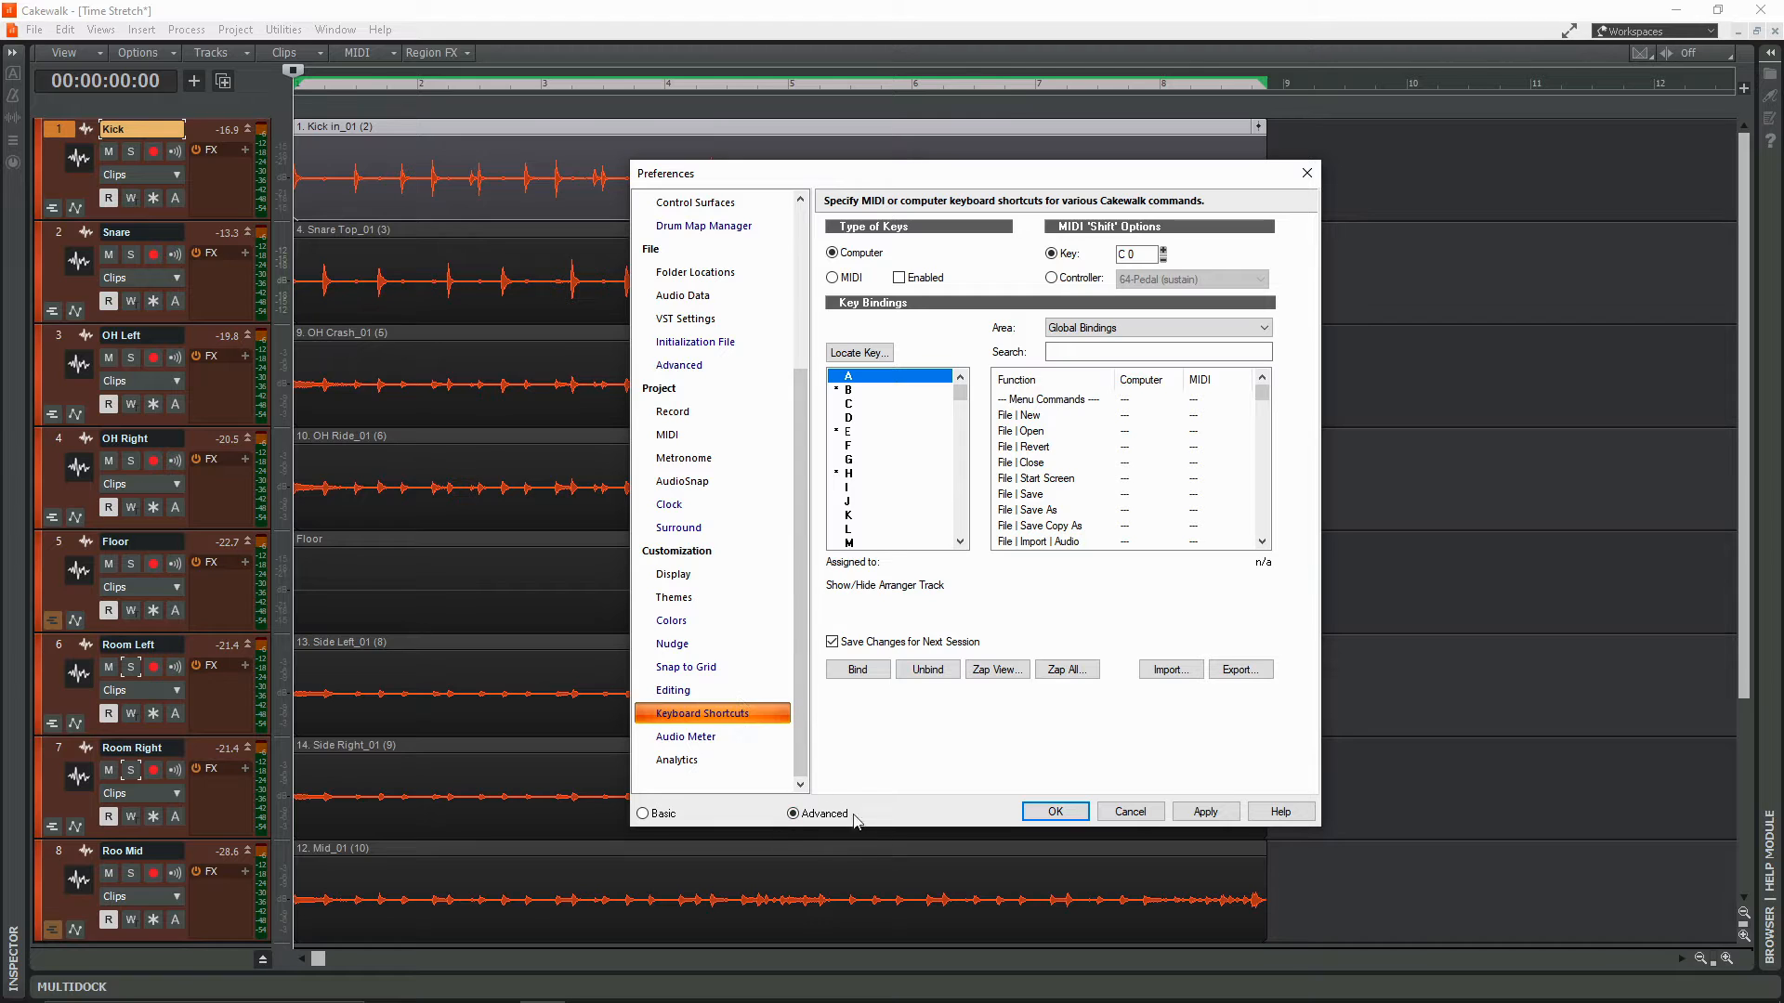
click(792, 814)
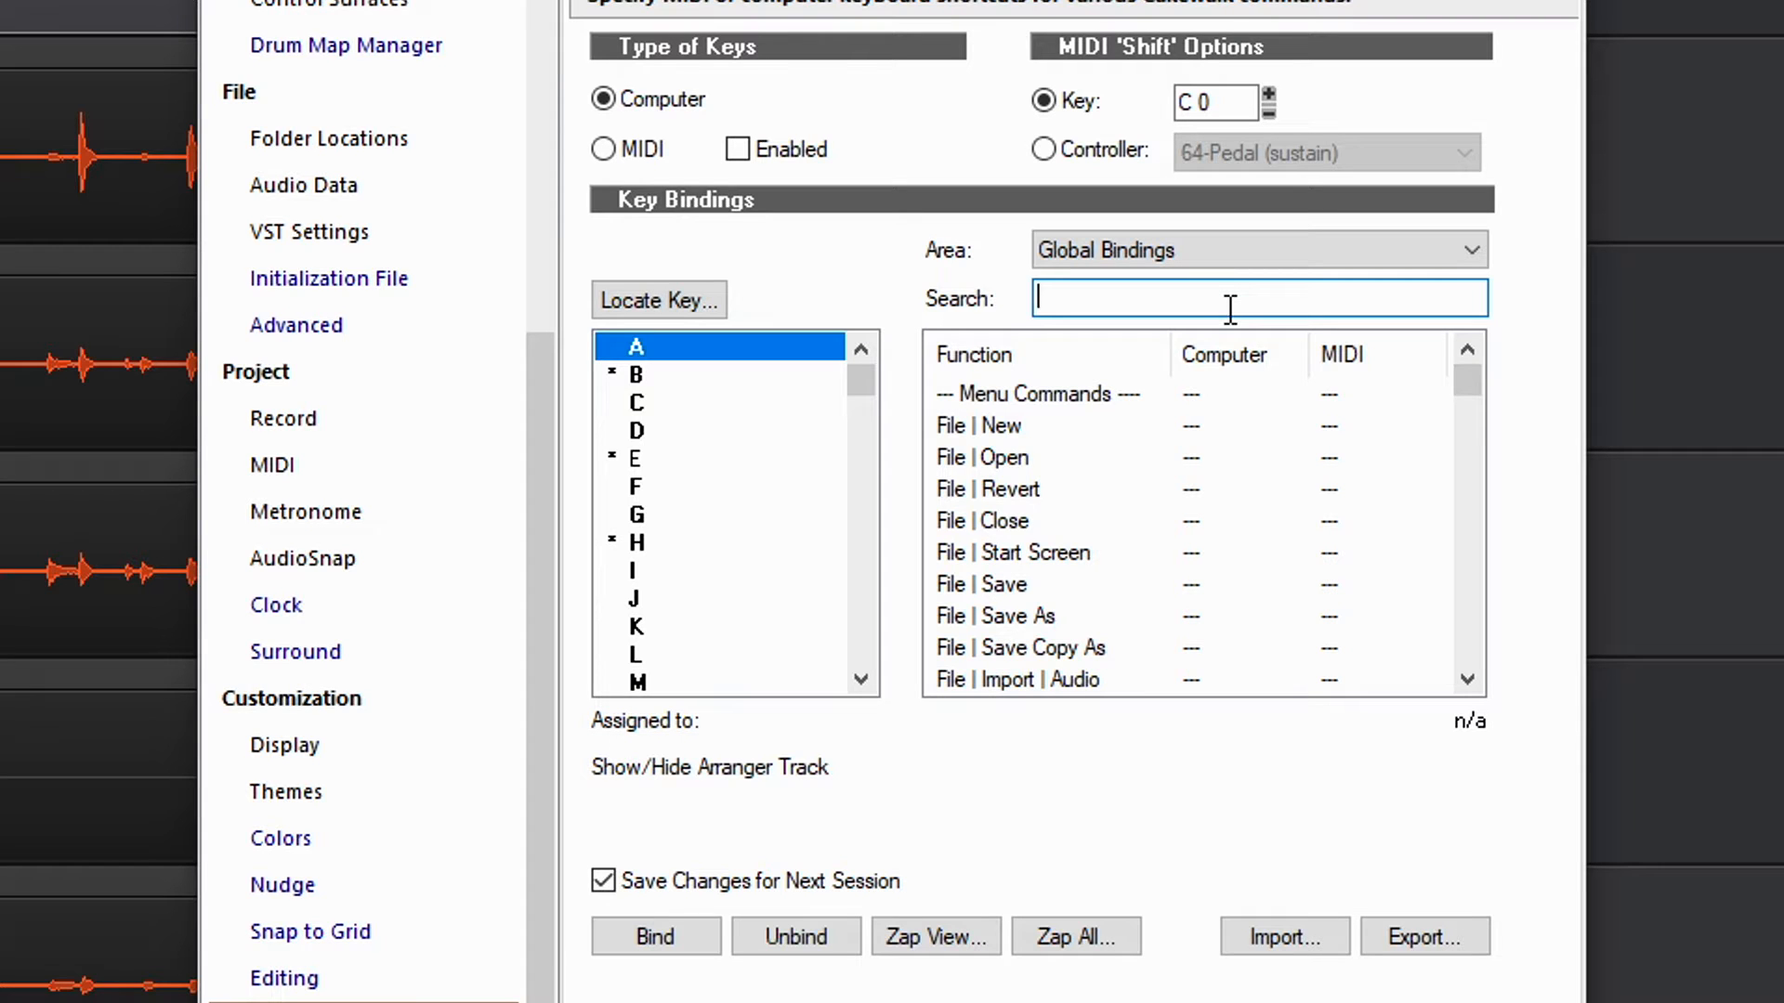
text(audio)
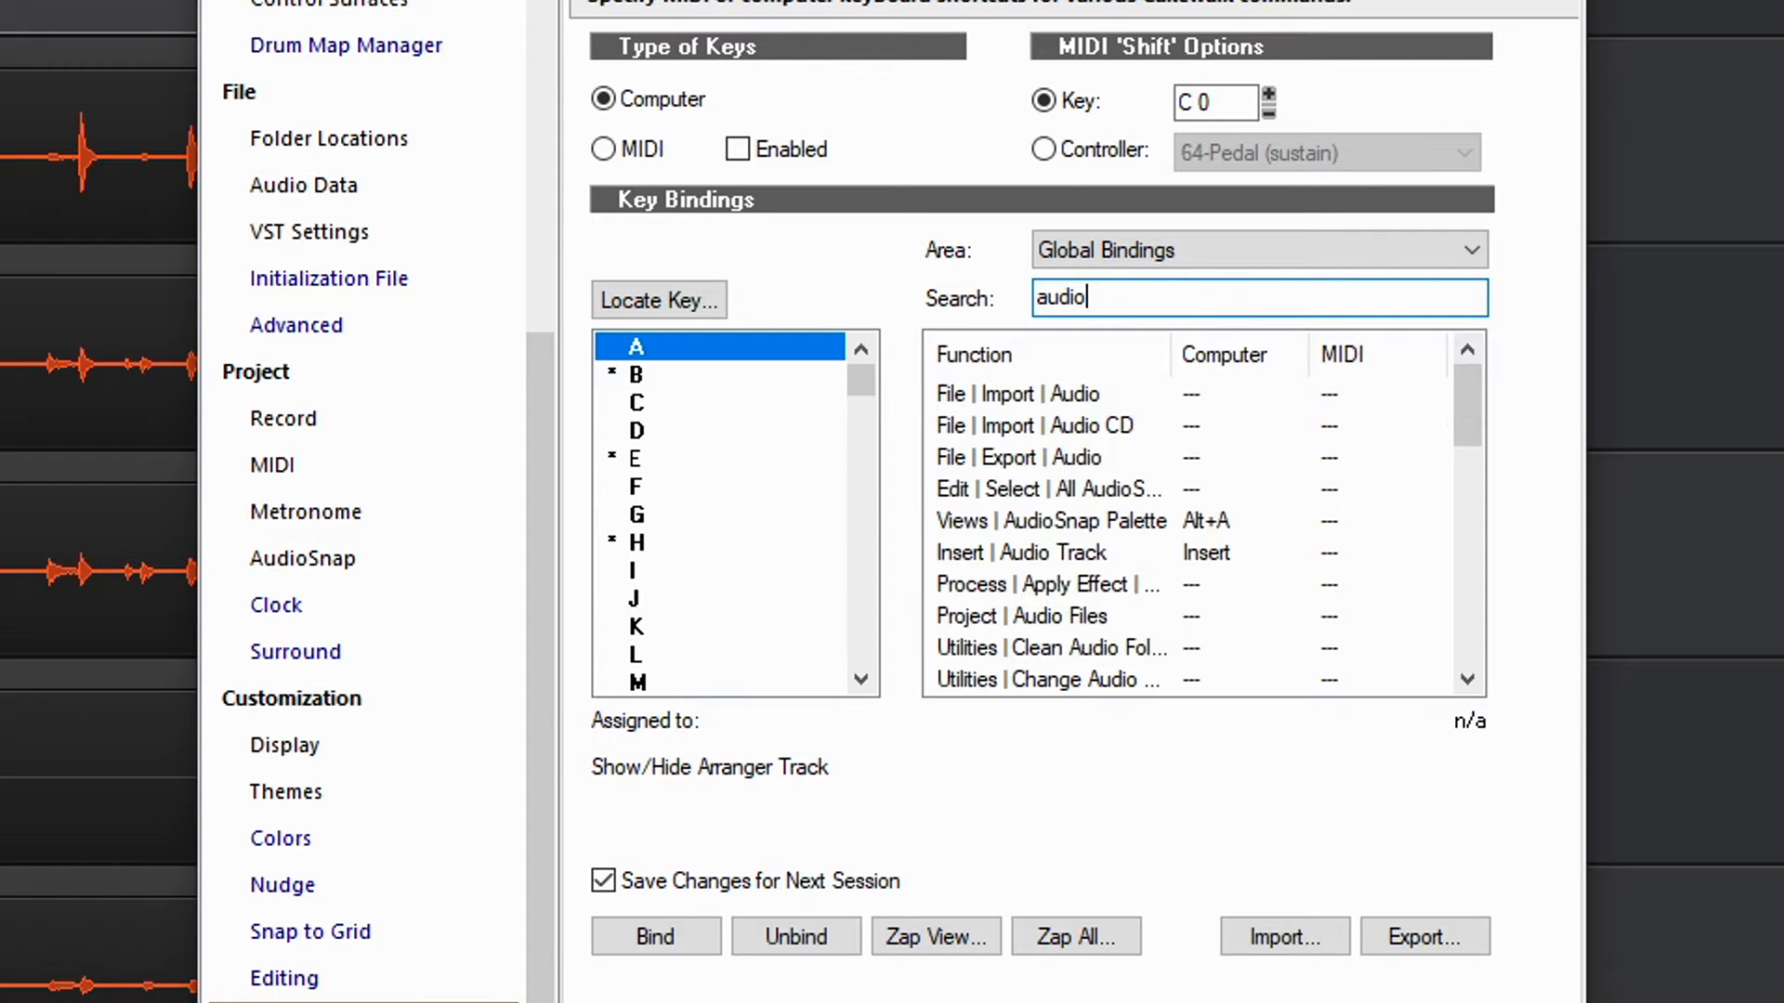
text(snap)
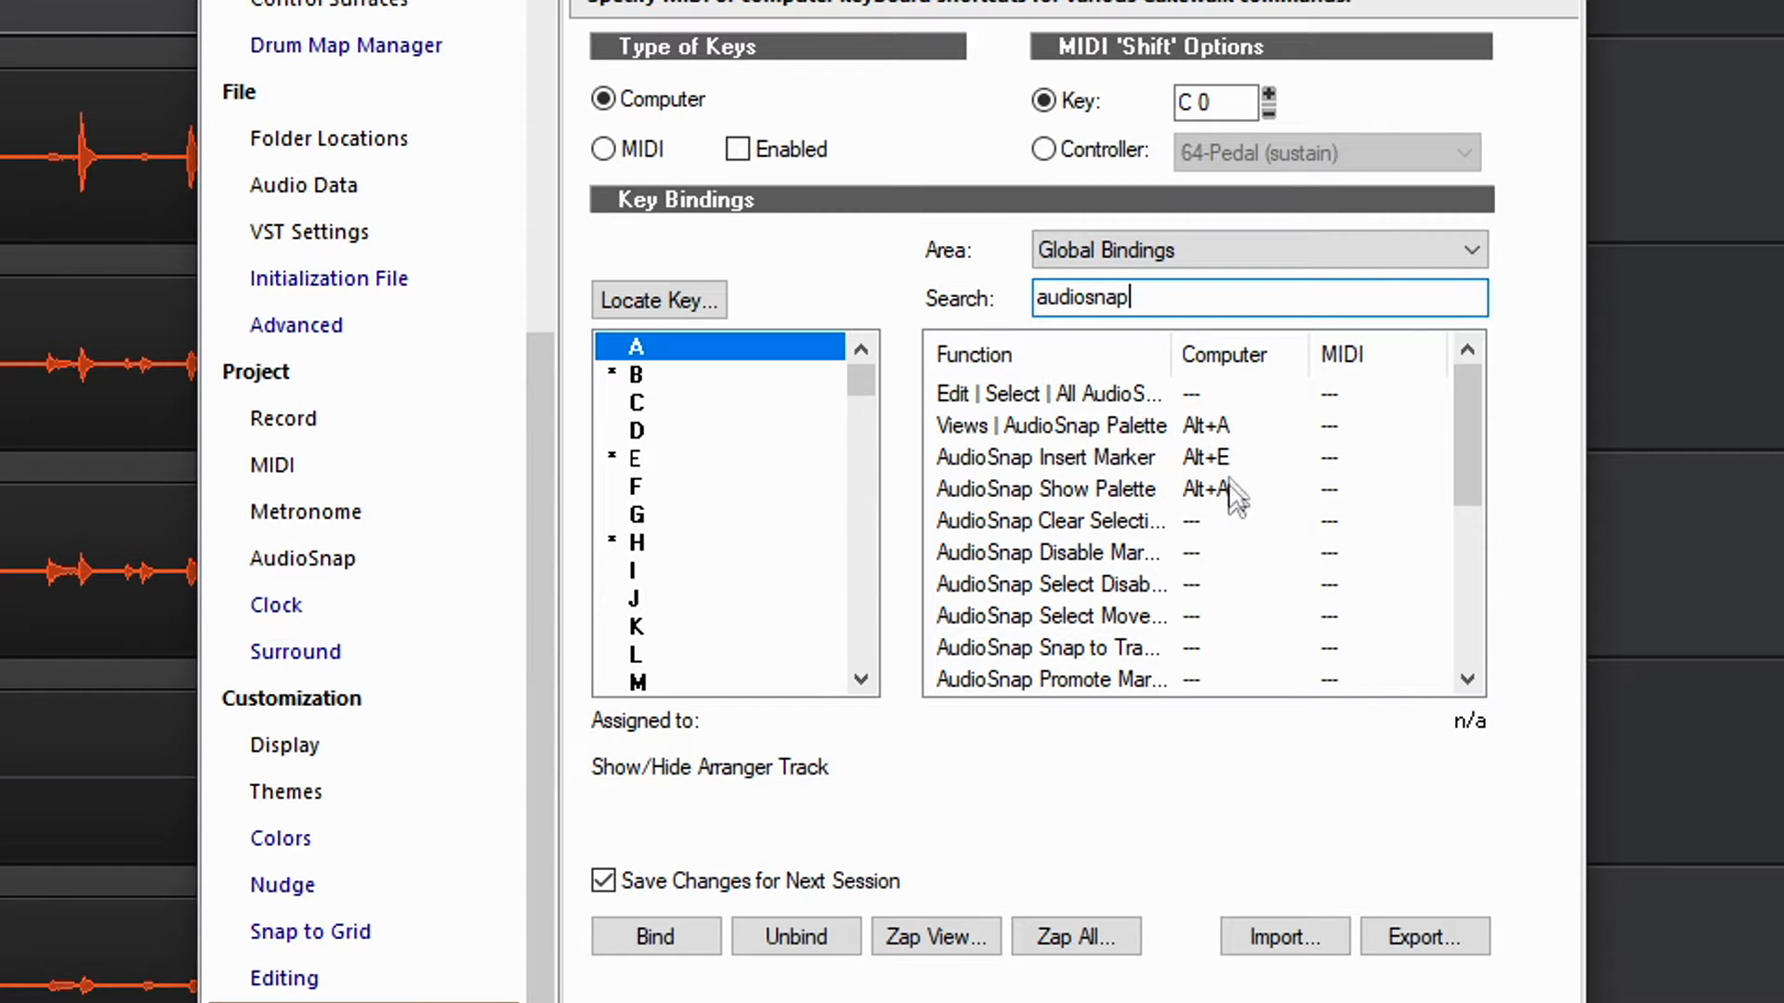
scroll(down, 3)
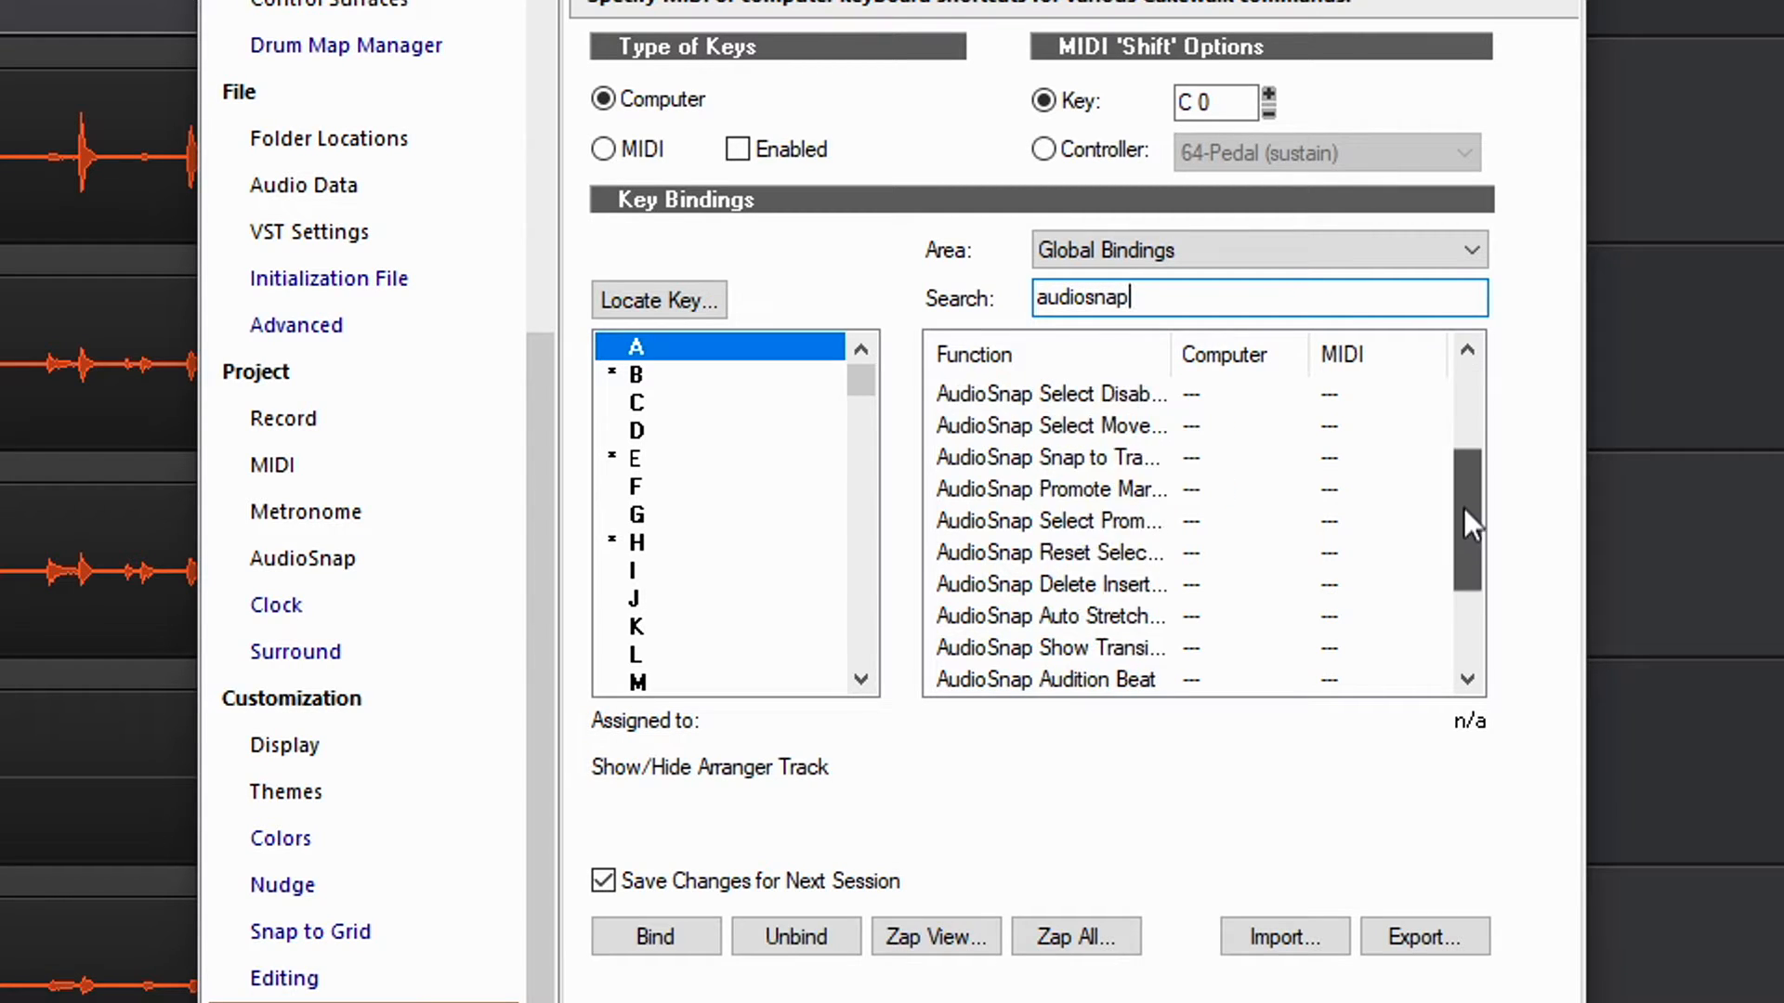
scroll(down, 3)
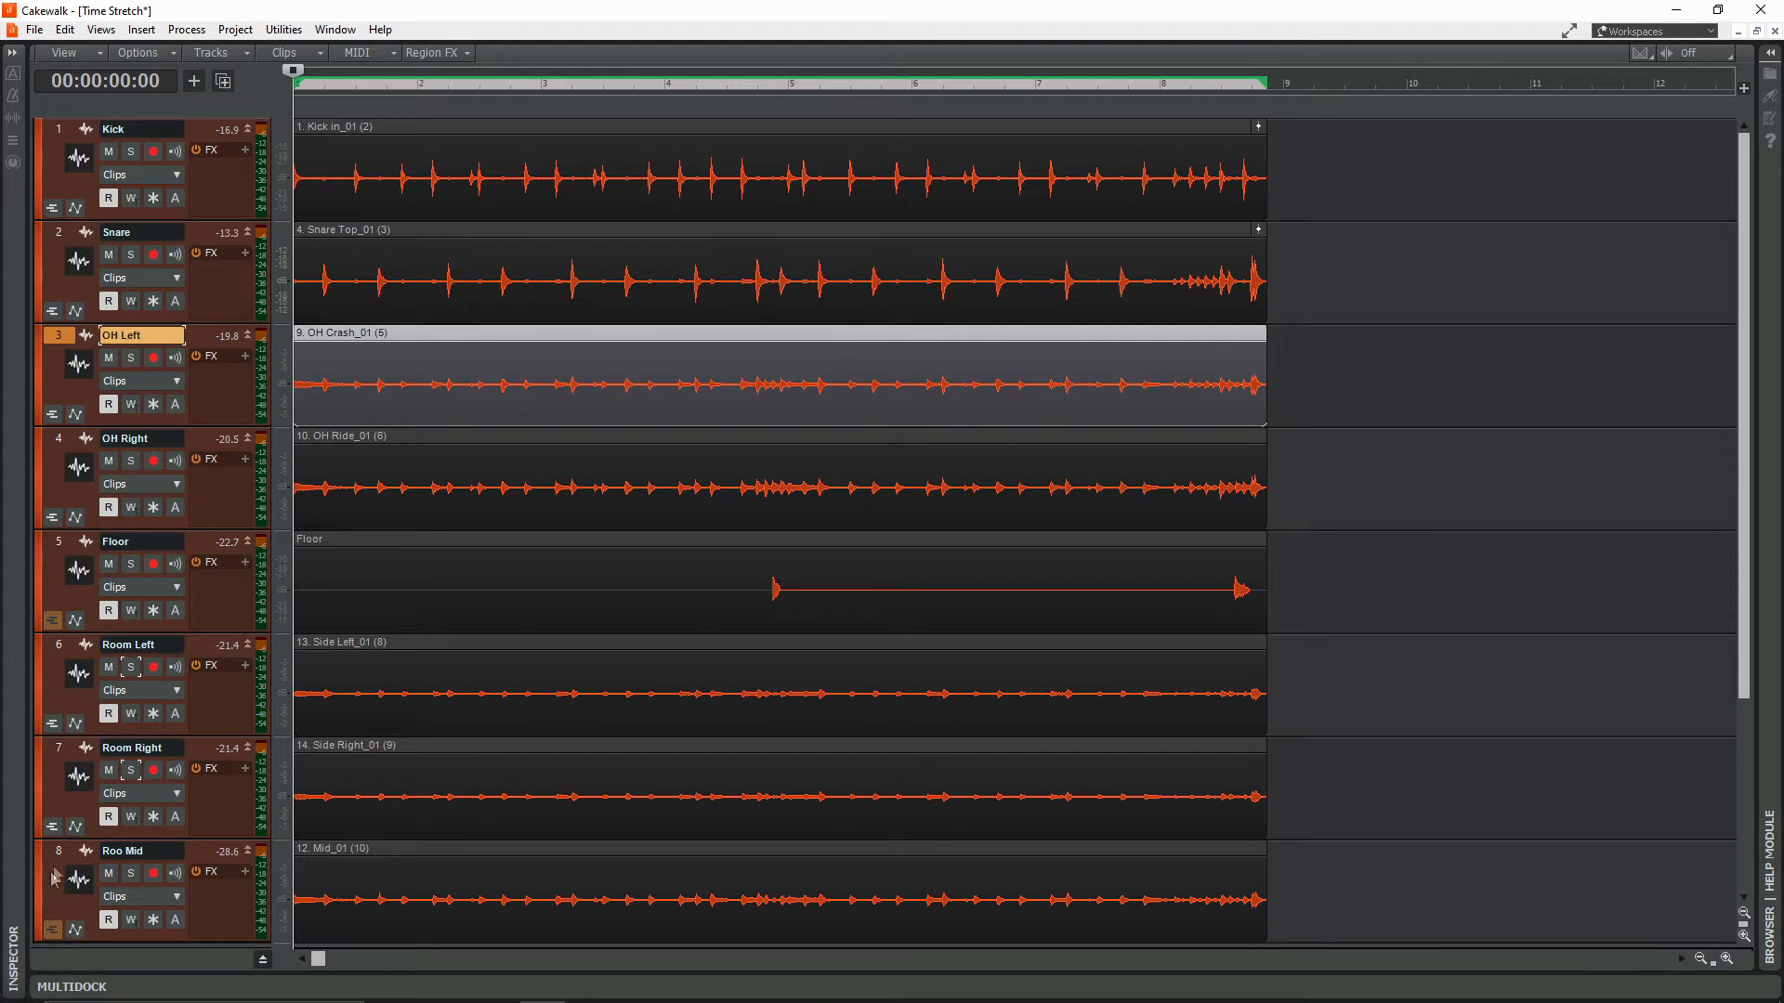
mouse_move(57, 858)
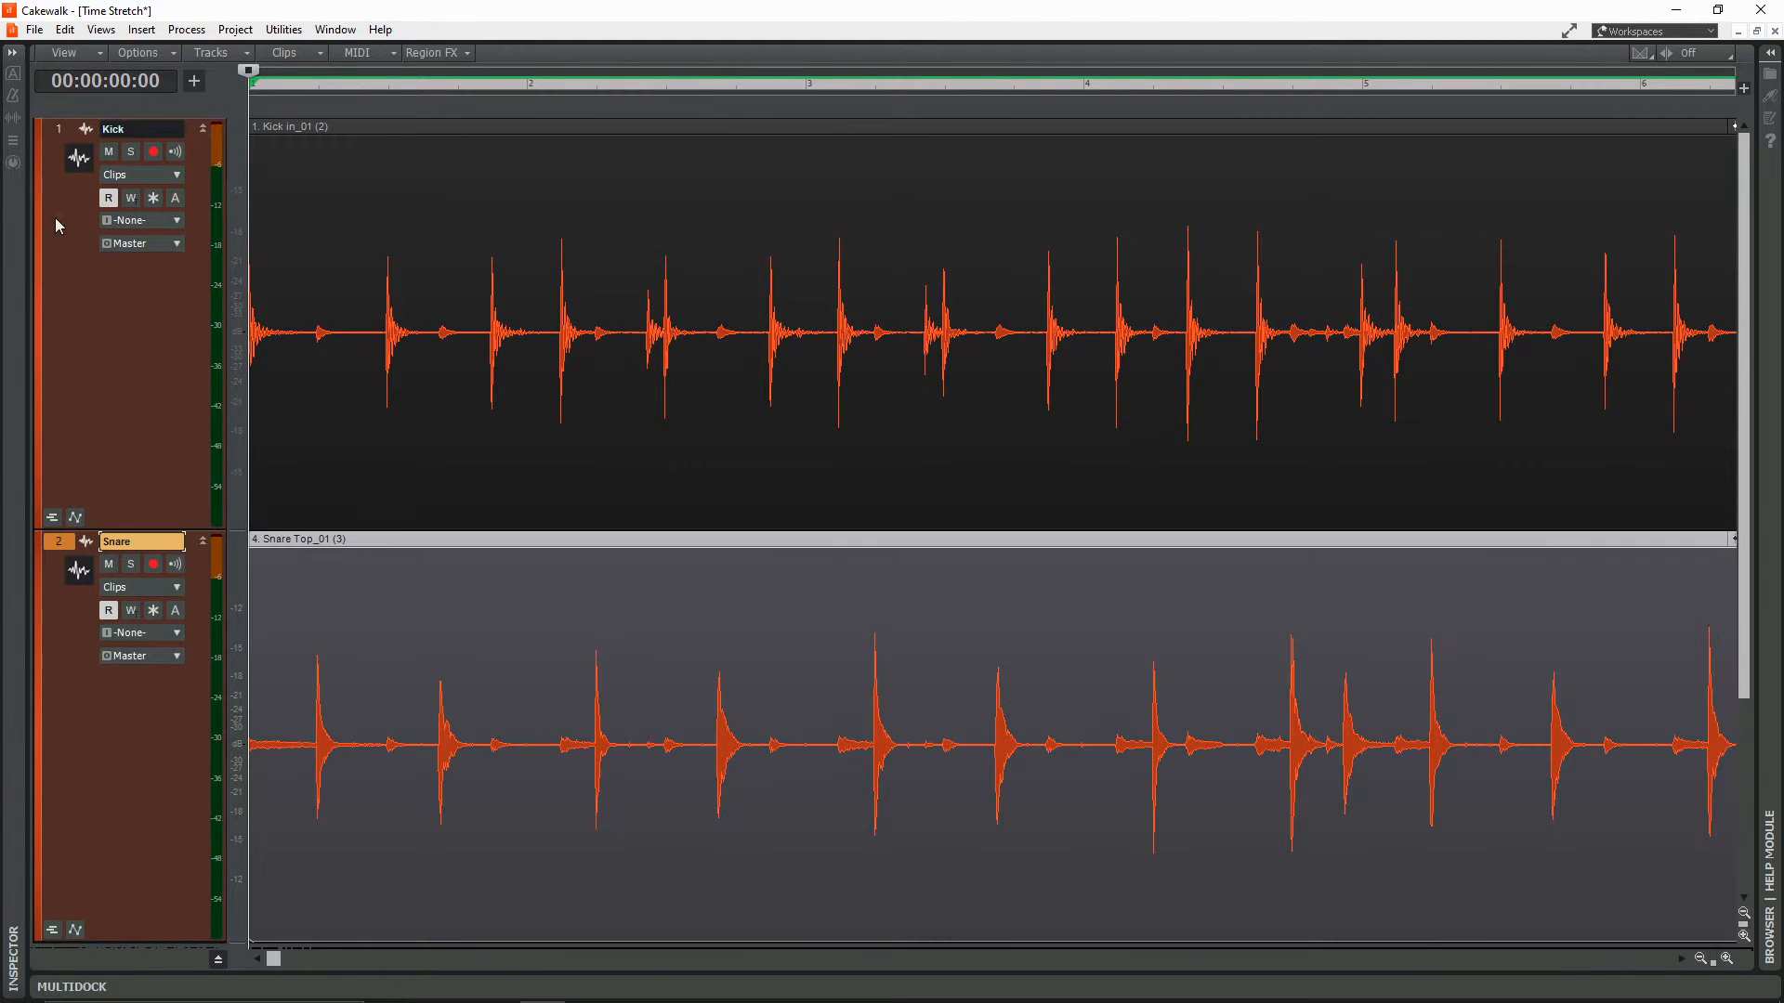
Select the Kick track and open its Edit Filter menu
click(126, 127)
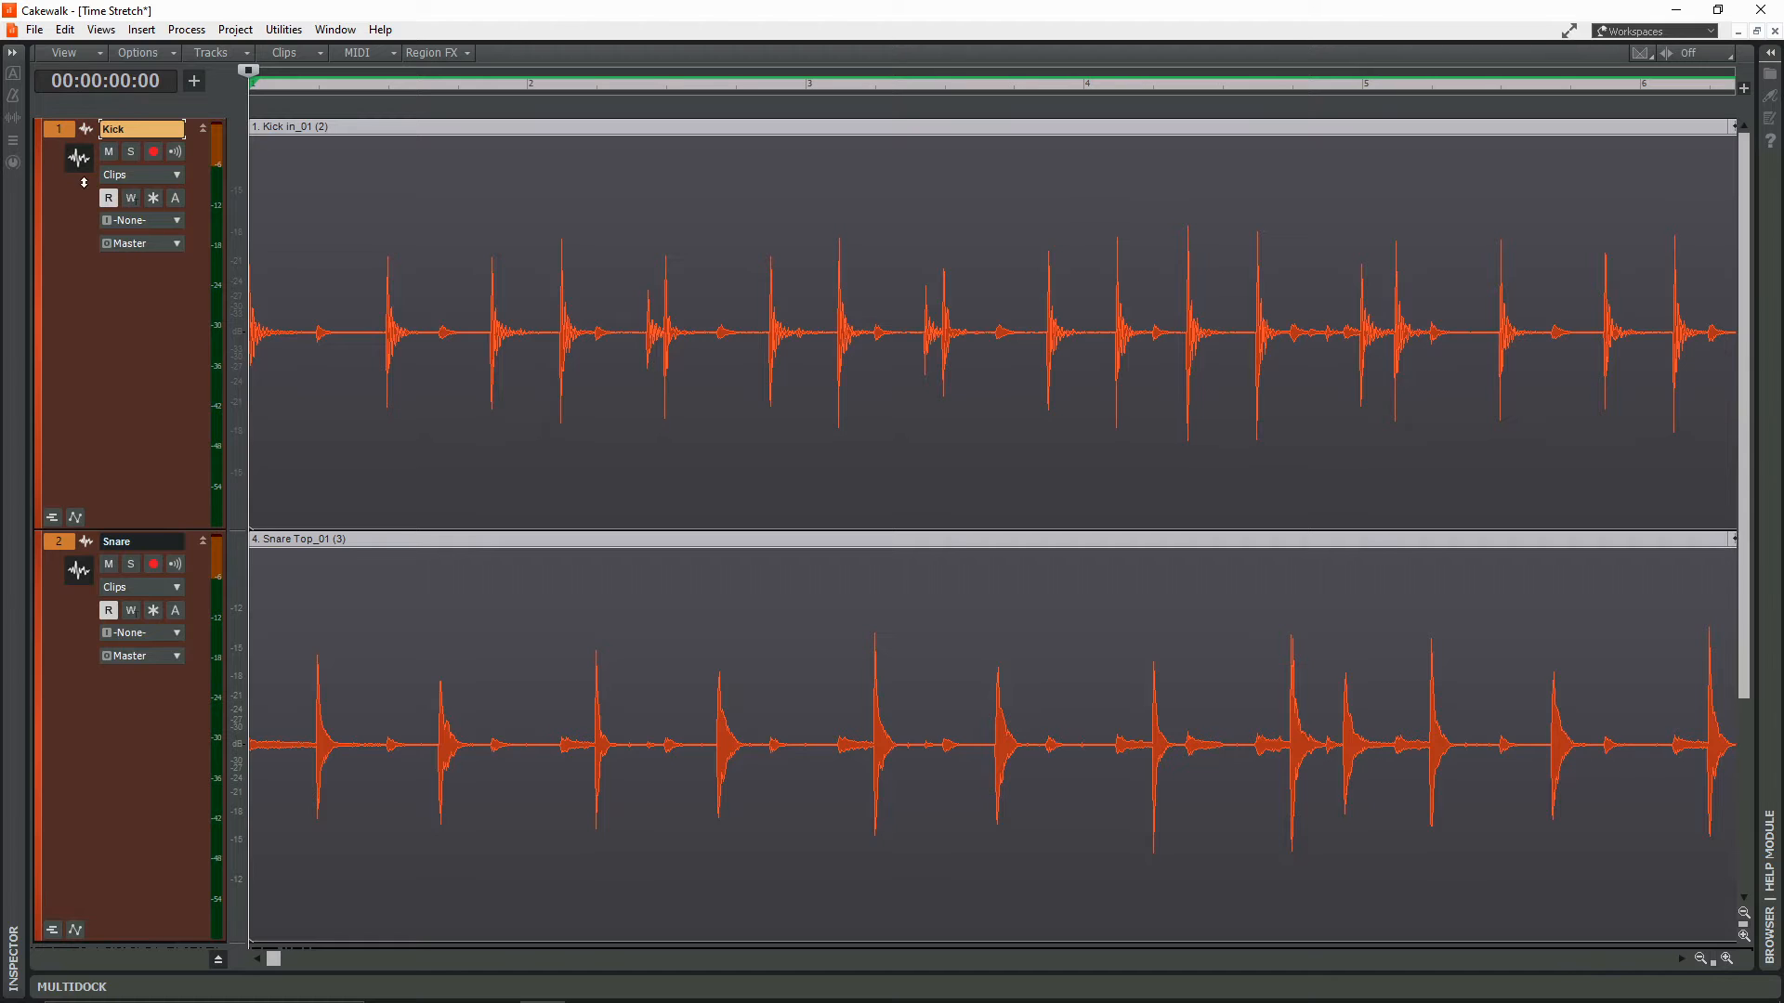
click(142, 174)
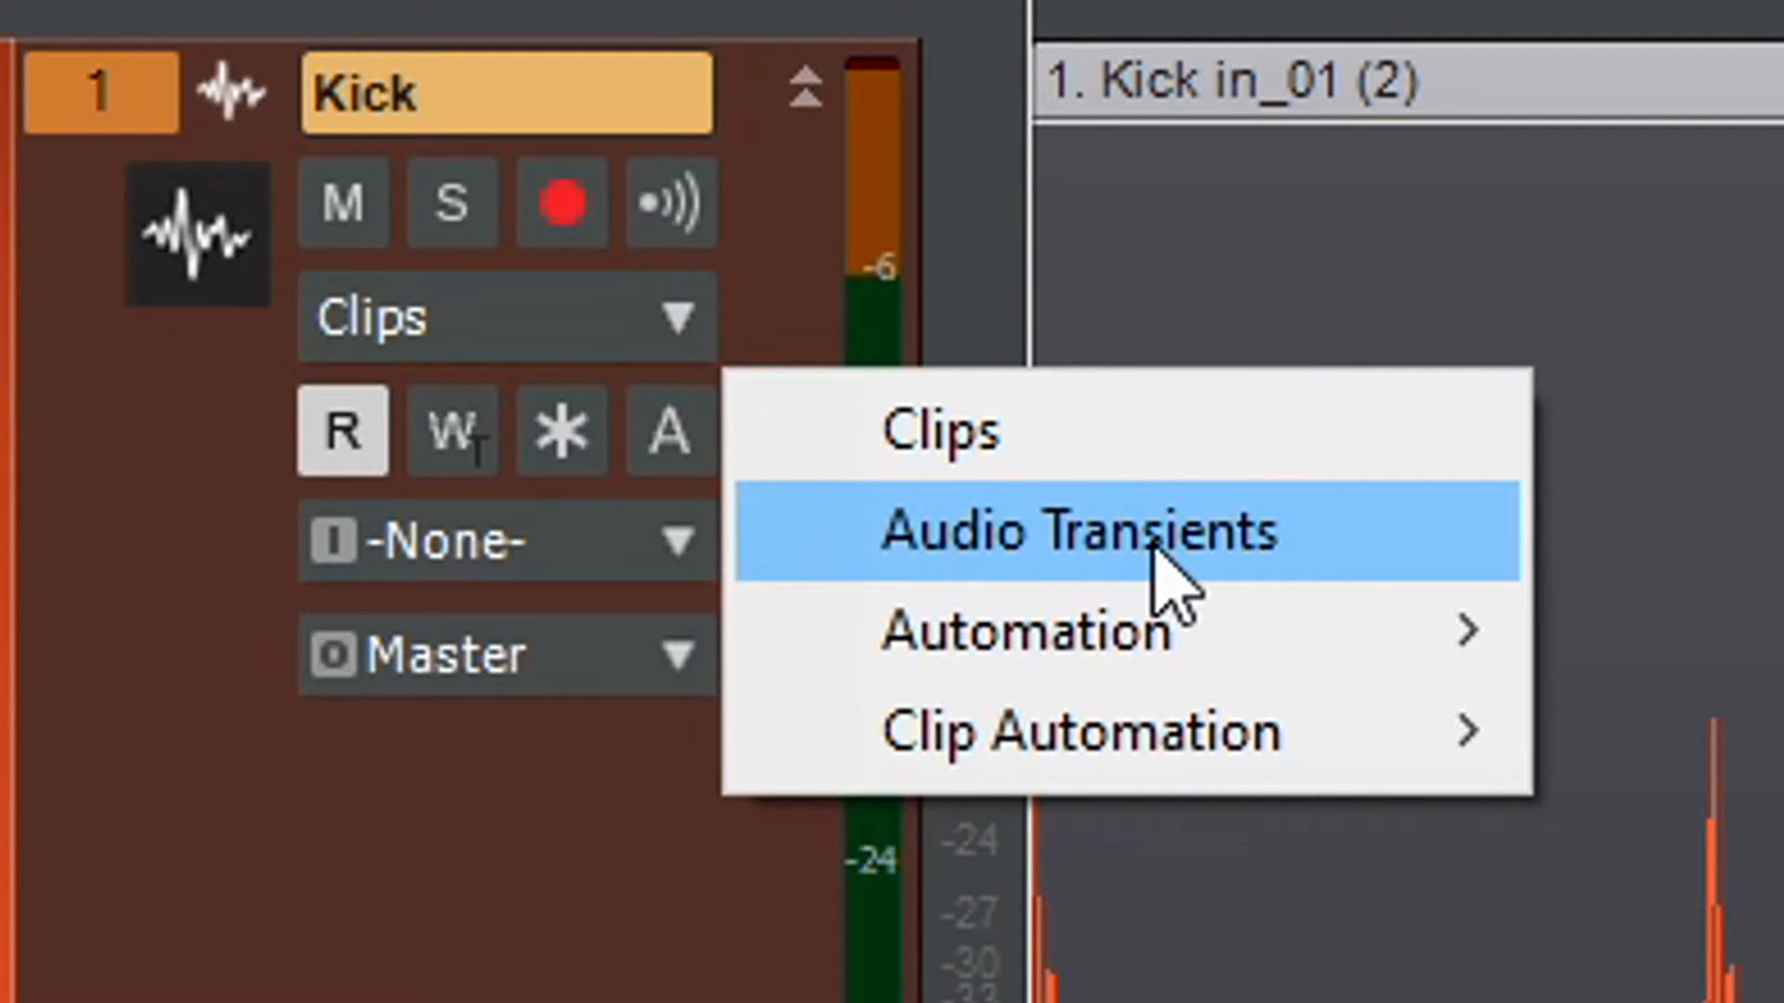
Set the Kick track's Edit Filter to Audio Transients
click(1075, 532)
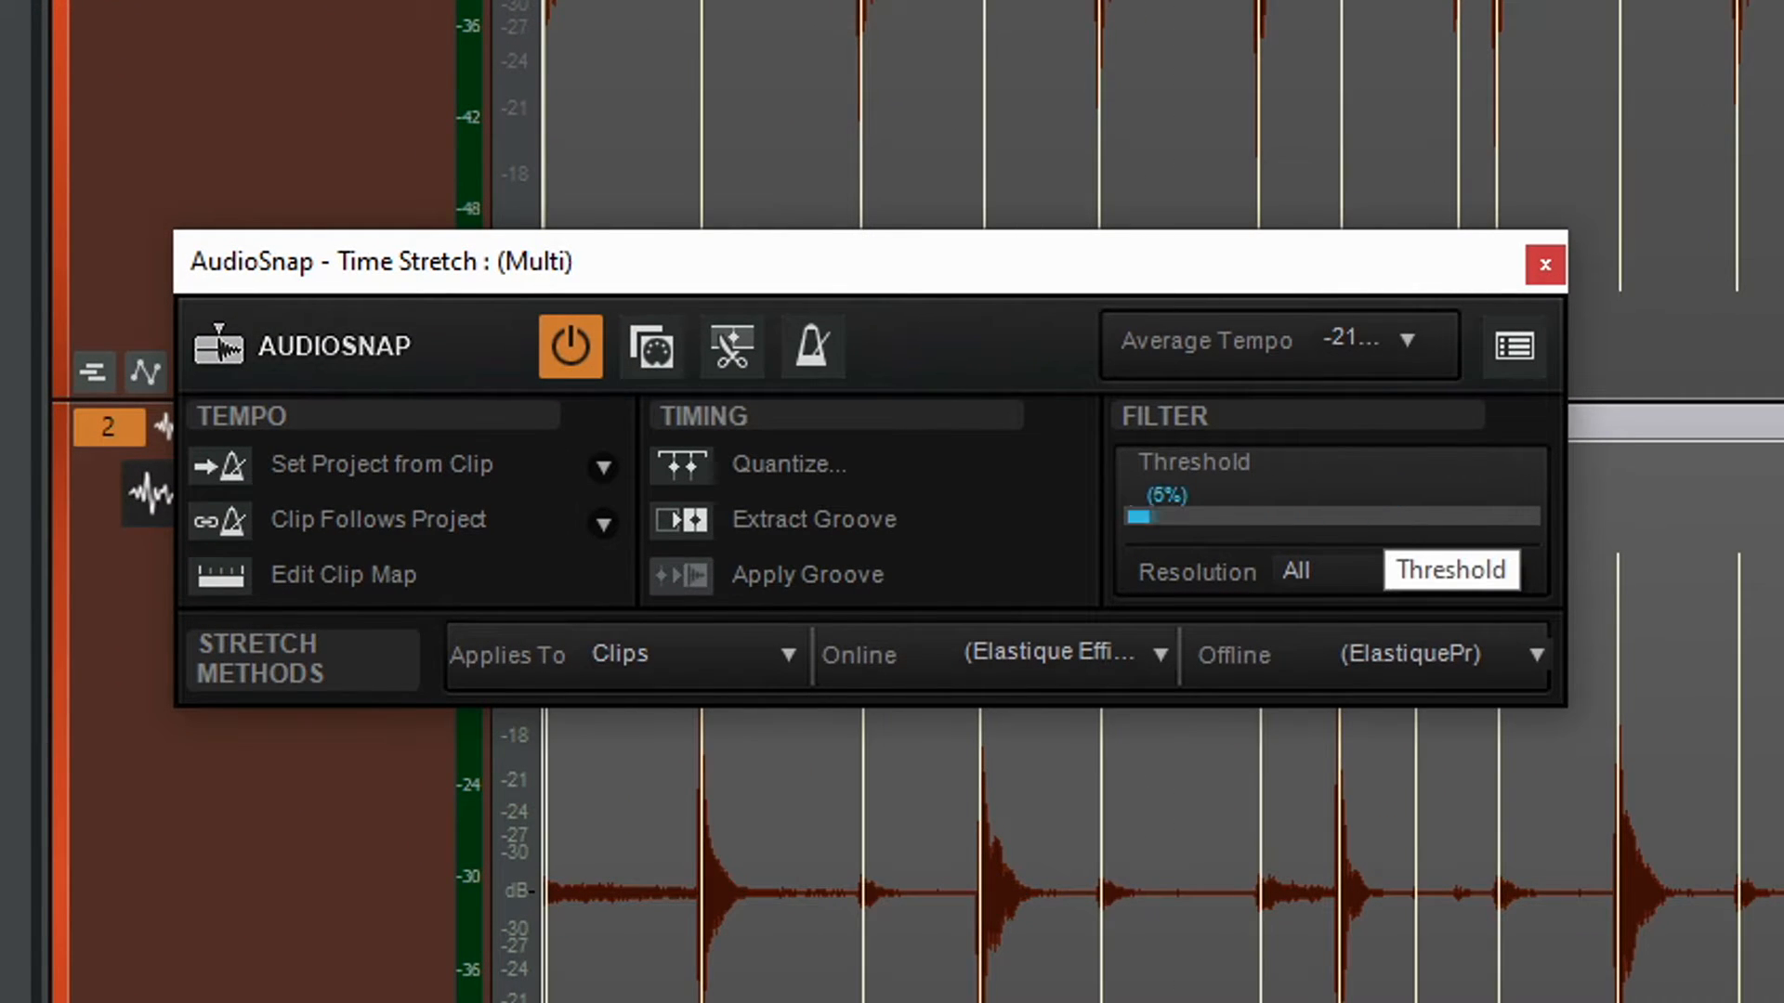
Set the AudioSnap transient threshold to 60% and choose Elastique Pro for offline stretching
drag(1137, 516, 1314, 517)
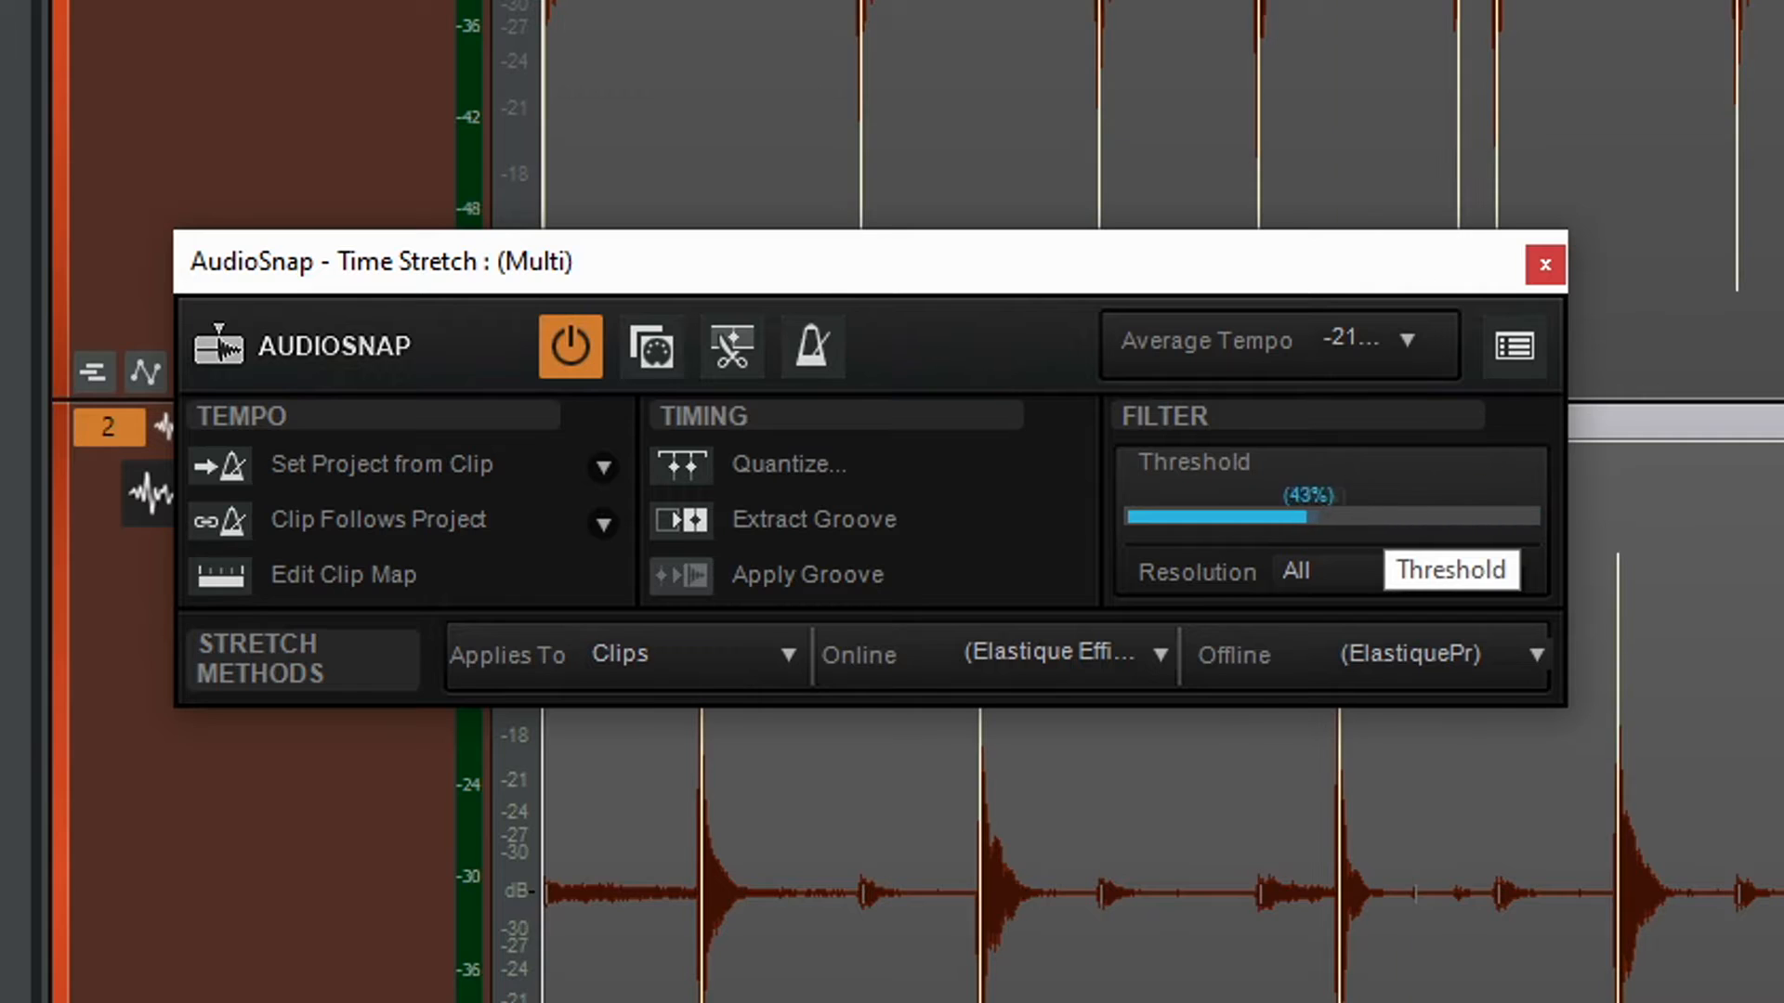
drag(1308, 517, 1161, 517)
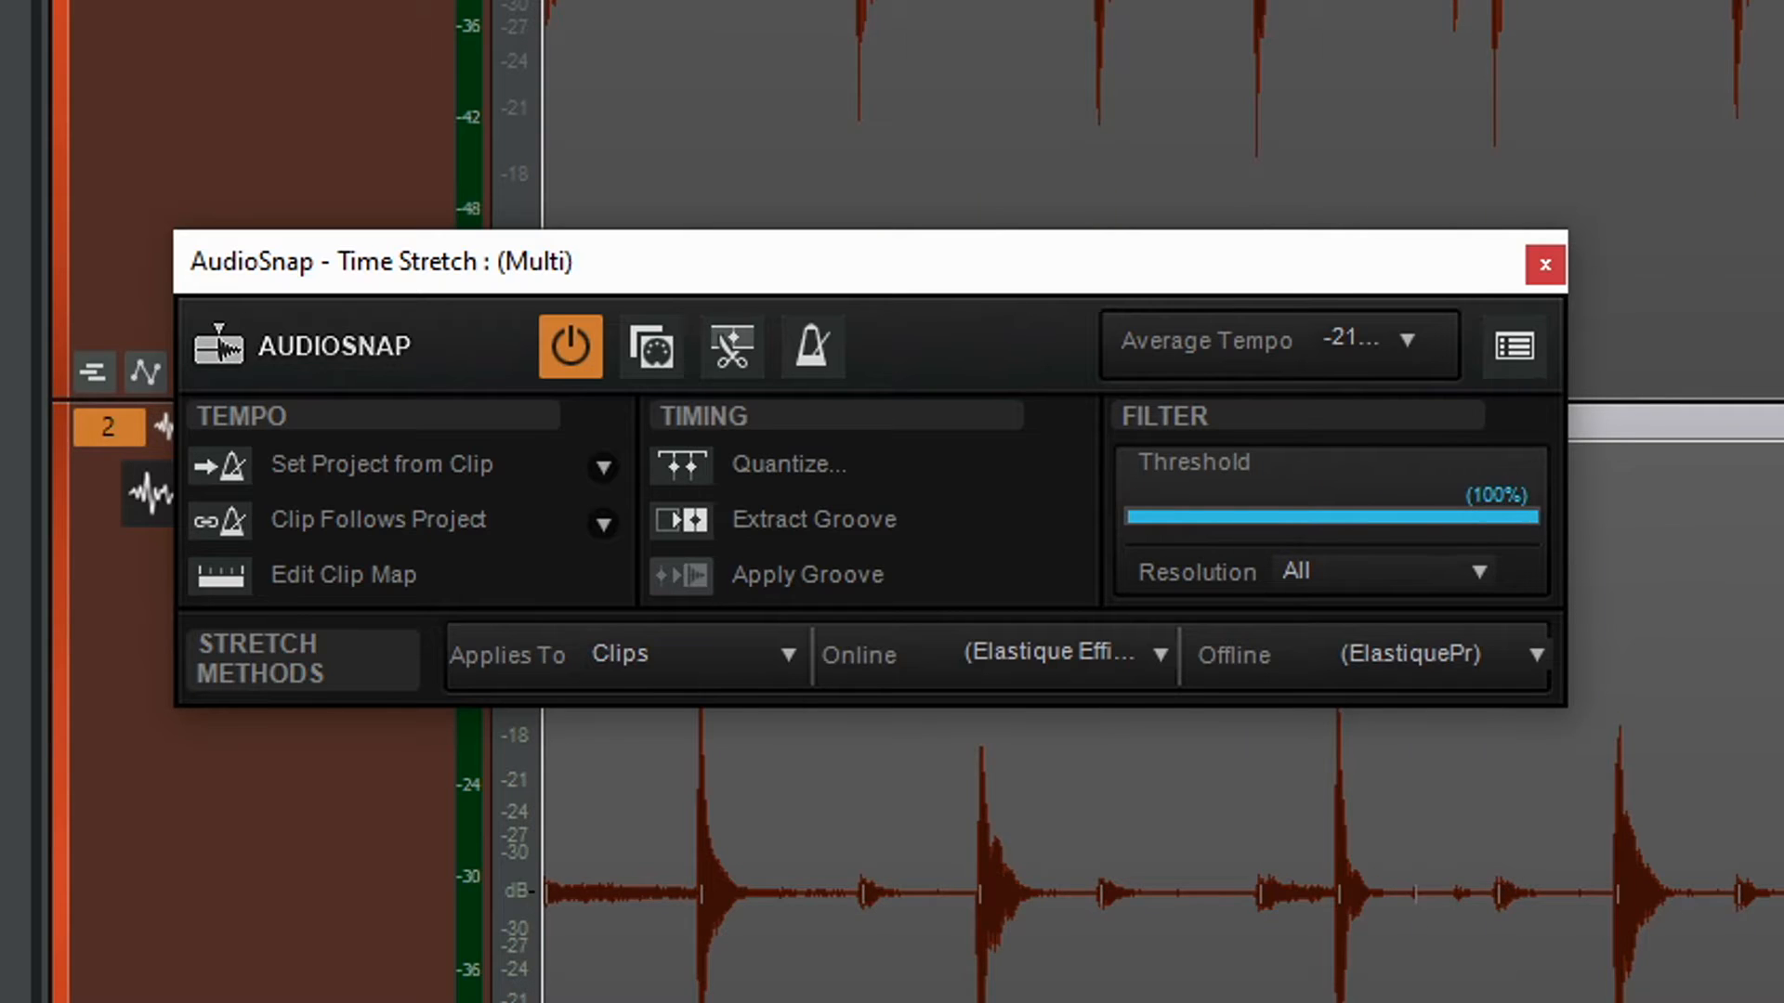
drag(1531, 518, 1382, 518)
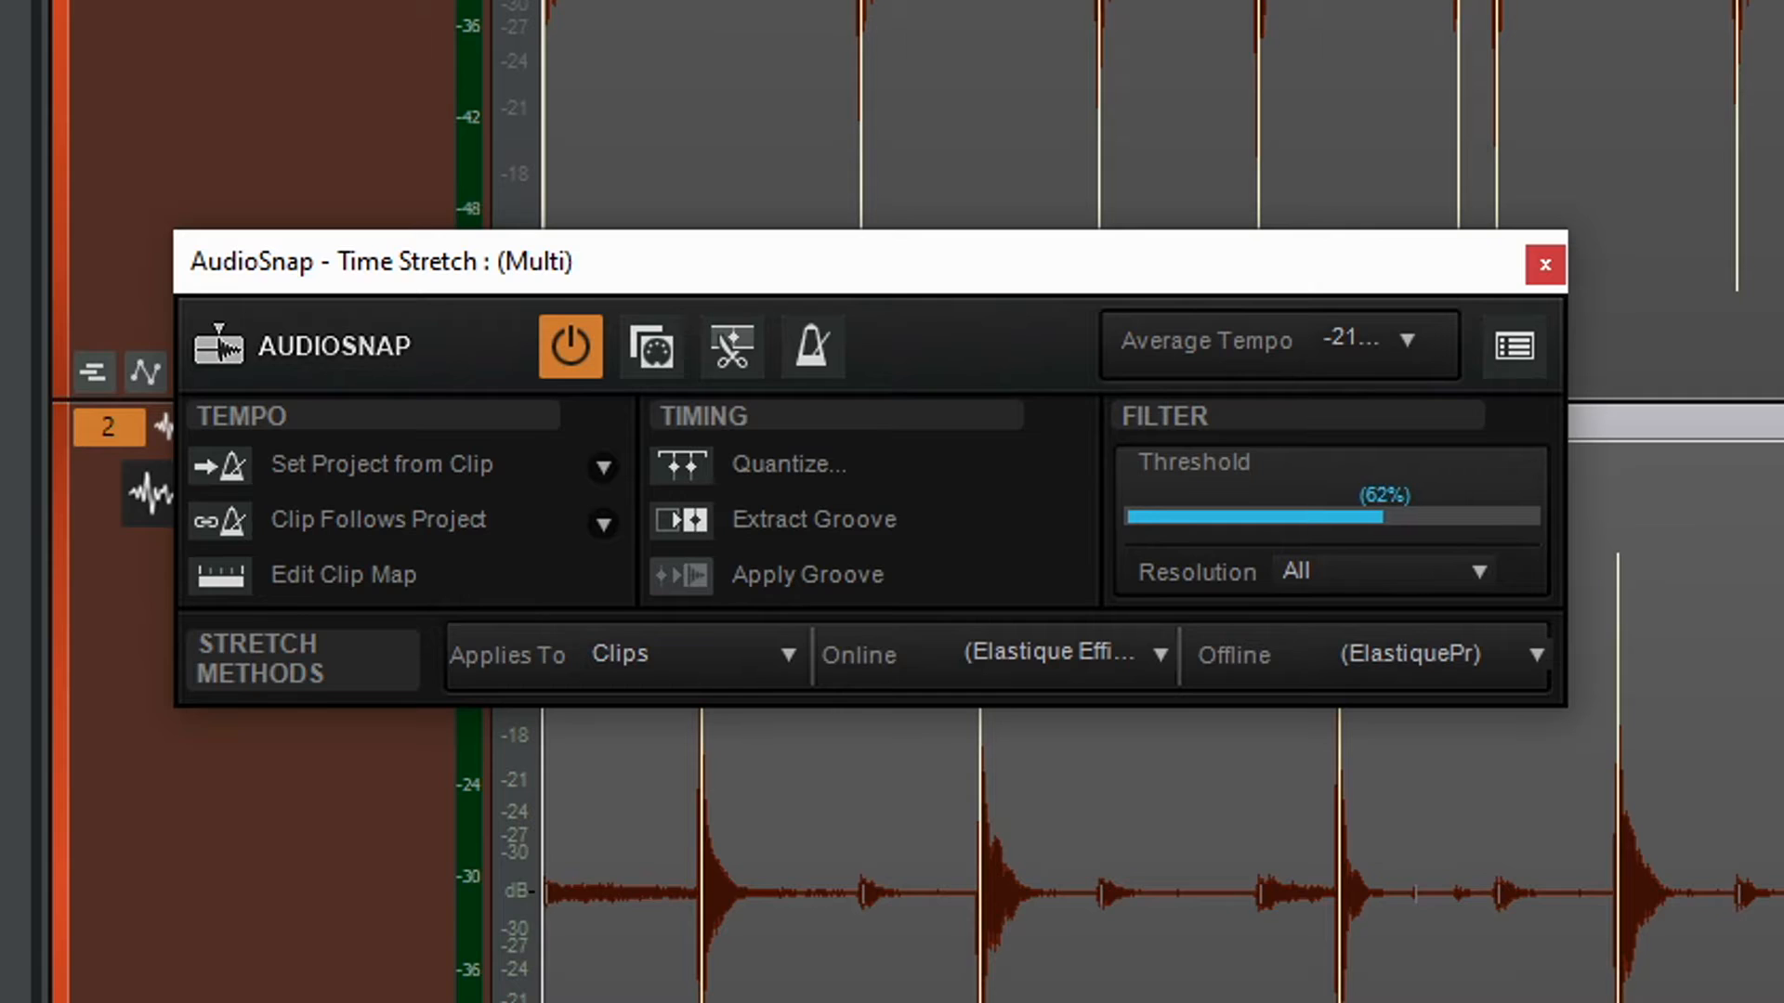
drag(1385, 516, 1342, 516)
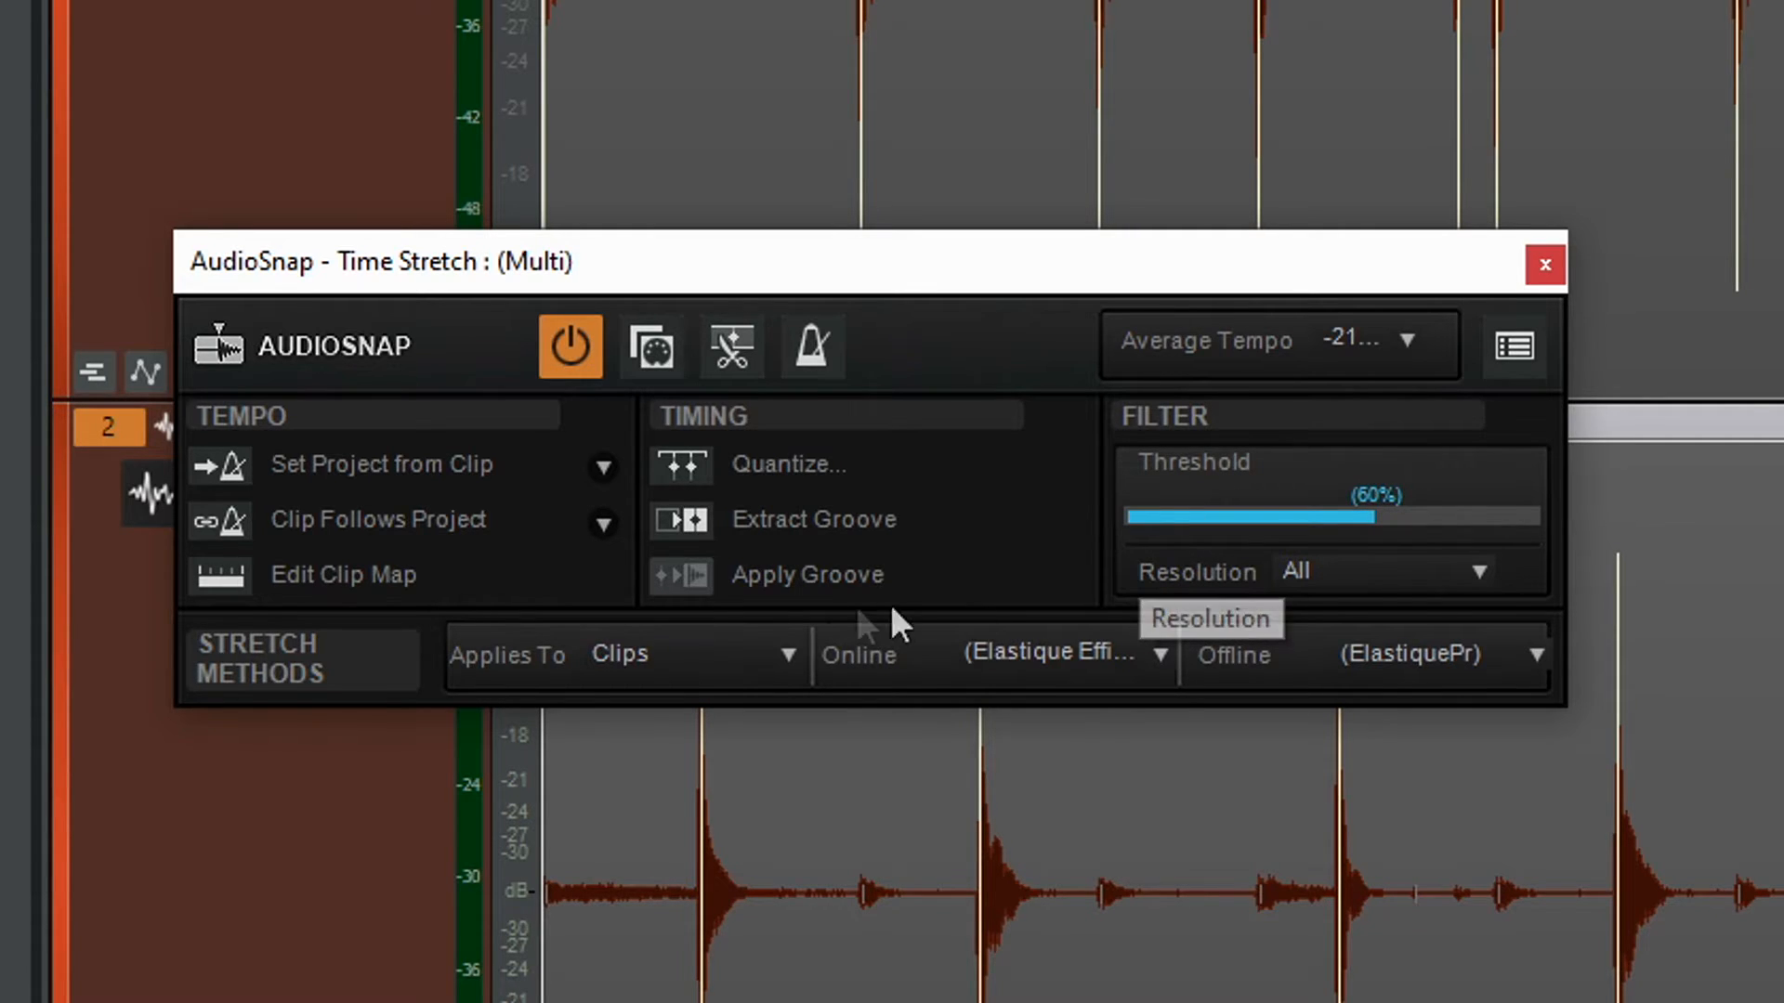
mouse_move(967, 669)
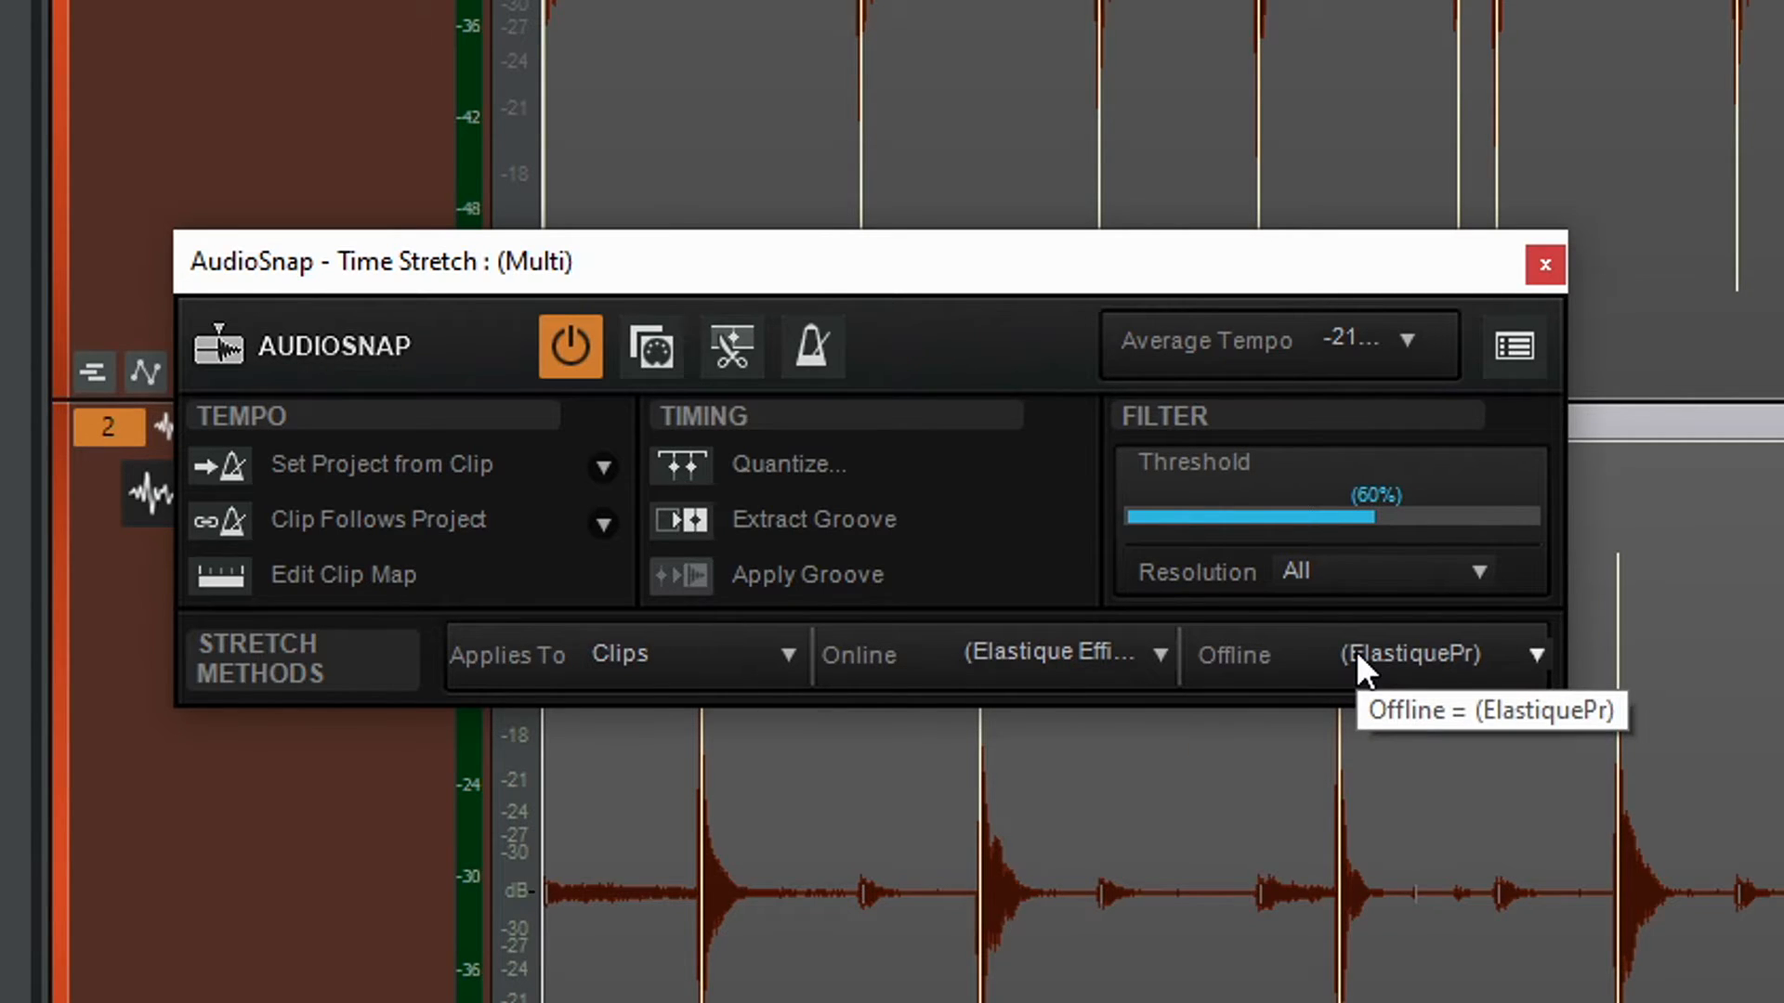
mouse_move(1137, 677)
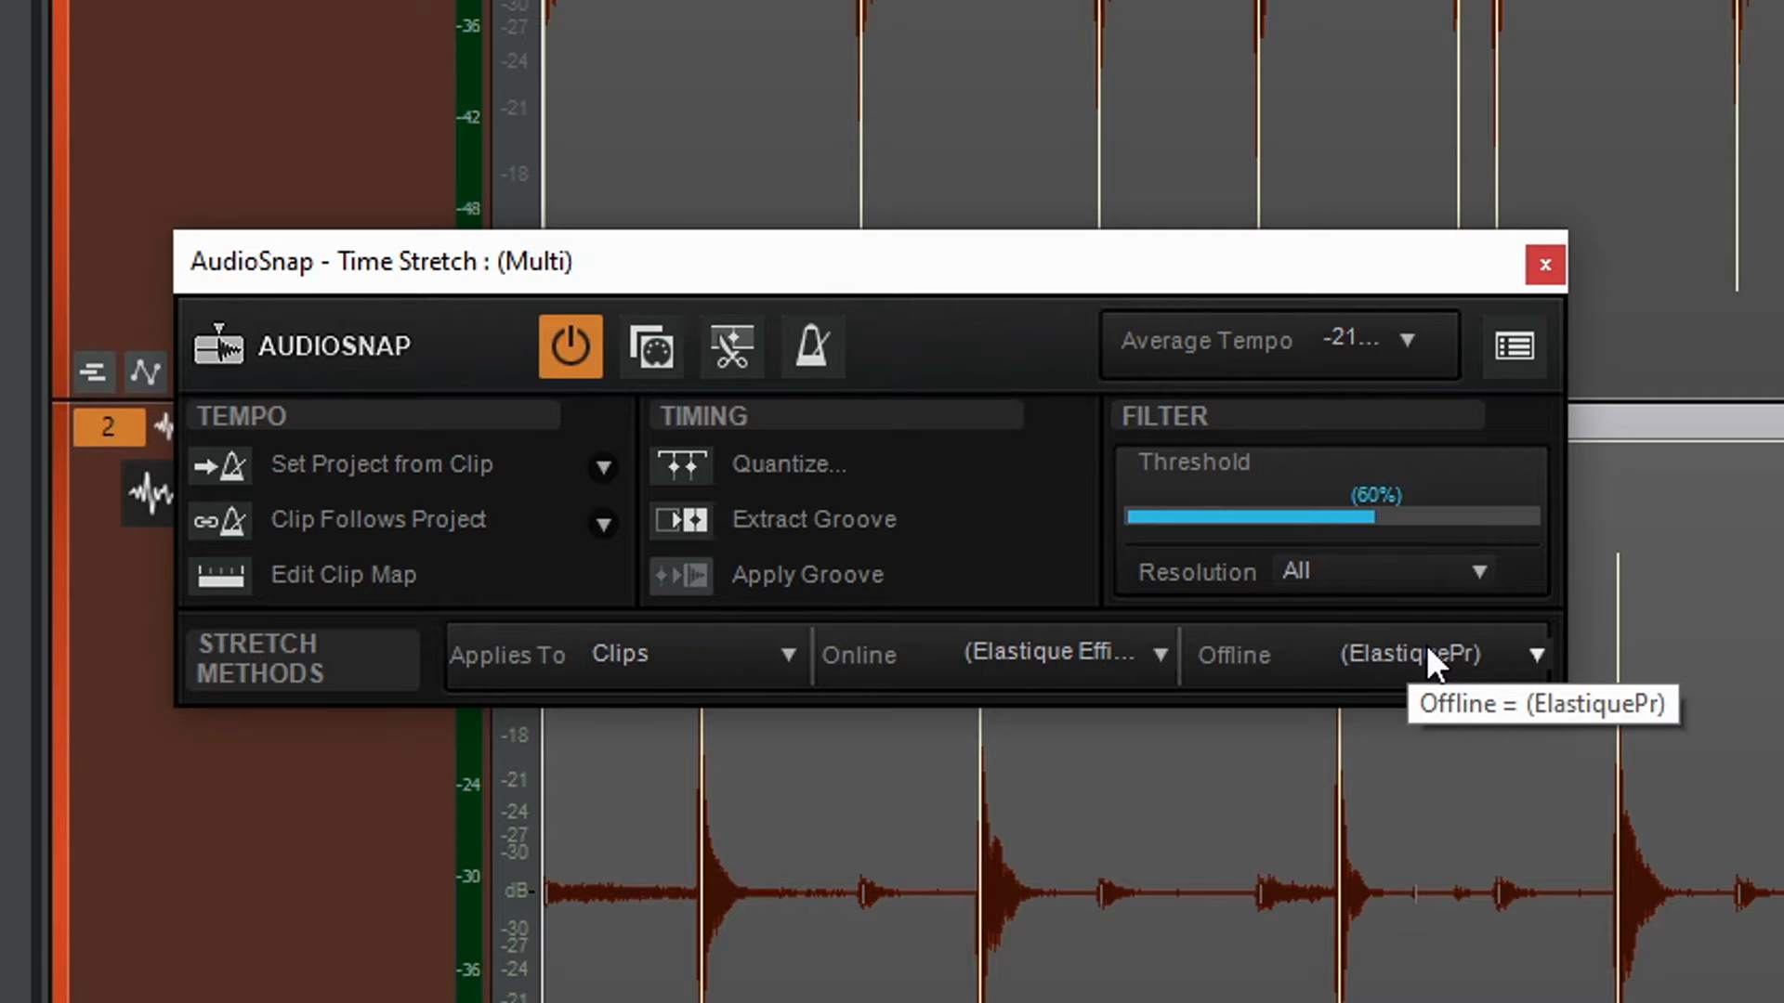
click(1535, 654)
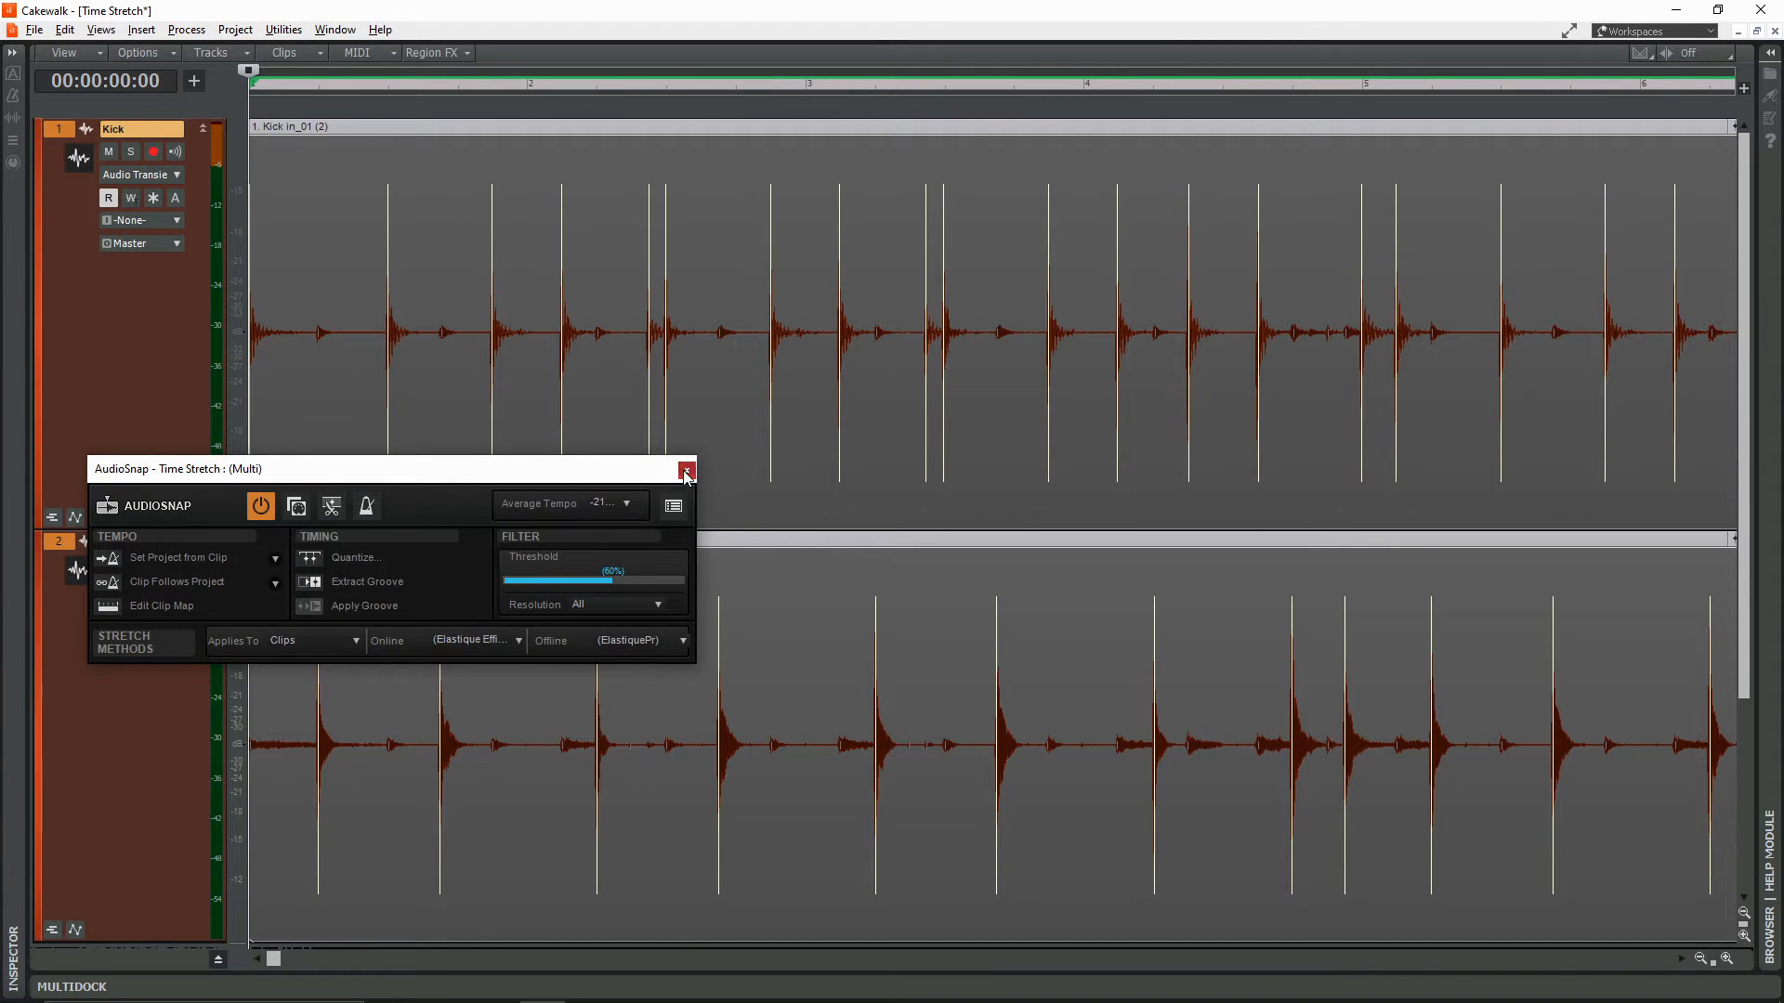
Close the AudioSnap palette to inspect the Kick and Snare transient markers
click(685, 470)
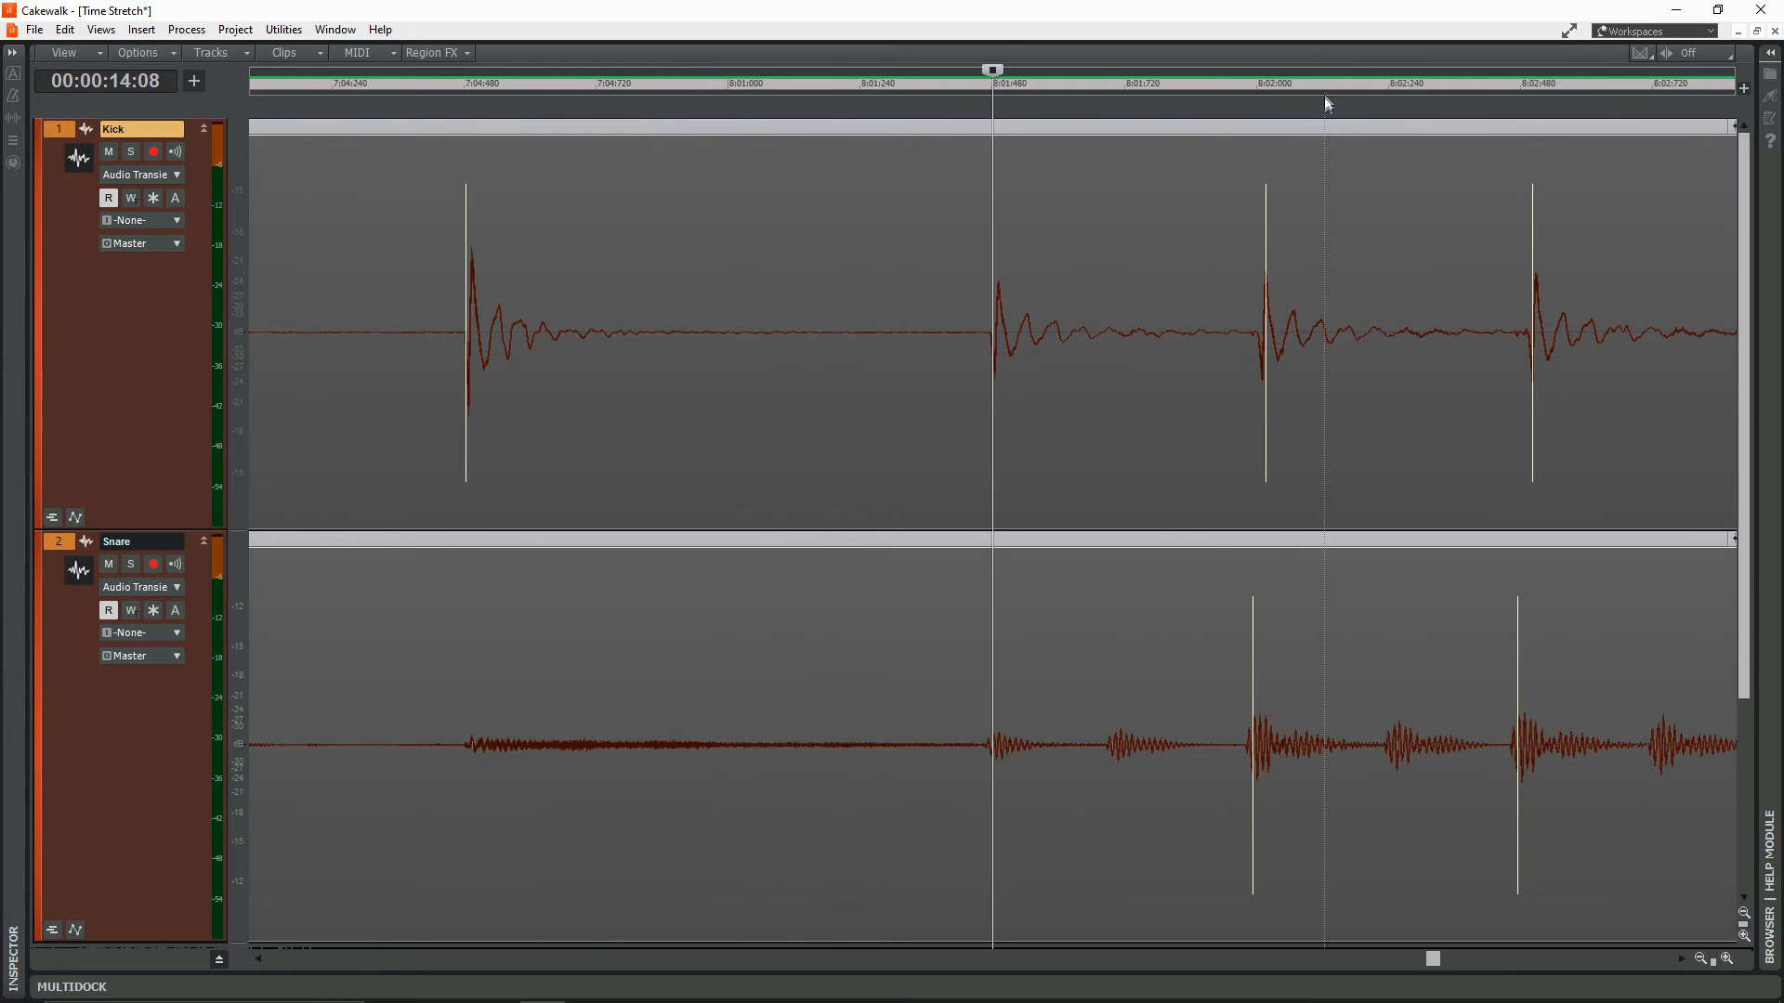
Bring up the context menu of the stray transient marker on the drum clip
click(1262, 83)
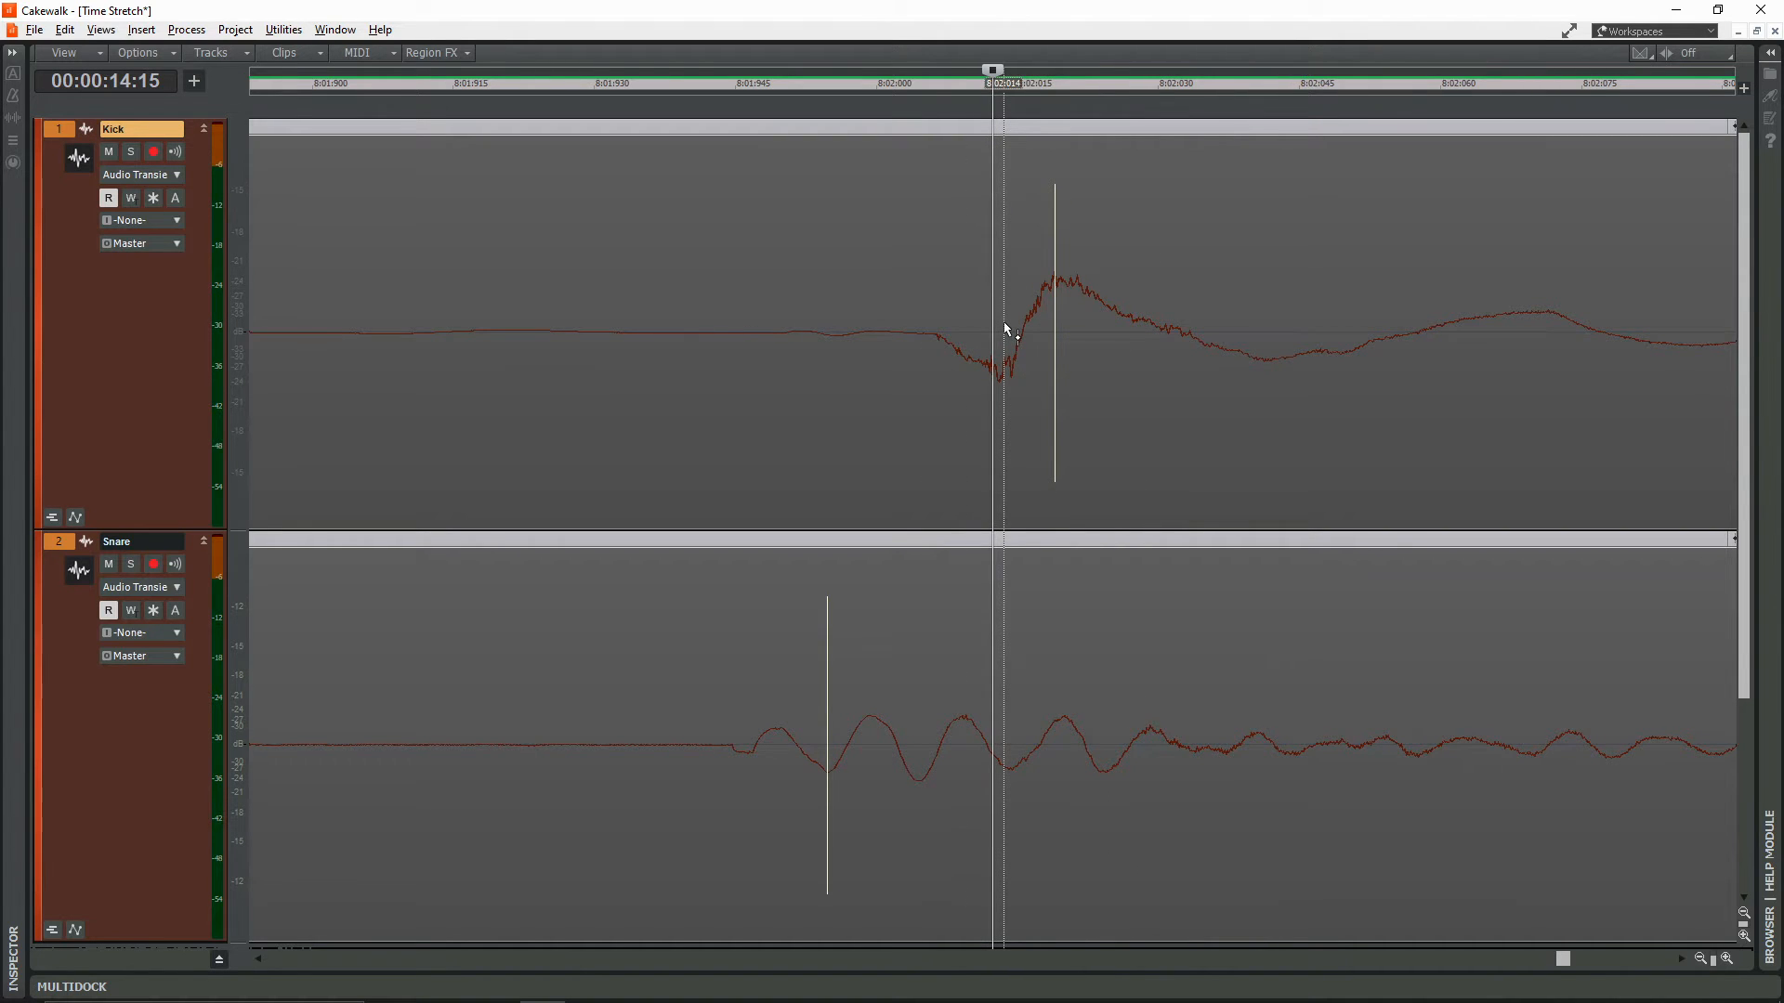
right_click(987, 752)
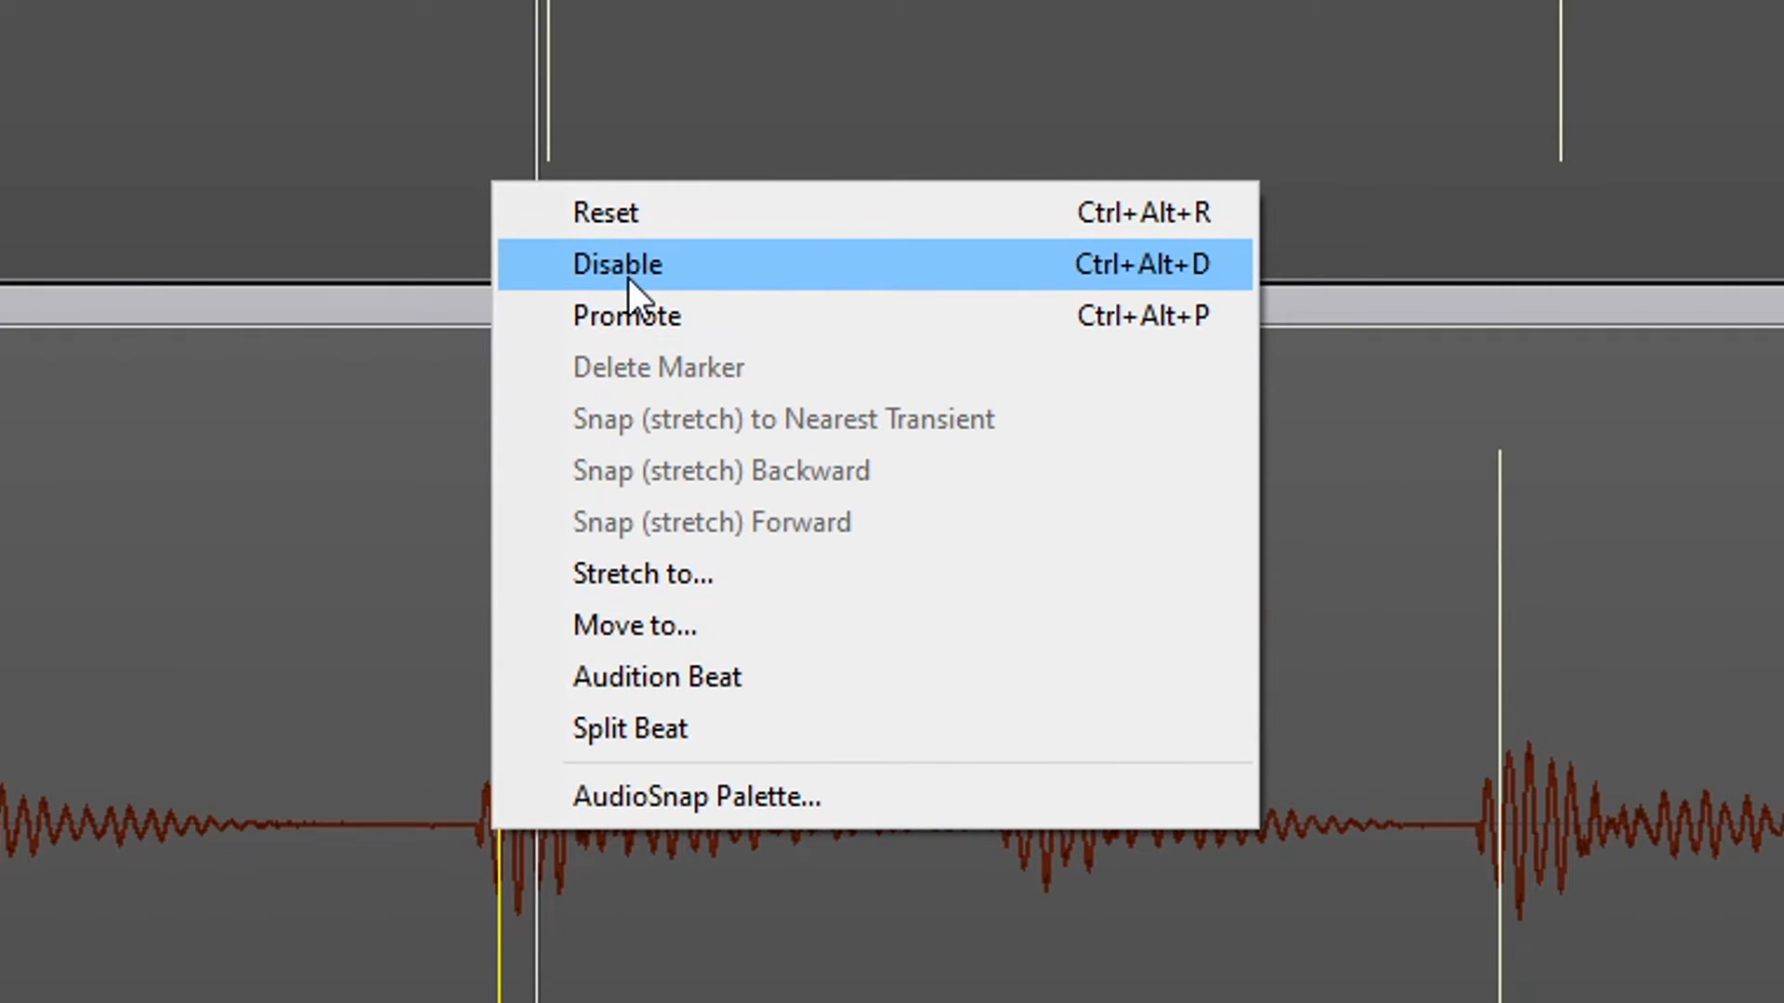
mouse_move(989, 273)
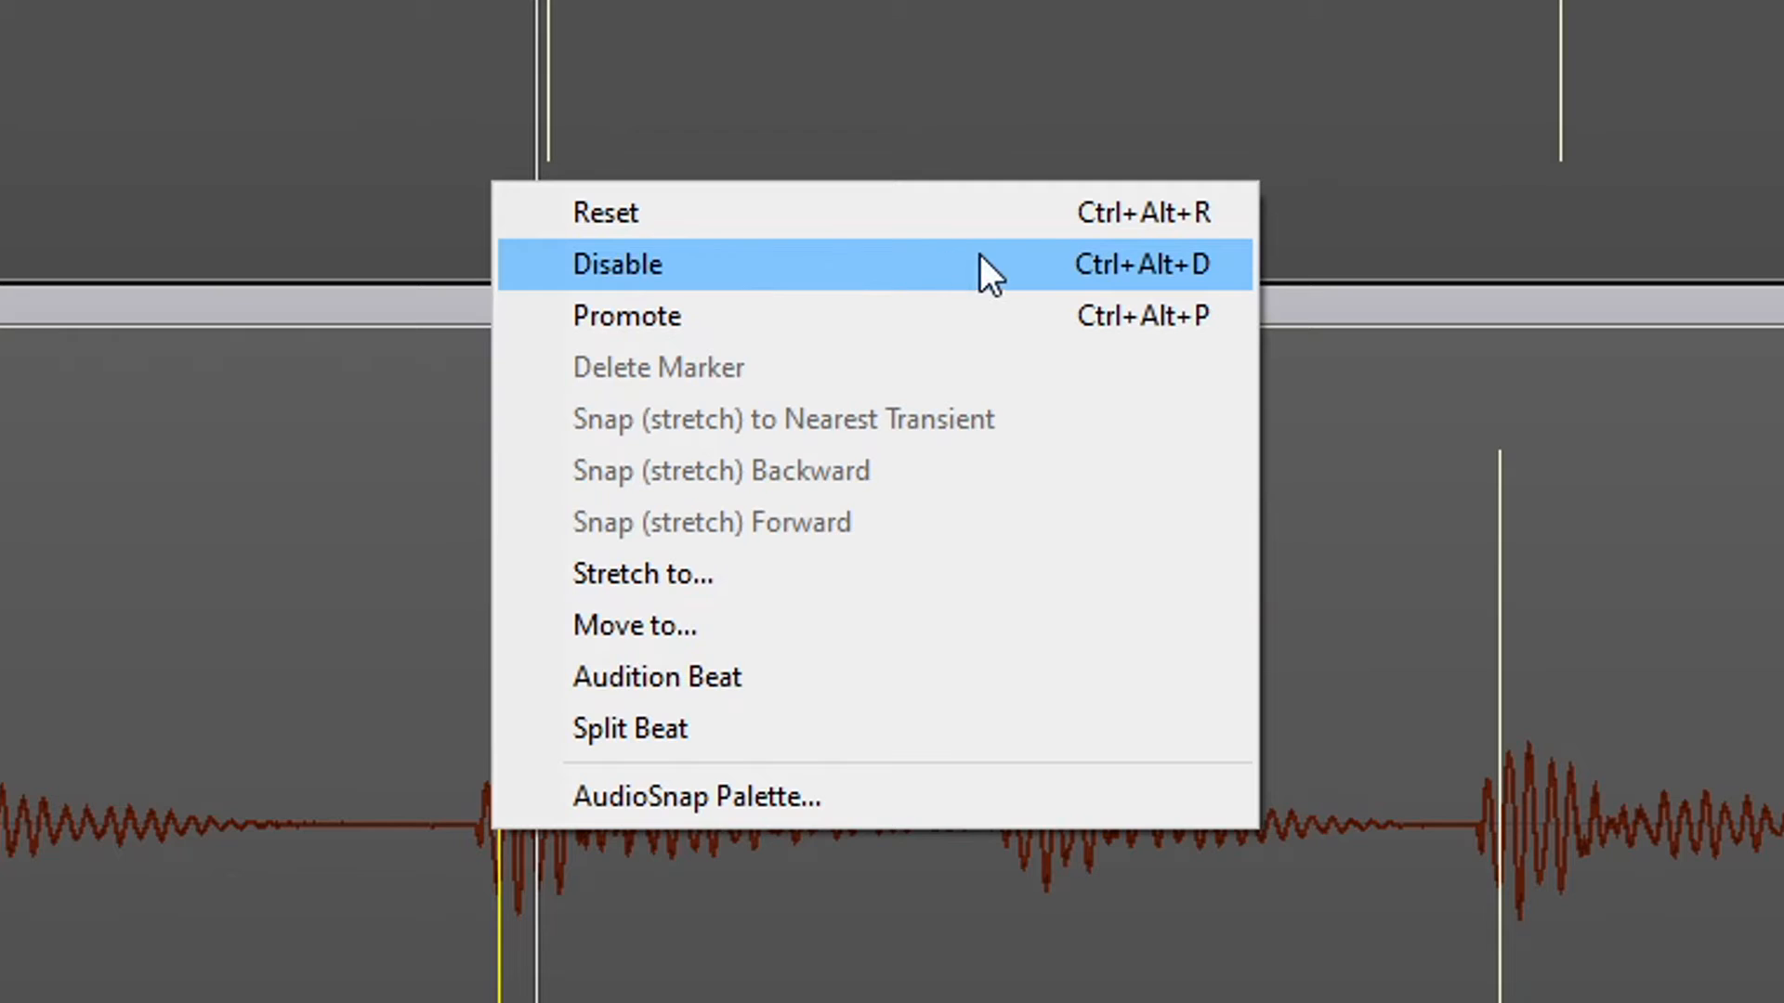
mouse_move(1120, 294)
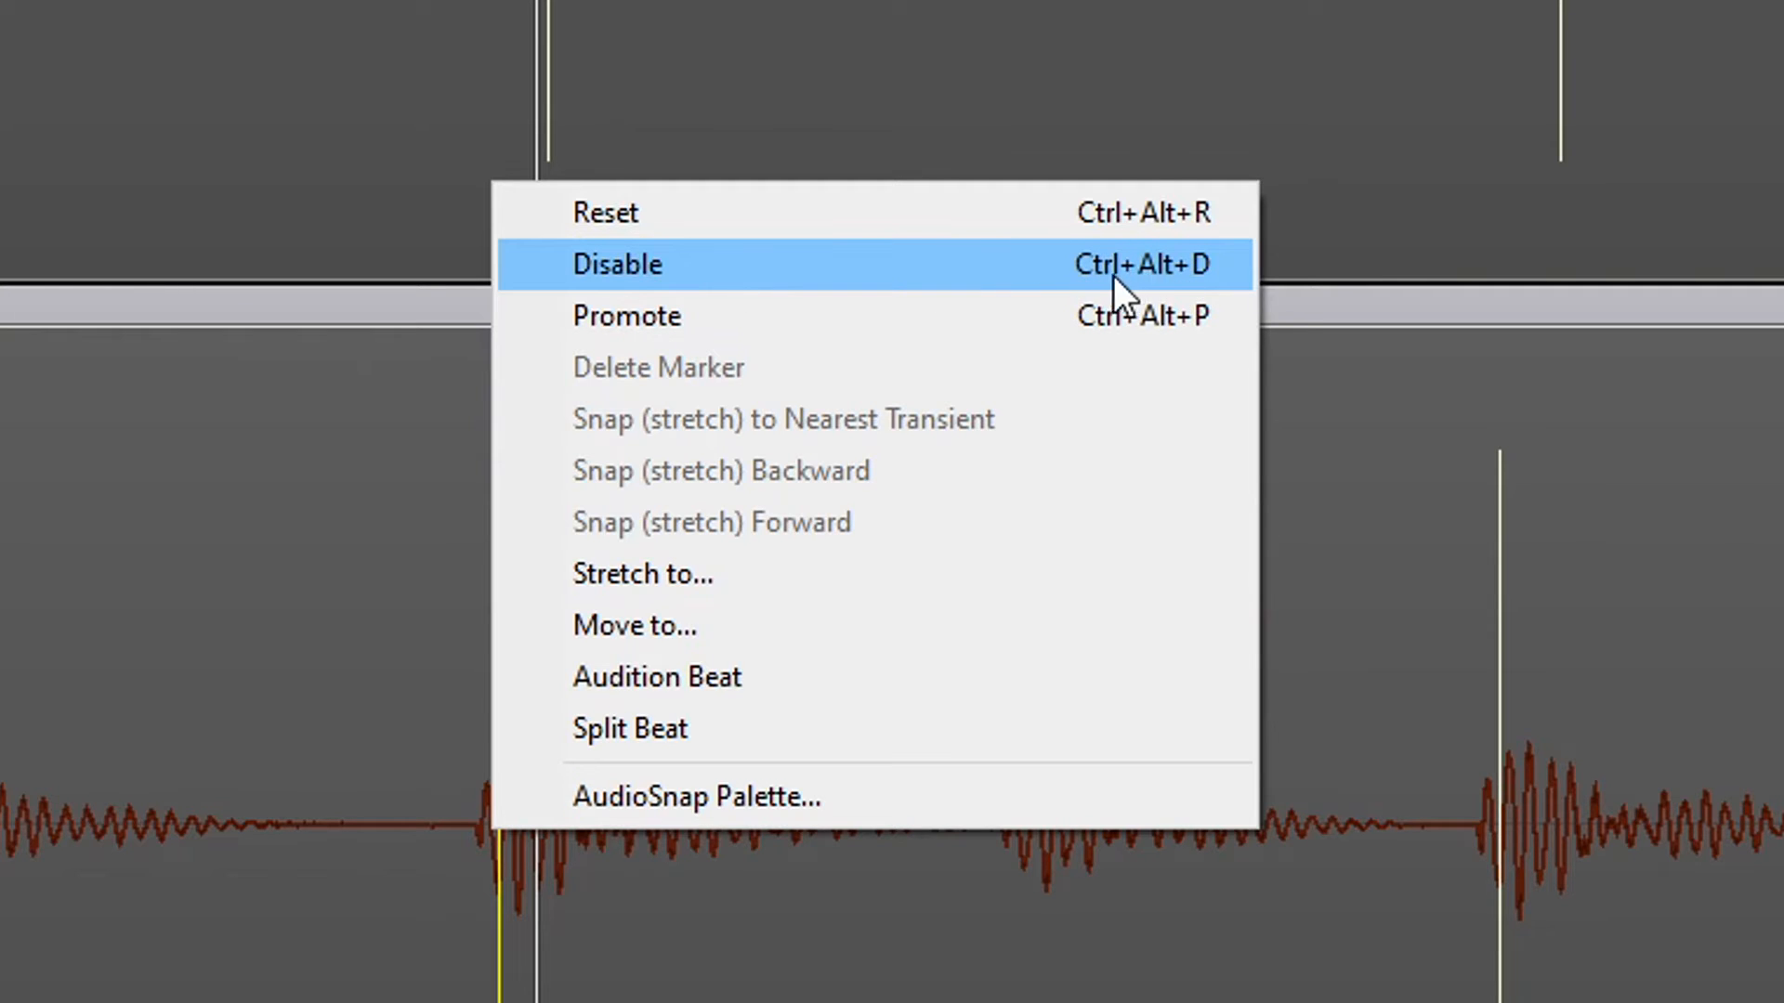
mouse_move(904, 293)
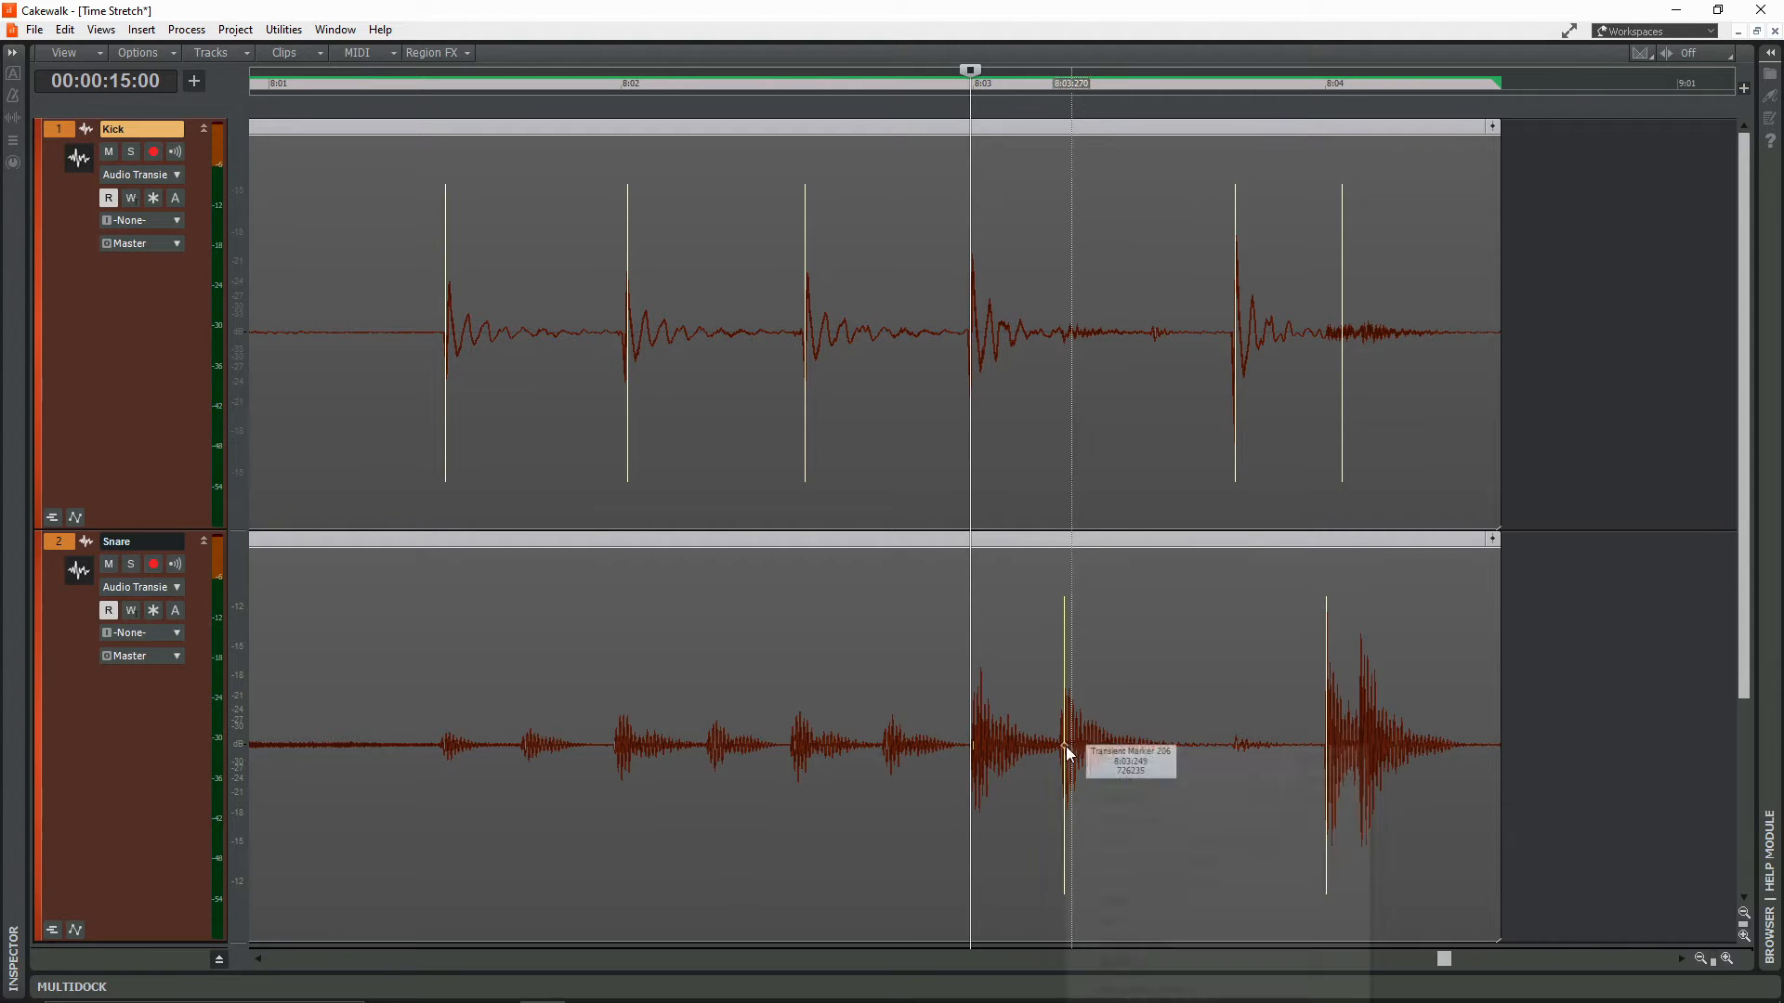
Move the snare transient marker onto its hit and open the kick marker's options
drag(1064, 746, 1110, 745)
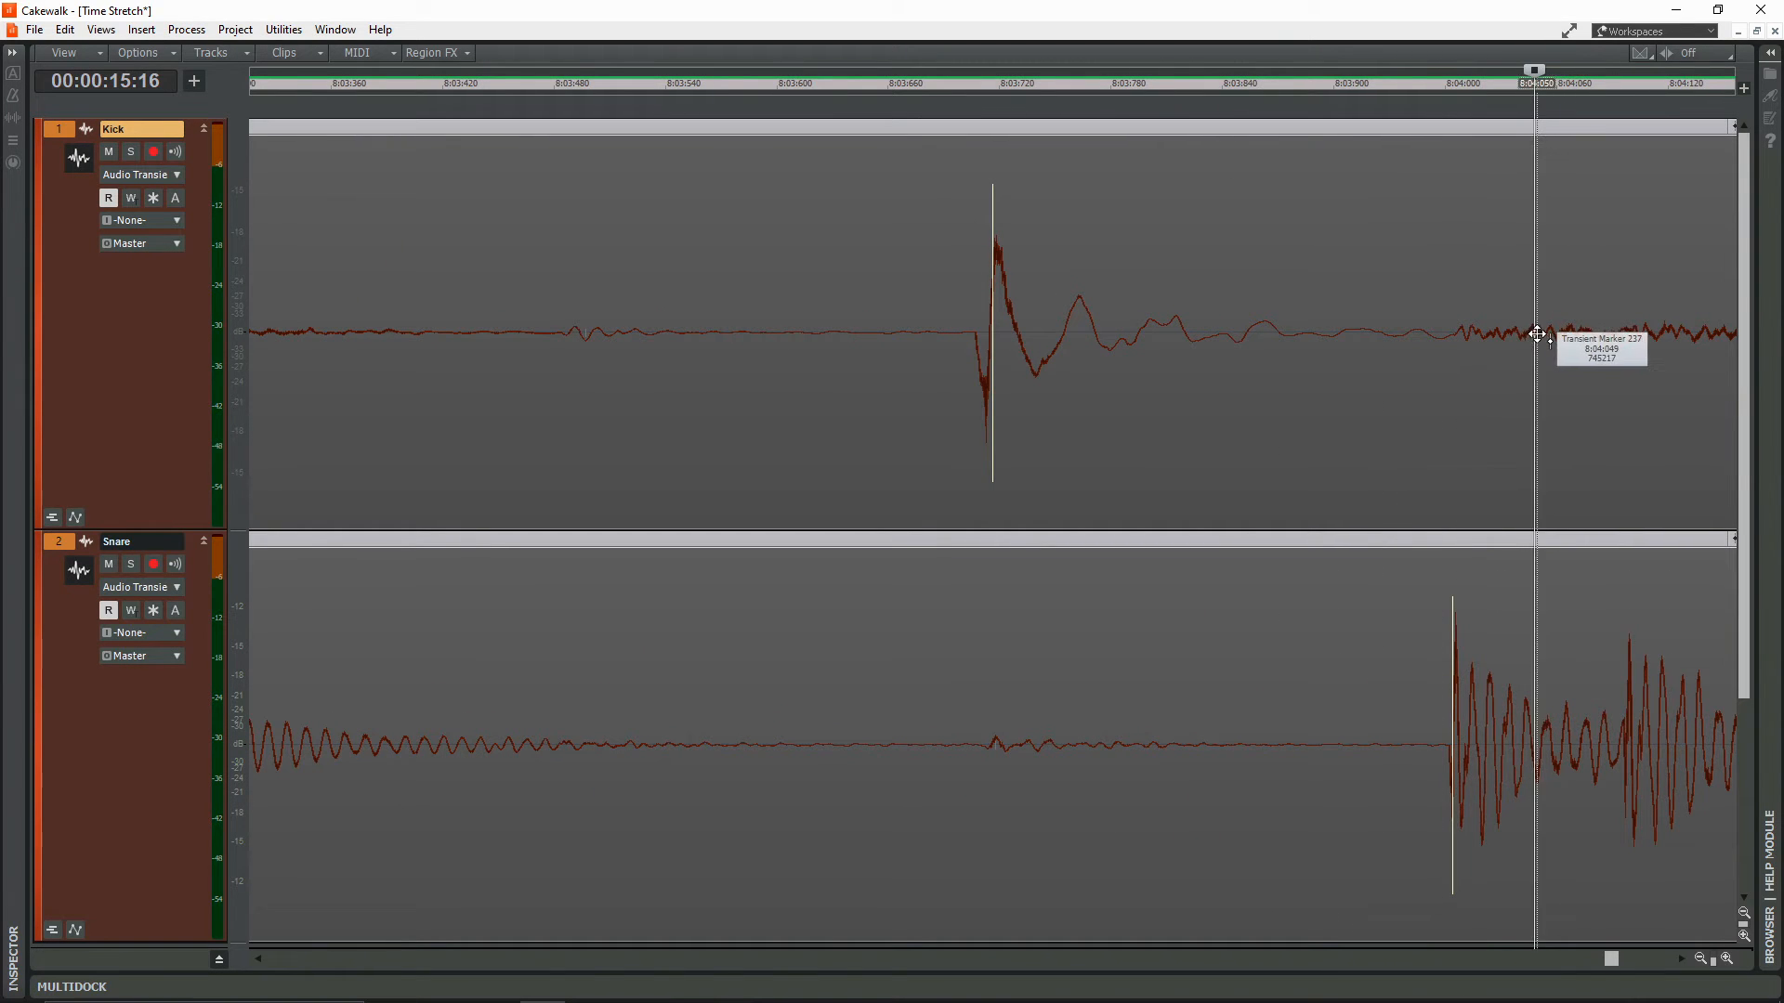
right_click(1536, 334)
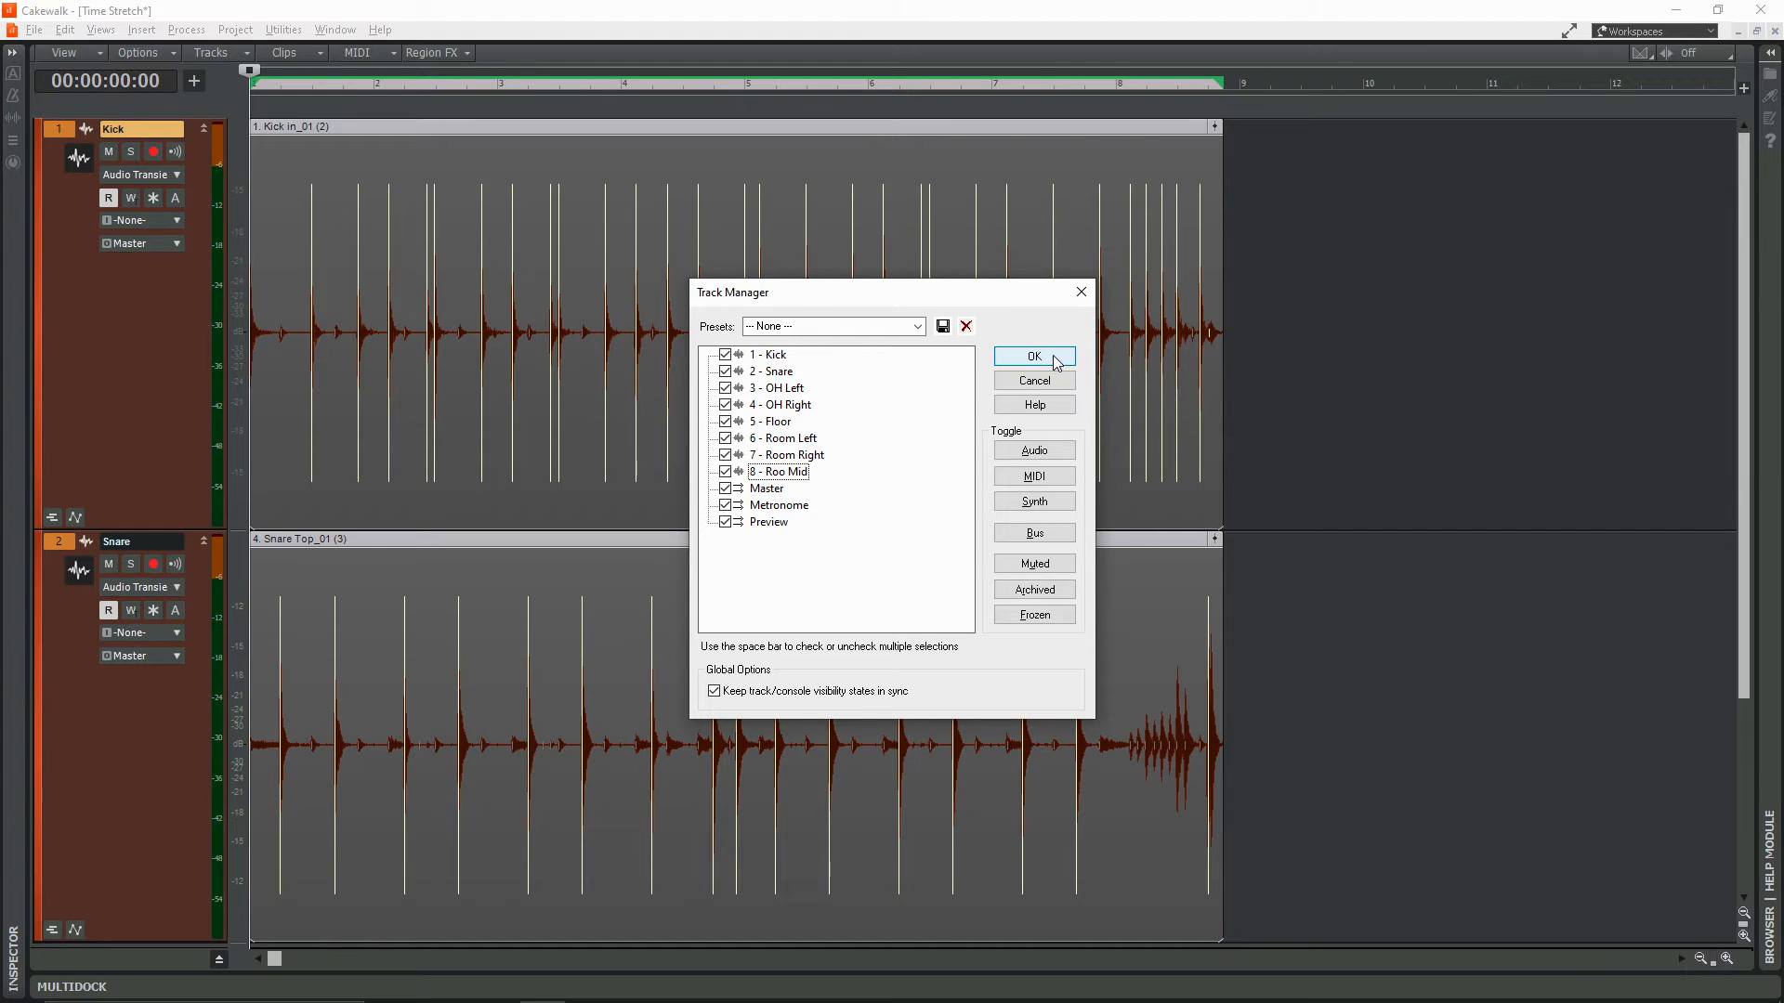
Confirm Track Manager to show all eight drum tracks, then open OH Left's Edit Filter
click(1032, 356)
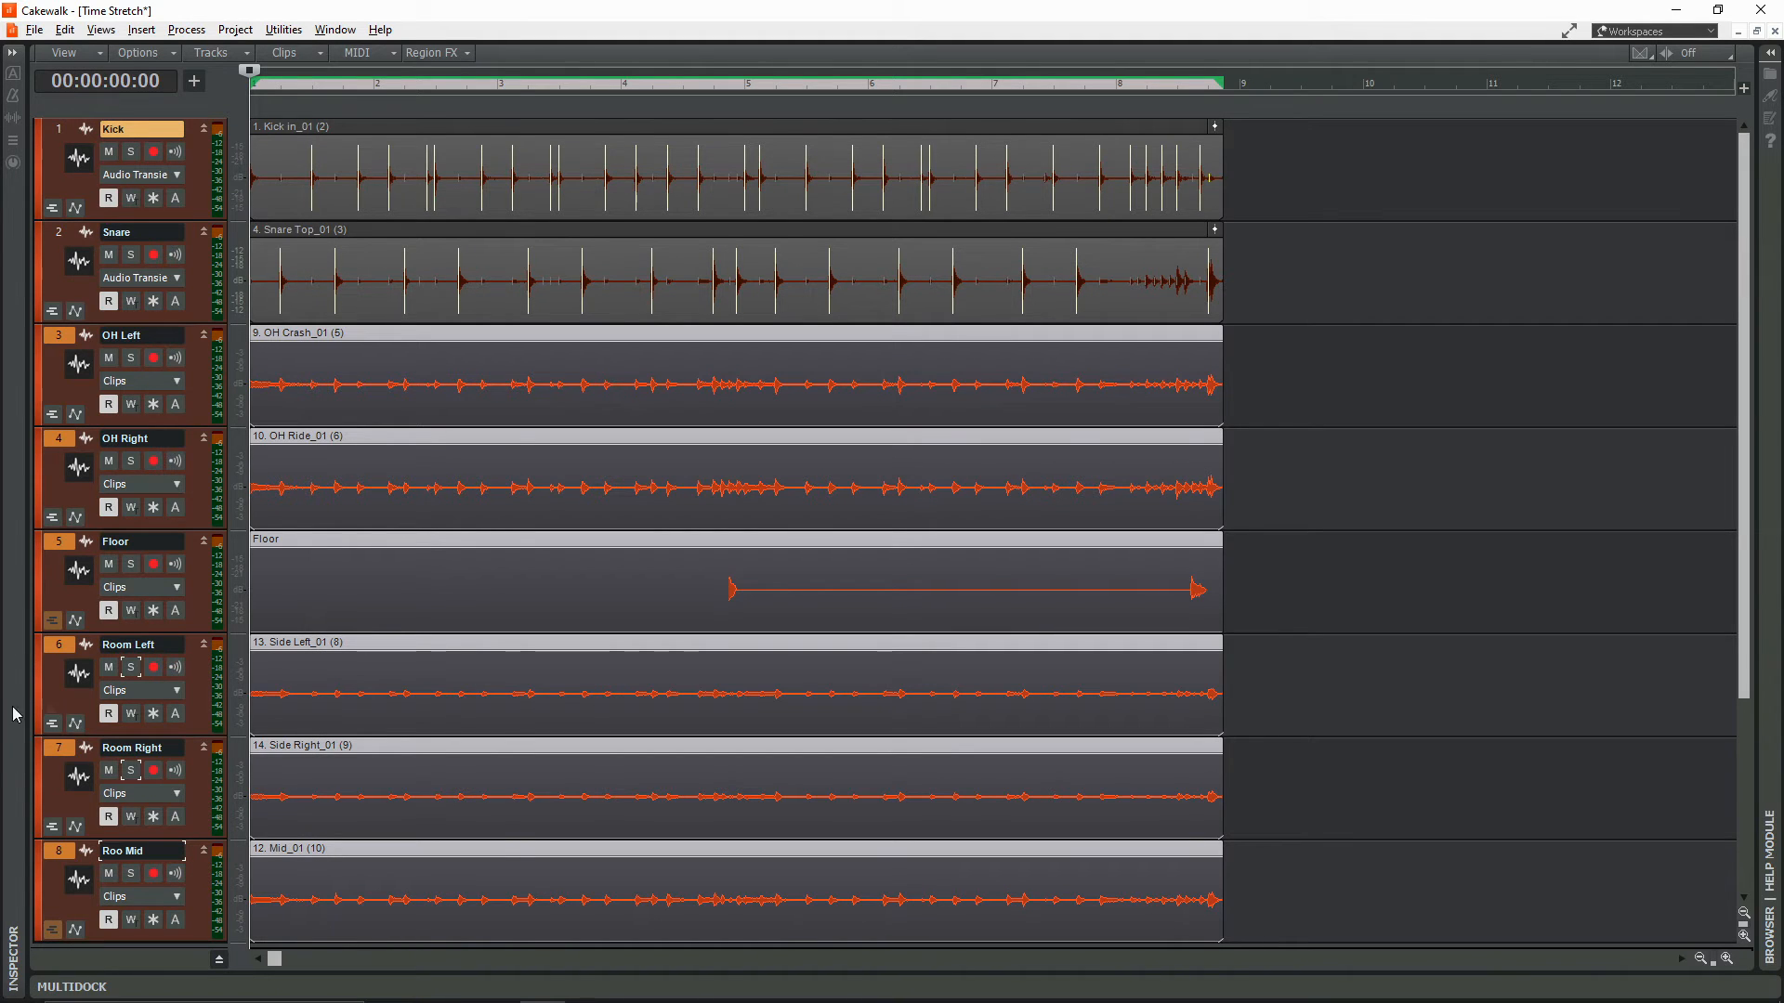
mouse_move(193, 395)
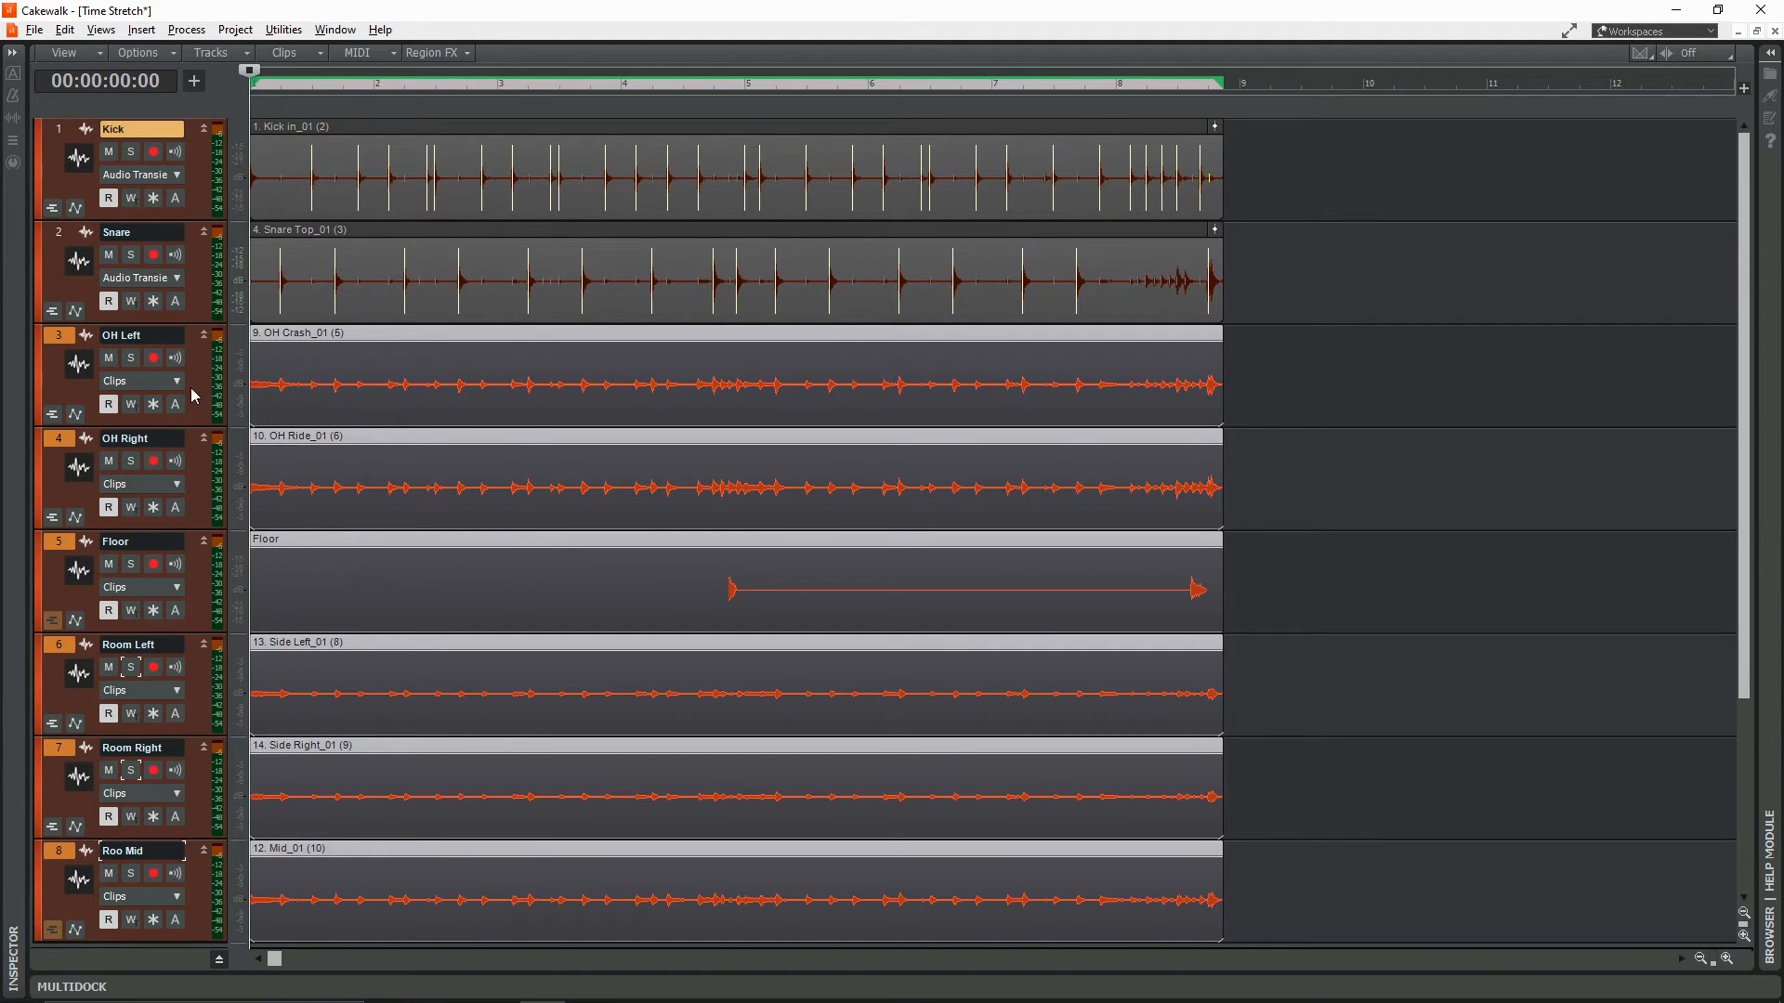
click(140, 380)
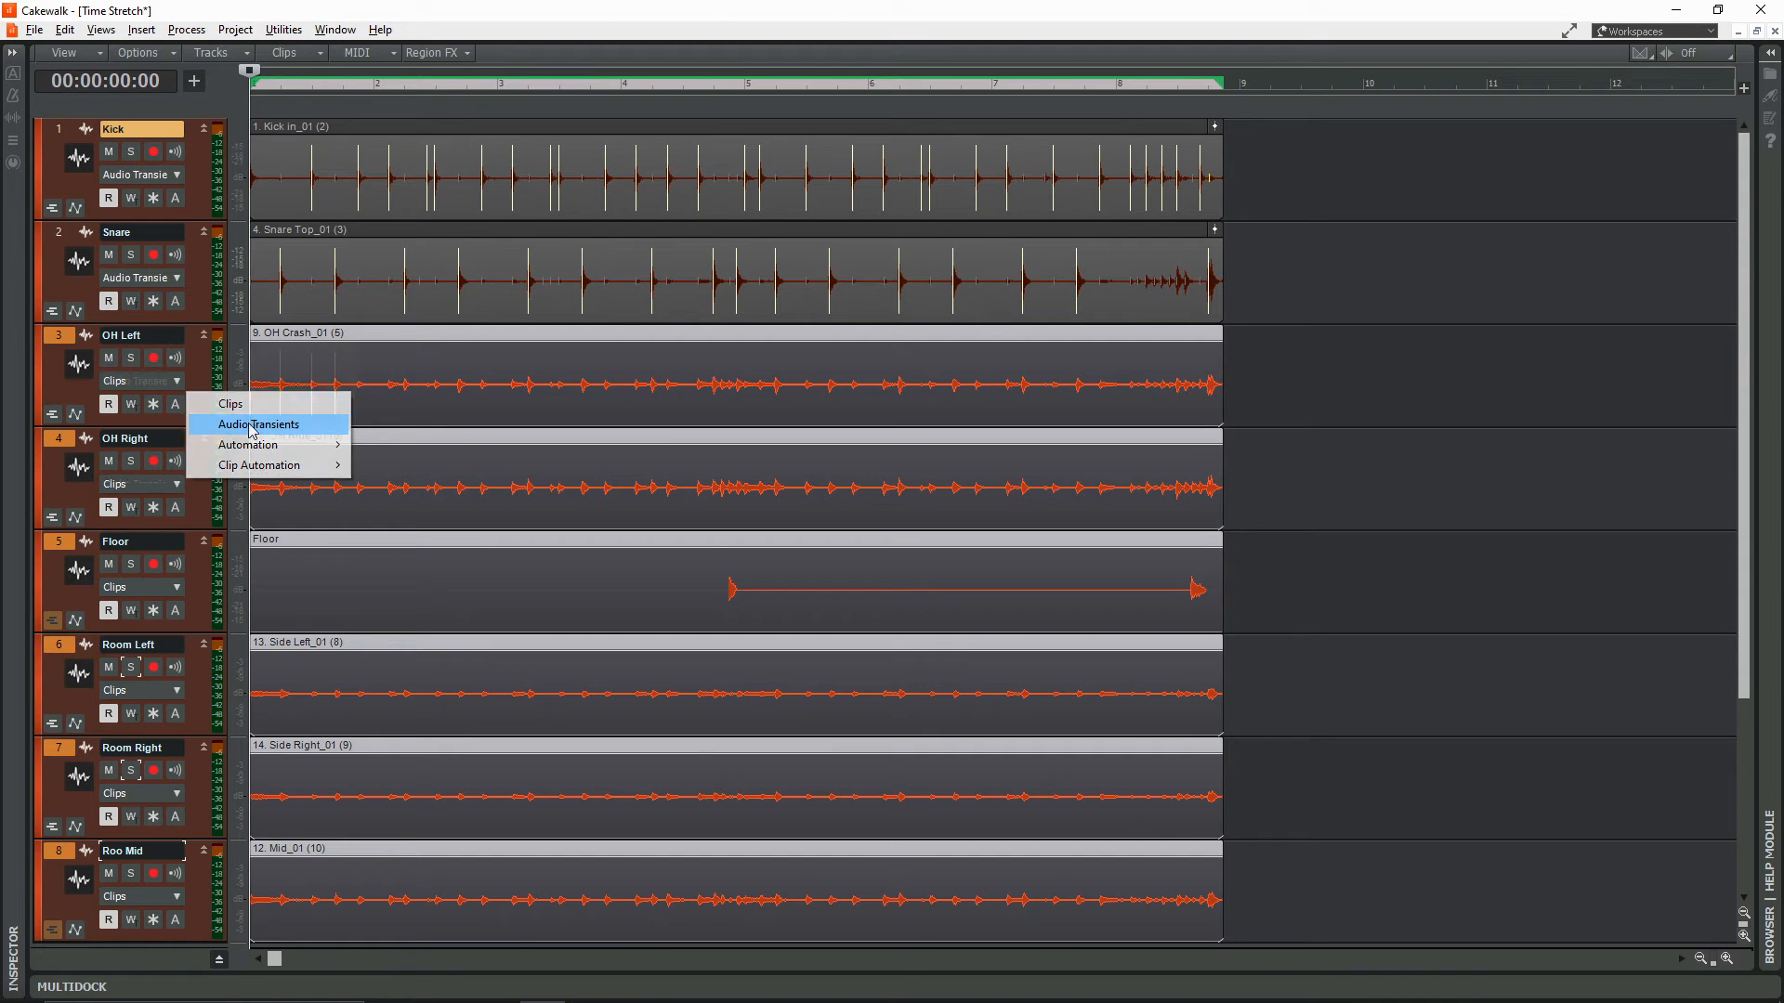
Show Audio Transients on all drum tracks and raise the AudioSnap threshold to 100%
click(259, 424)
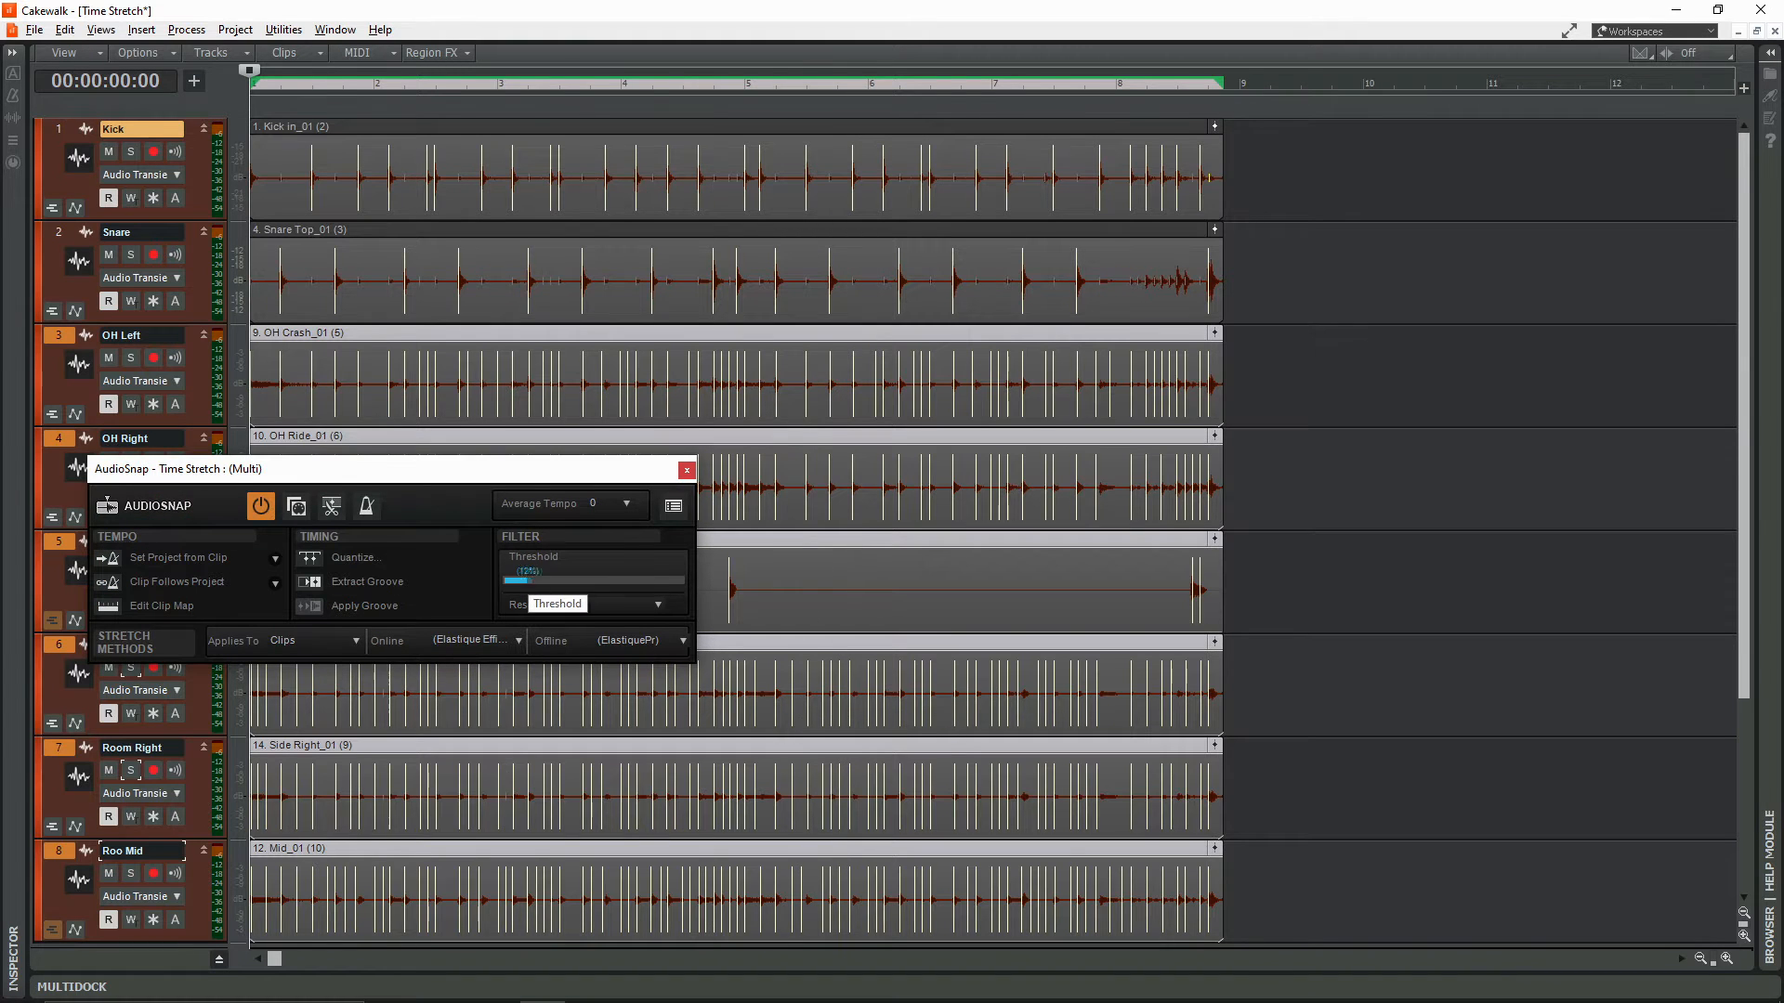
drag(522, 581, 678, 582)
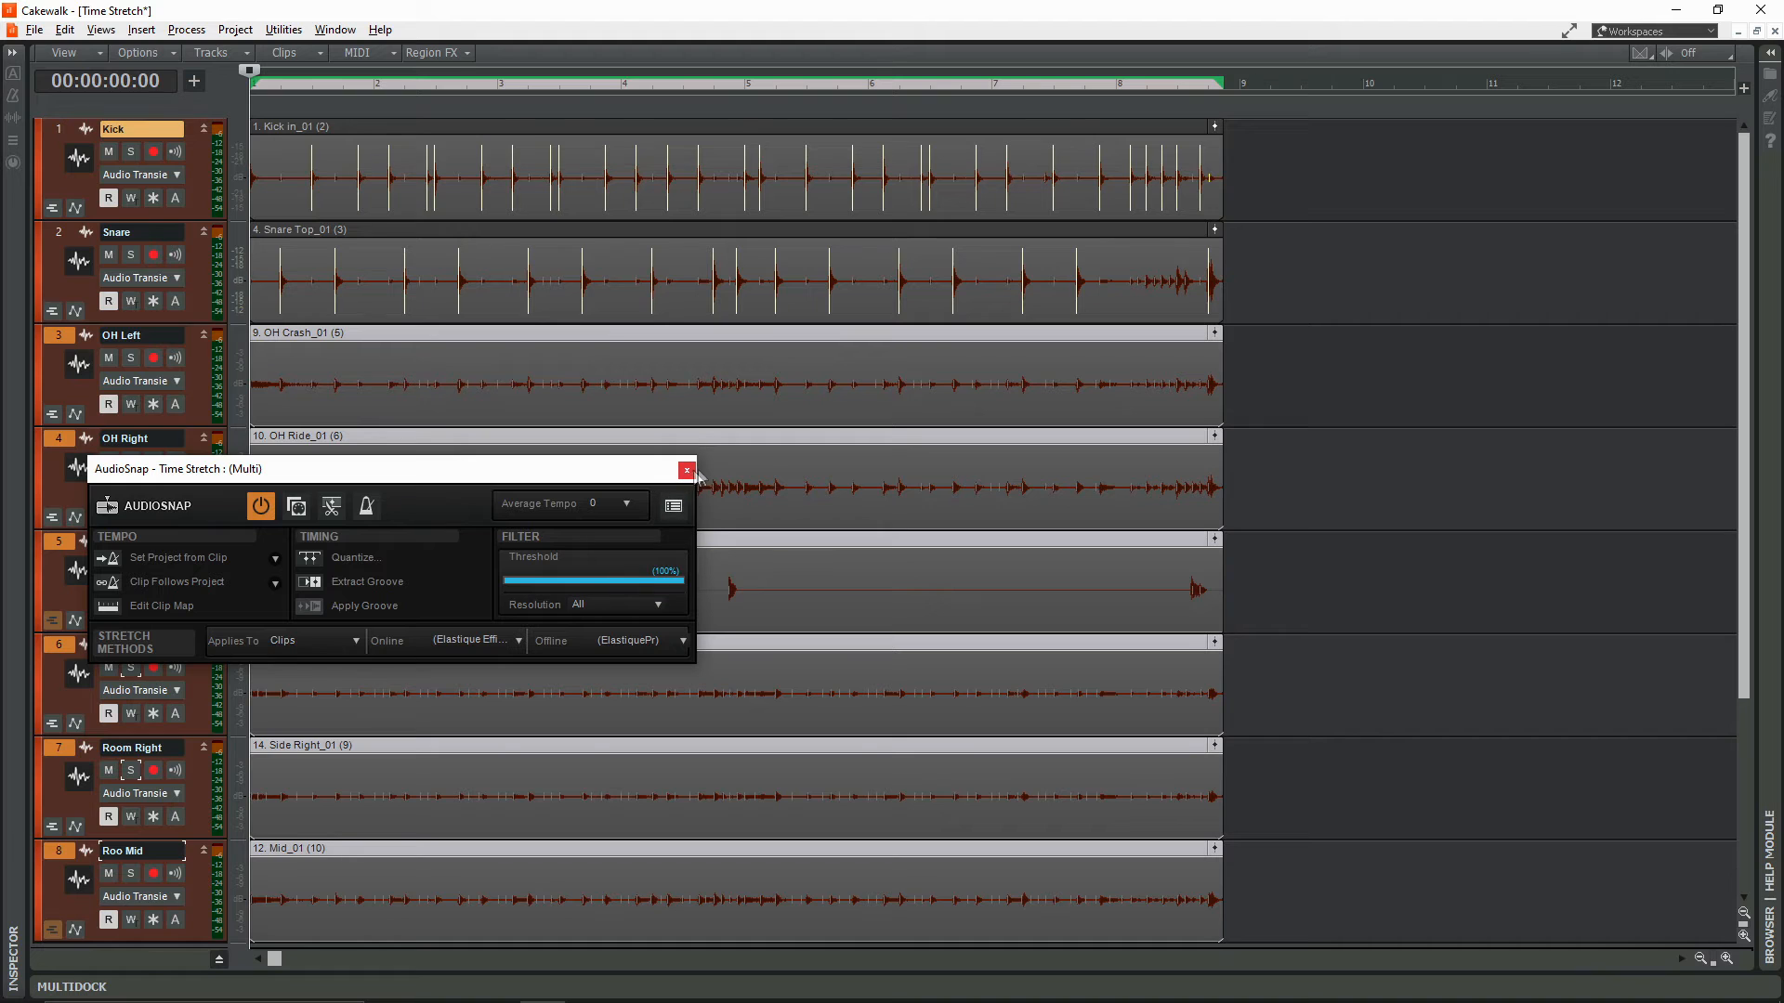
click(685, 470)
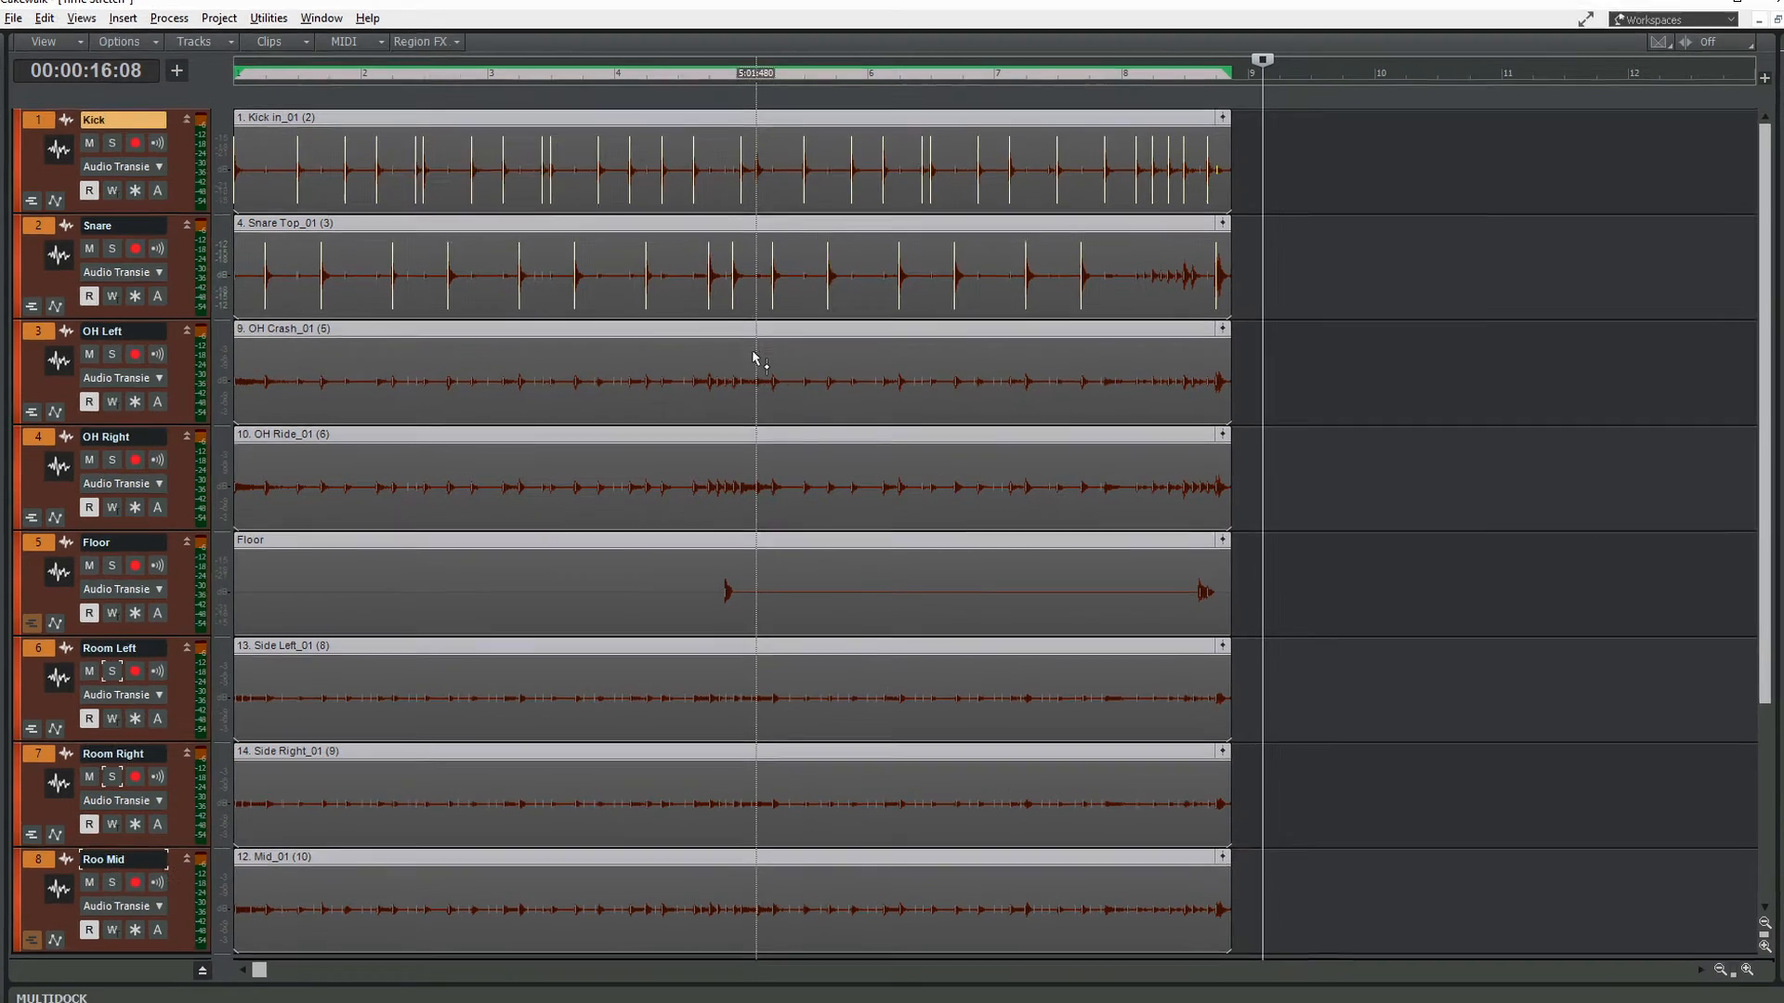
Merge and lock the transient markers on the selected drum clips via AudioSnap
right_click(751, 381)
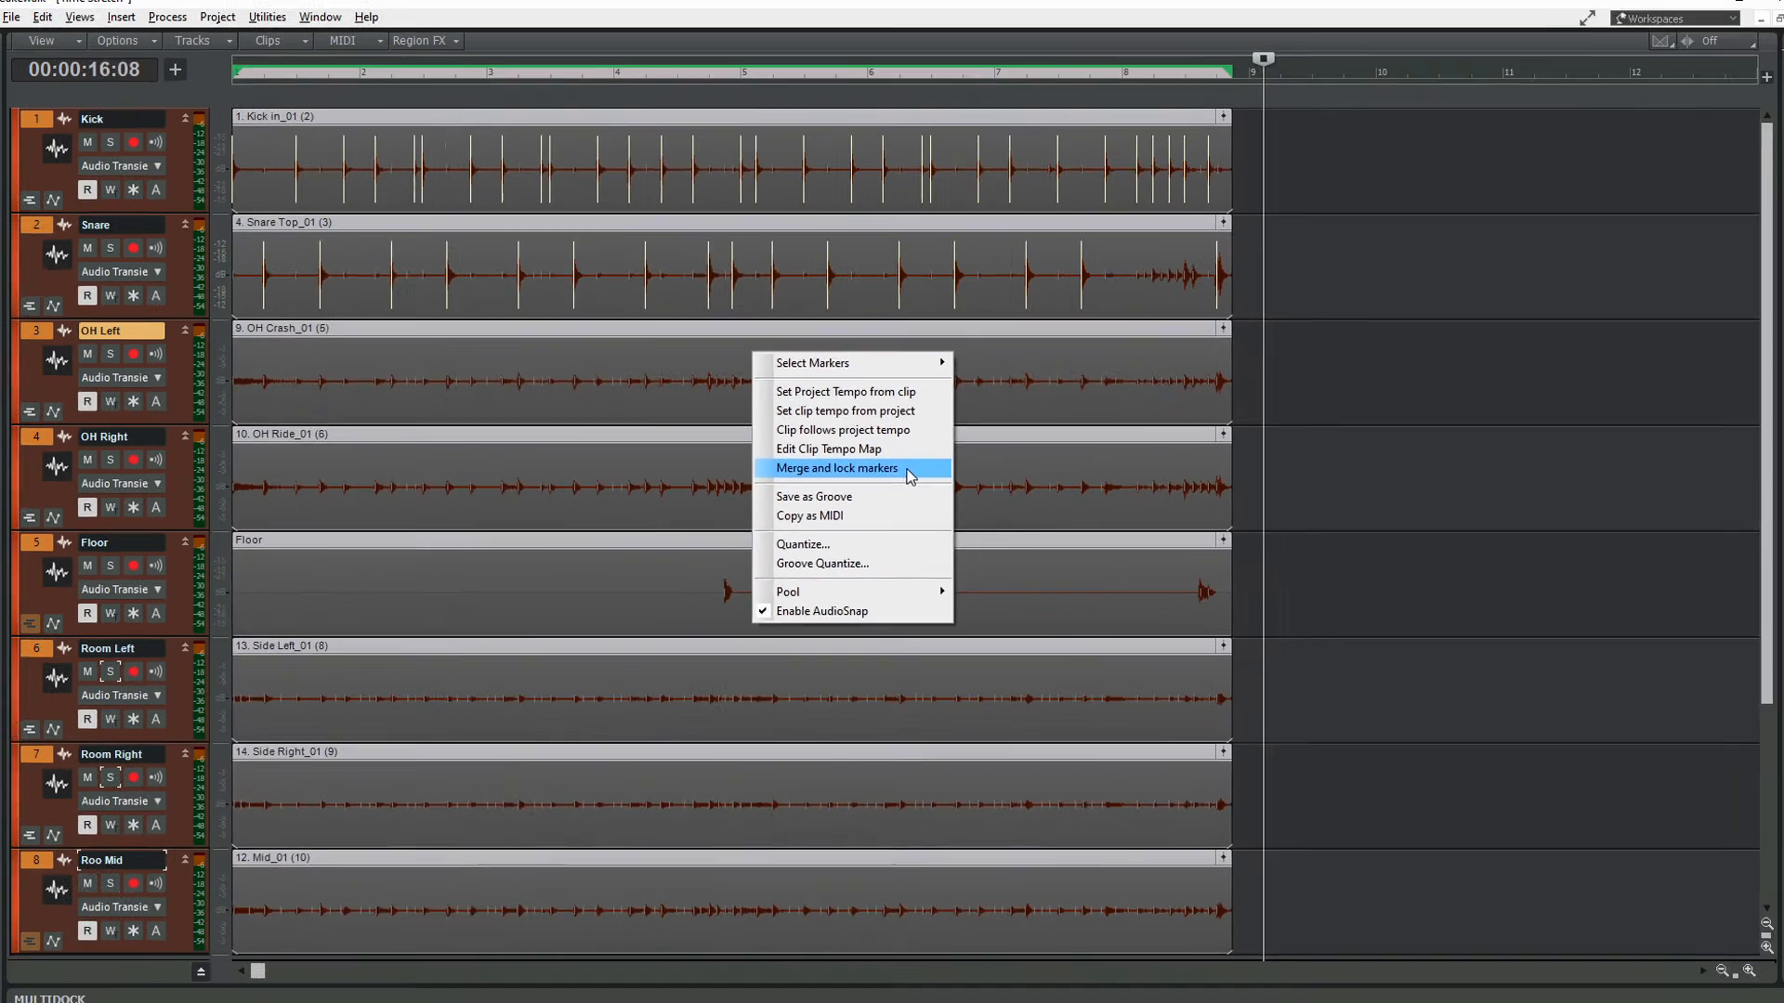
click(836, 468)
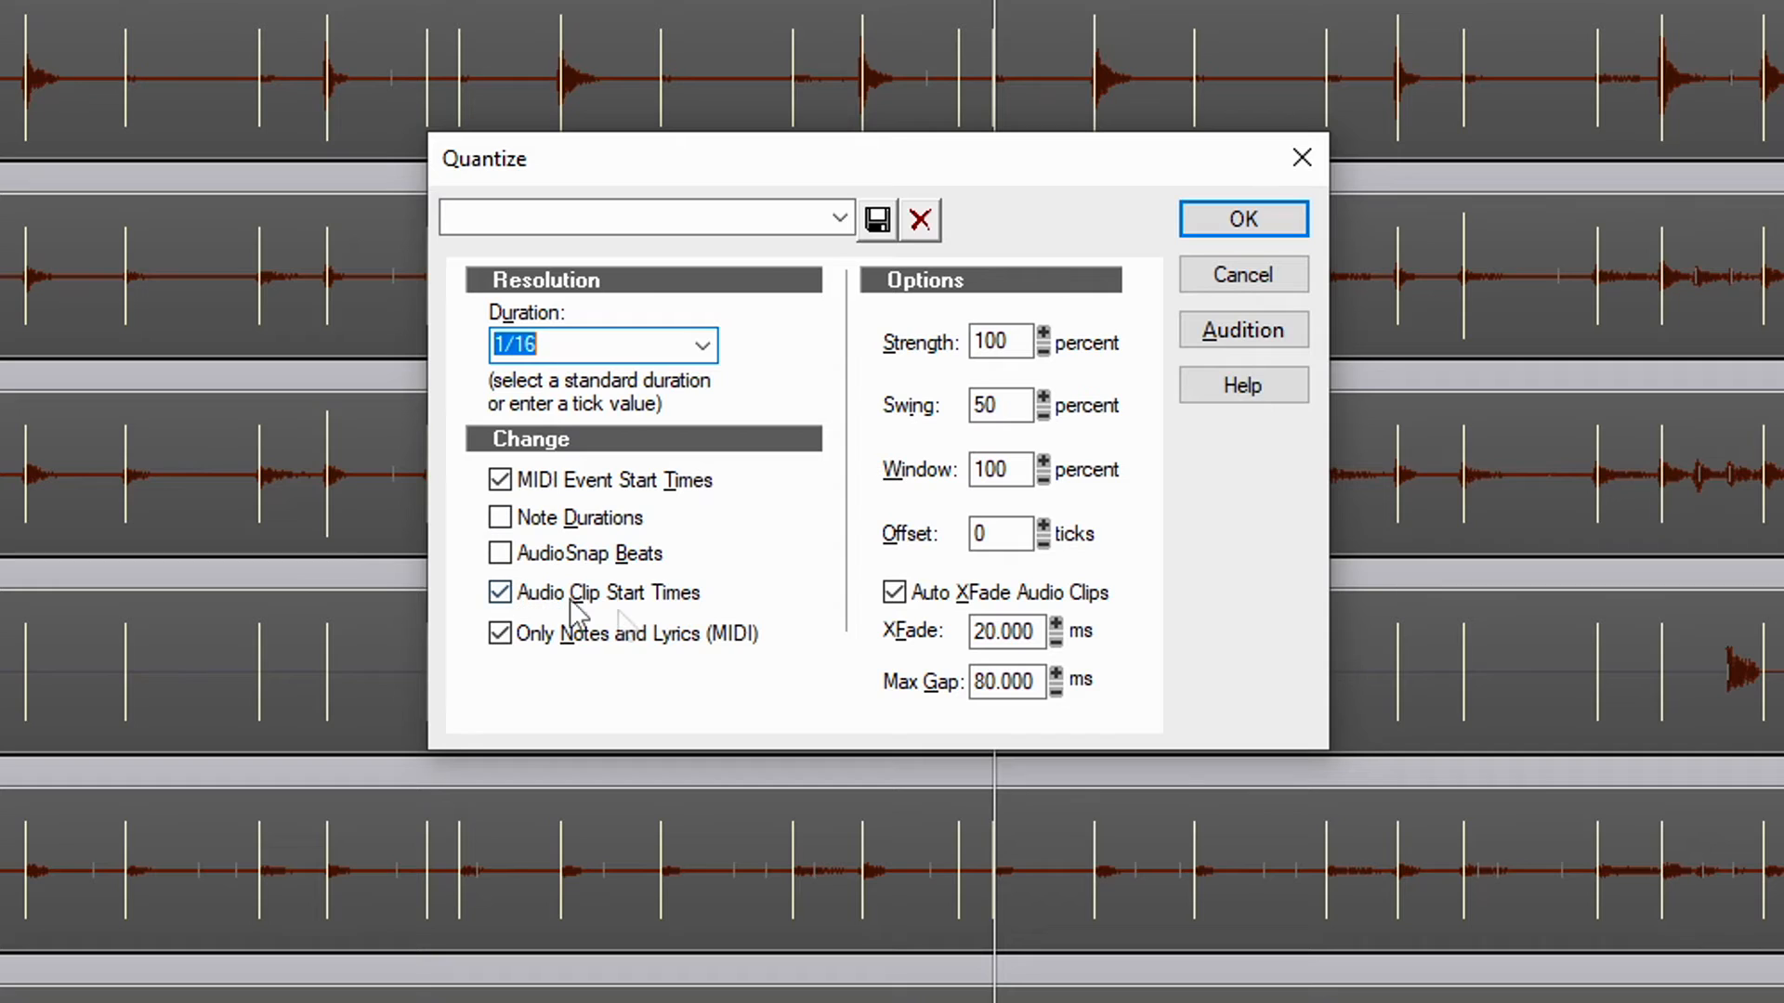
Quantize the drums at 1/16 using AudioSnap Beats instead of clip start times
click(500, 554)
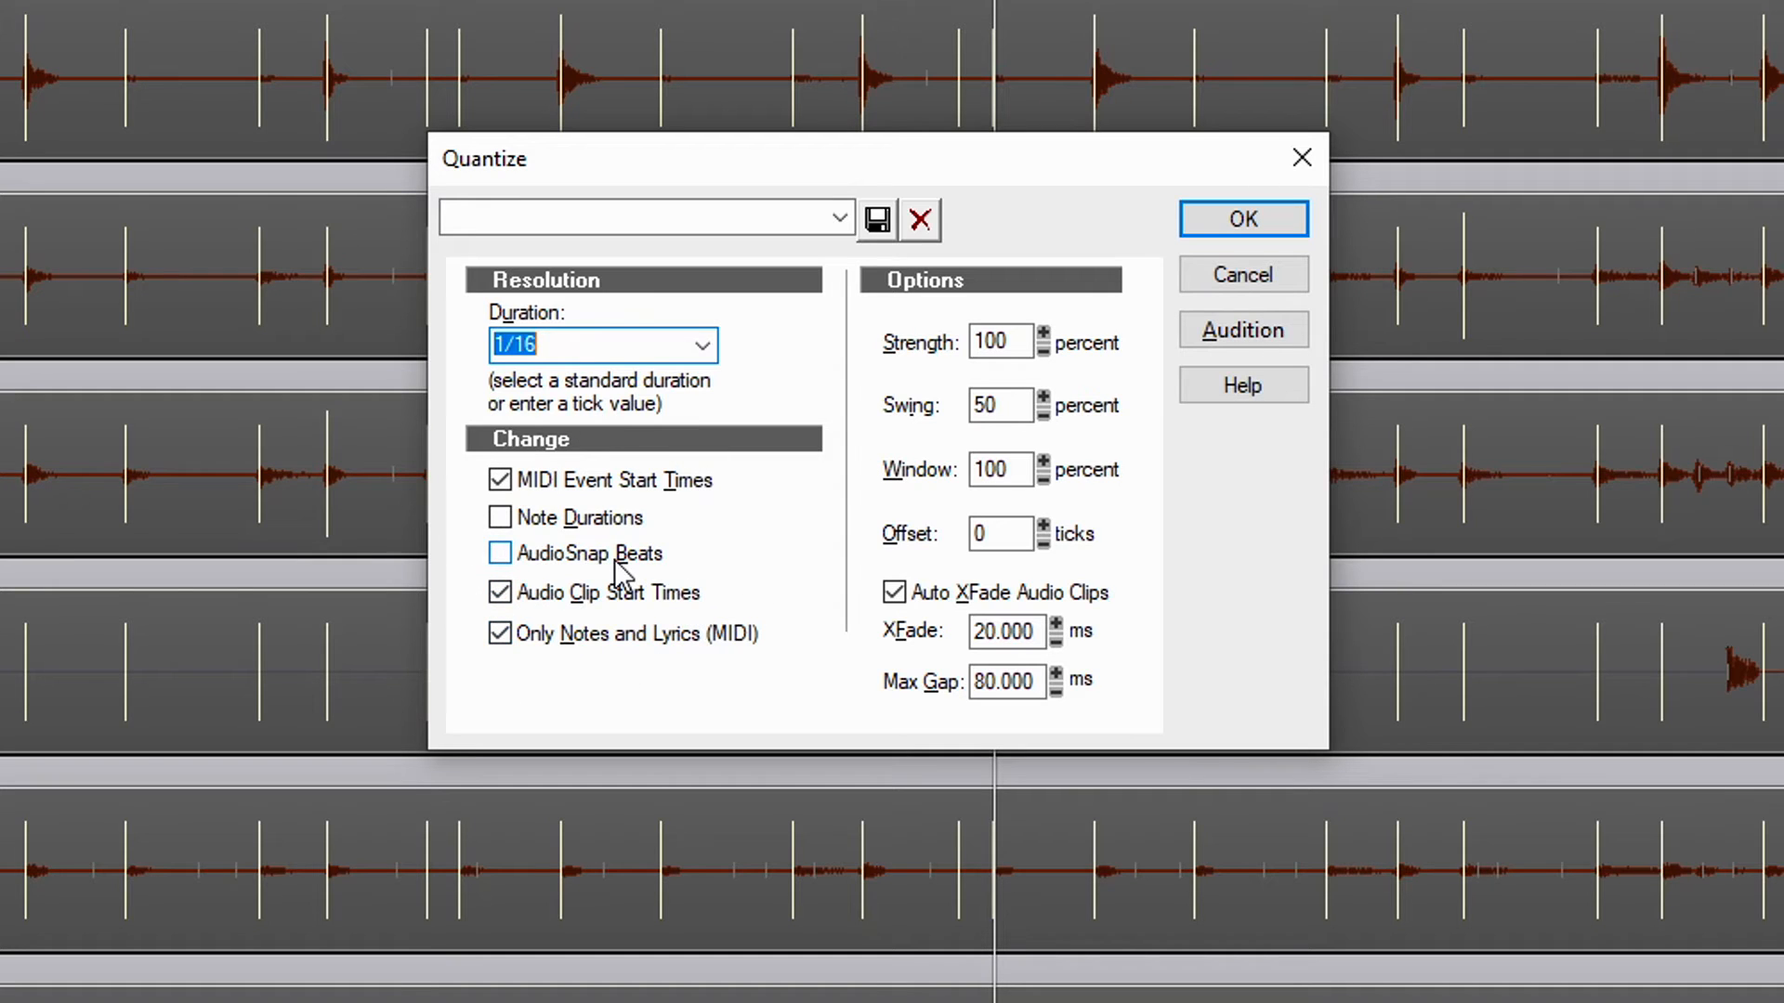
click(500, 553)
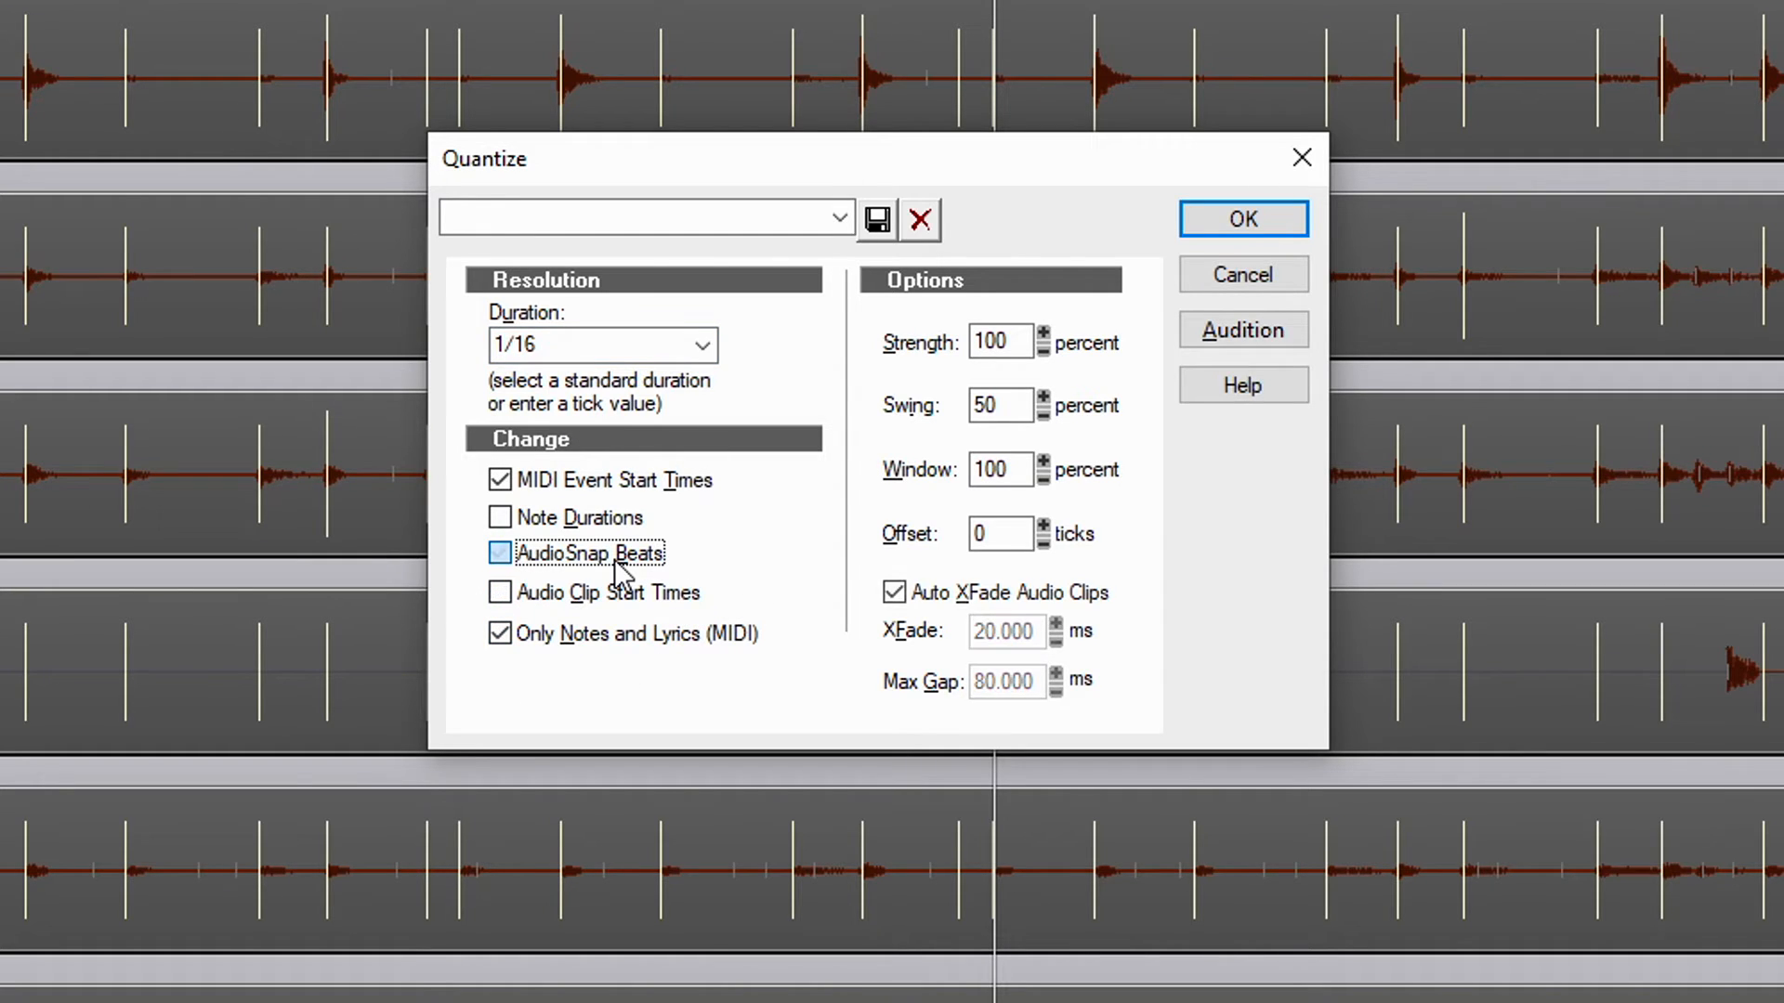
click(498, 553)
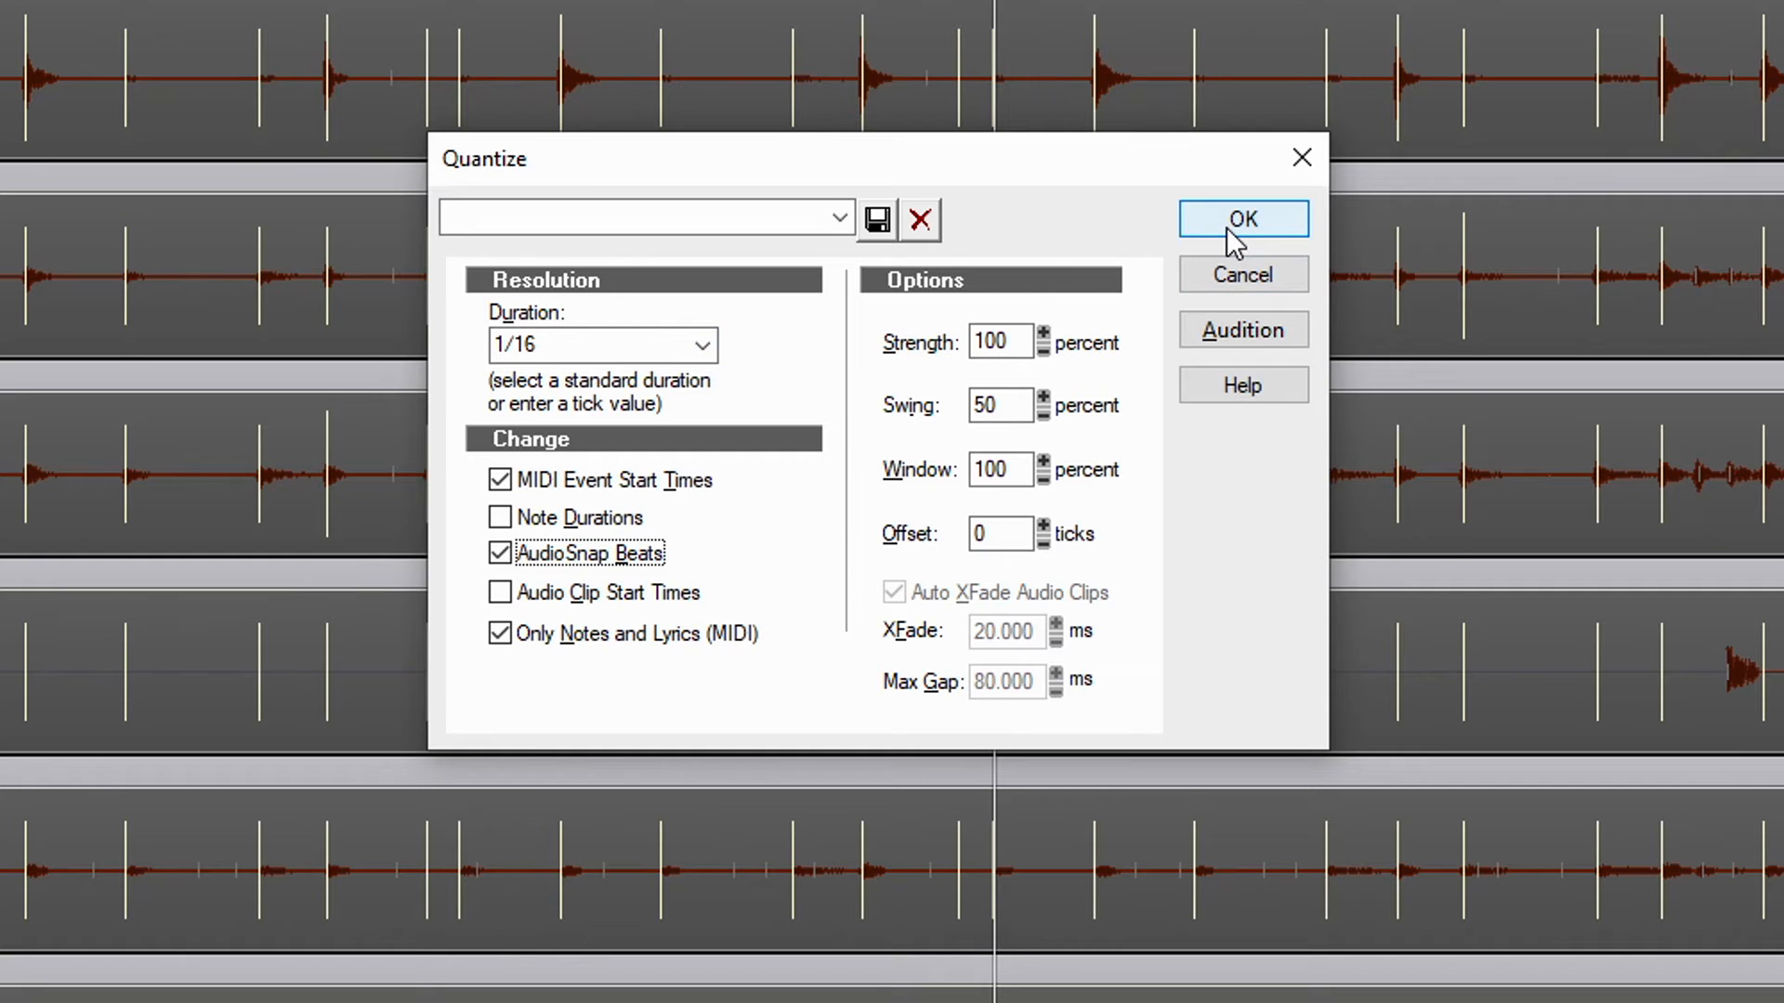
click(1241, 218)
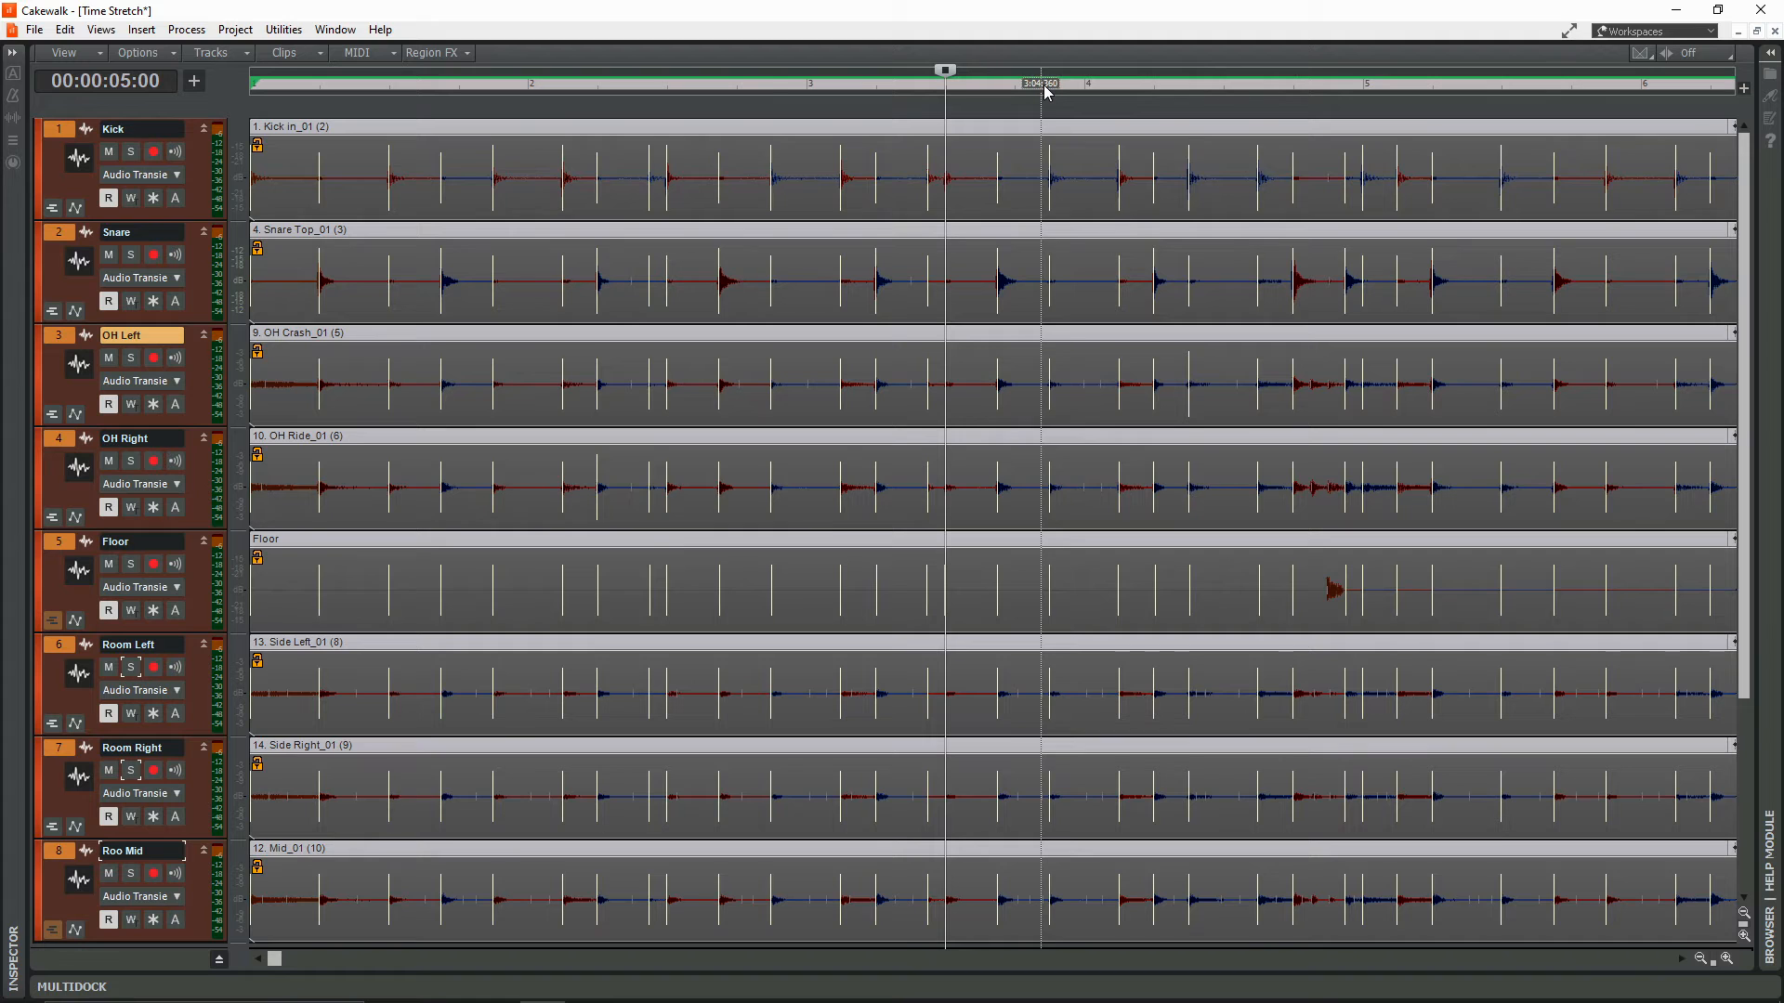
Zoom in to inspect the time-stretched drum hits on the 1/16 grid
click(1049, 82)
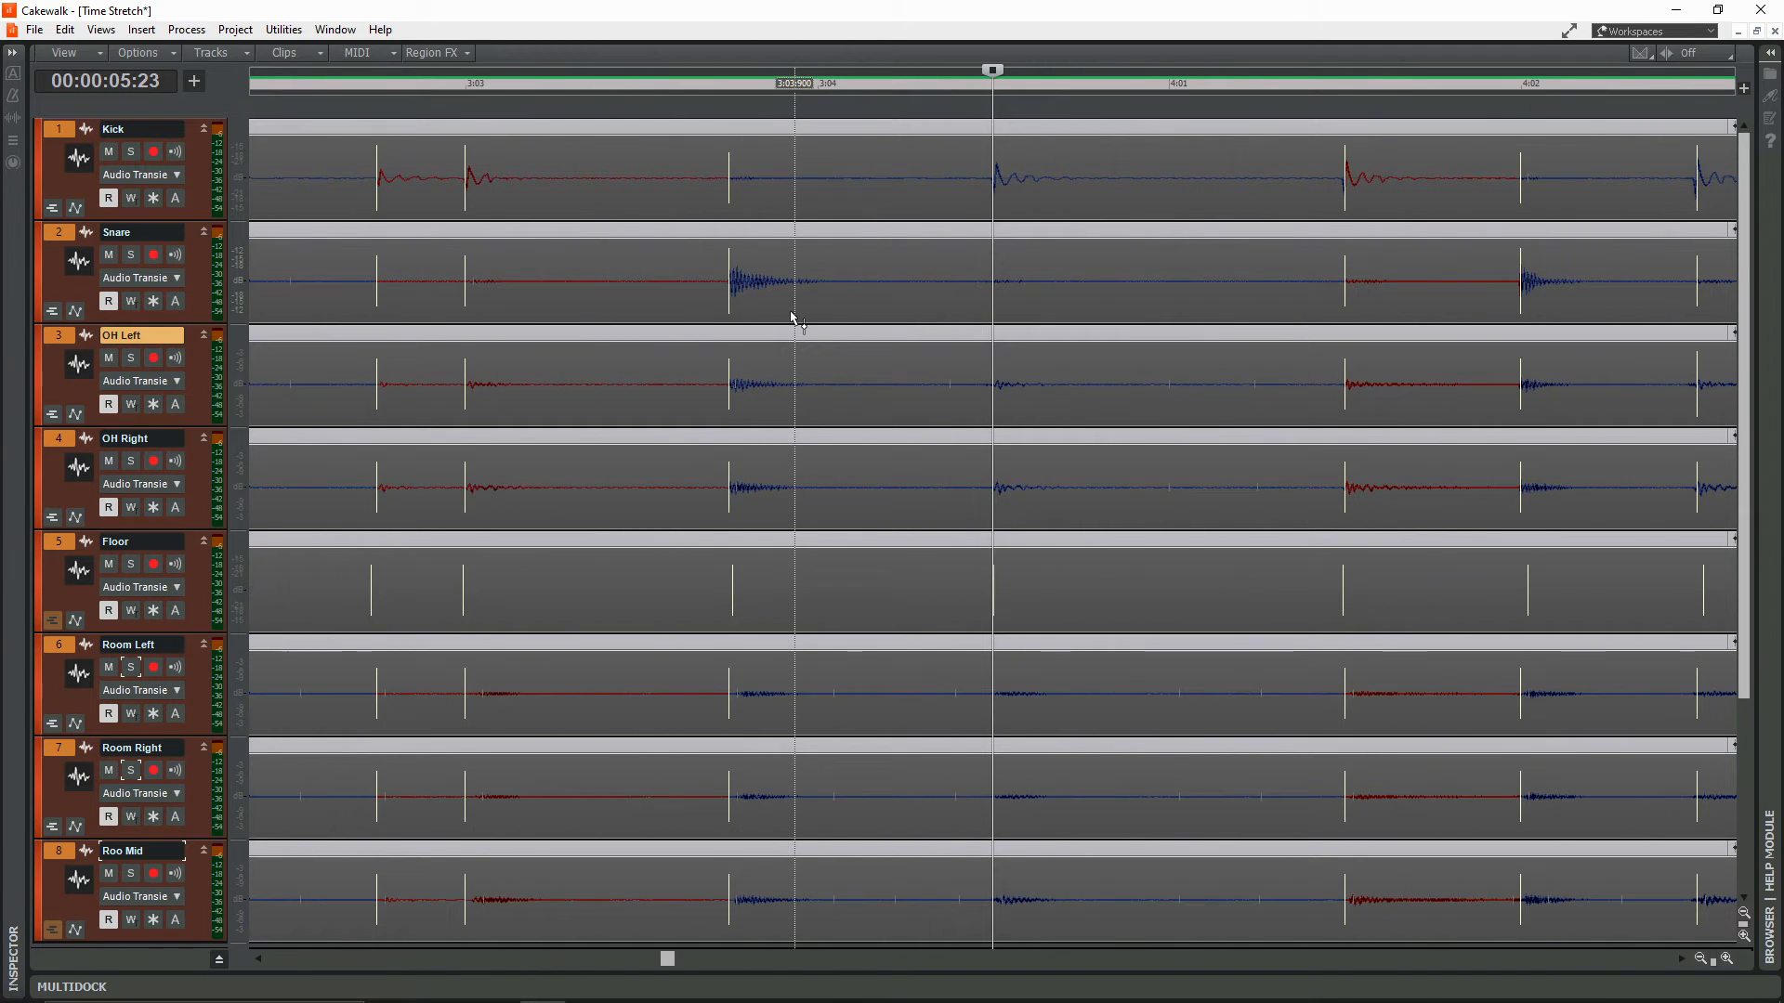
mouse_move(792, 336)
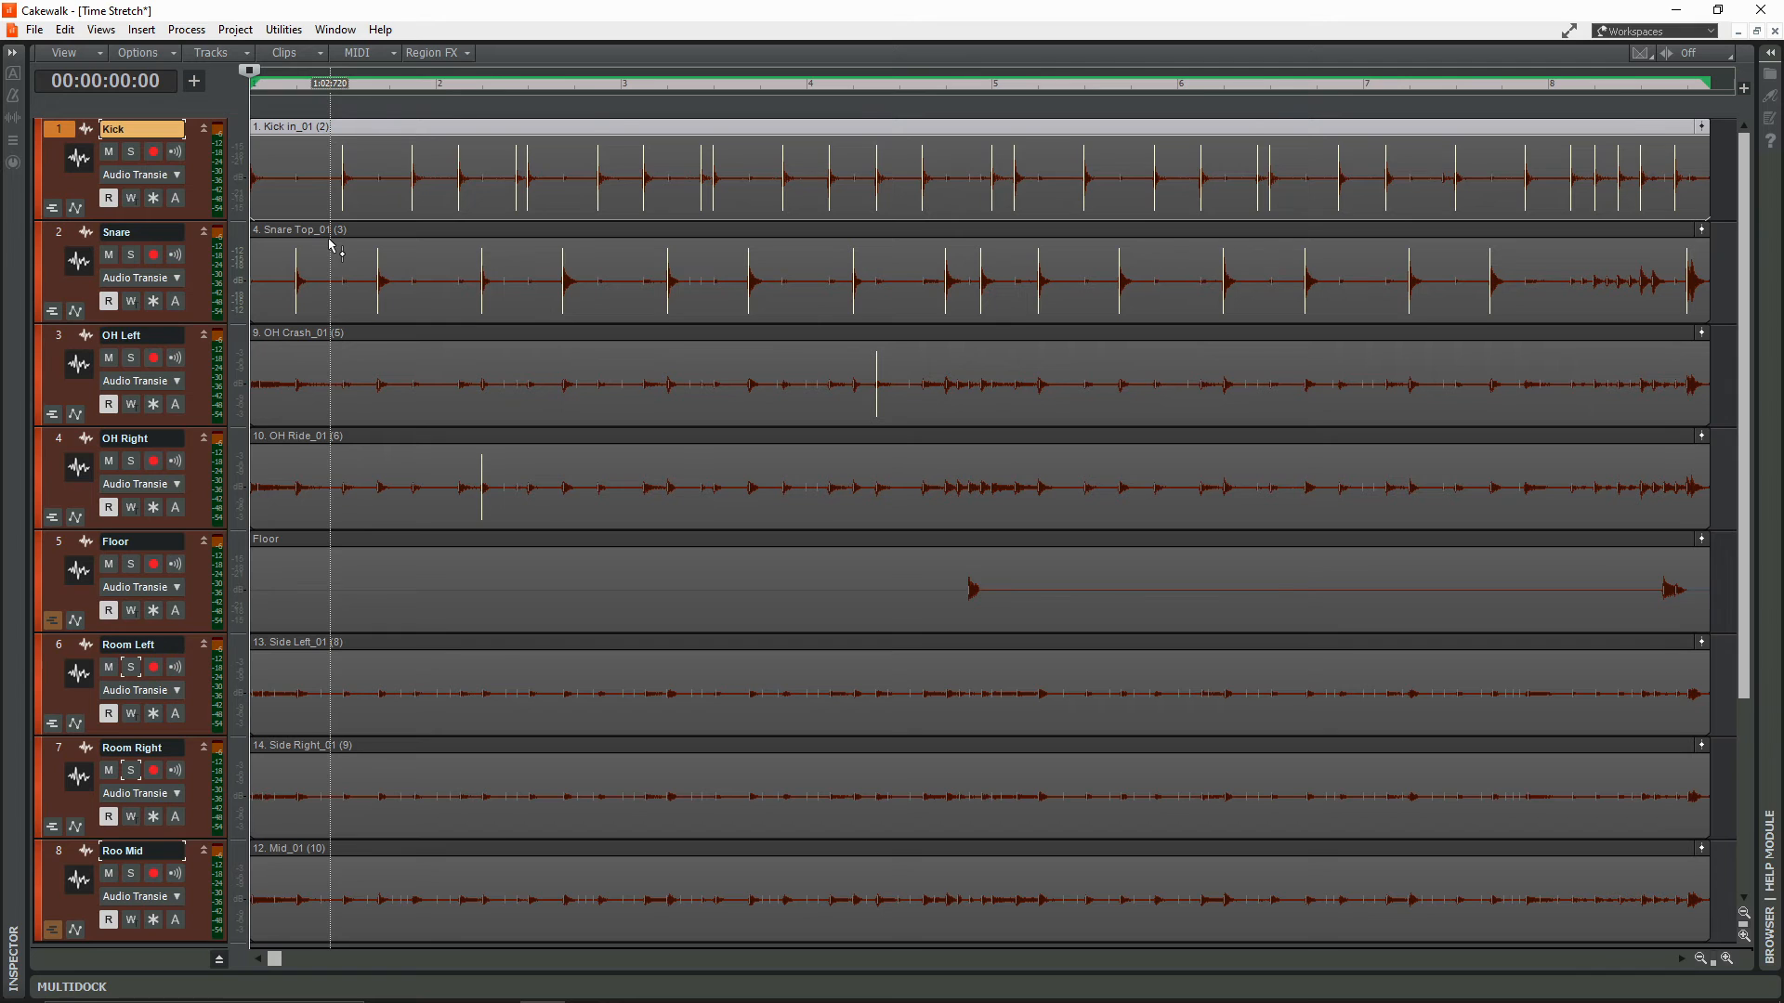
Select all drum clips and show the AudioSnap palette
right_click(482, 497)
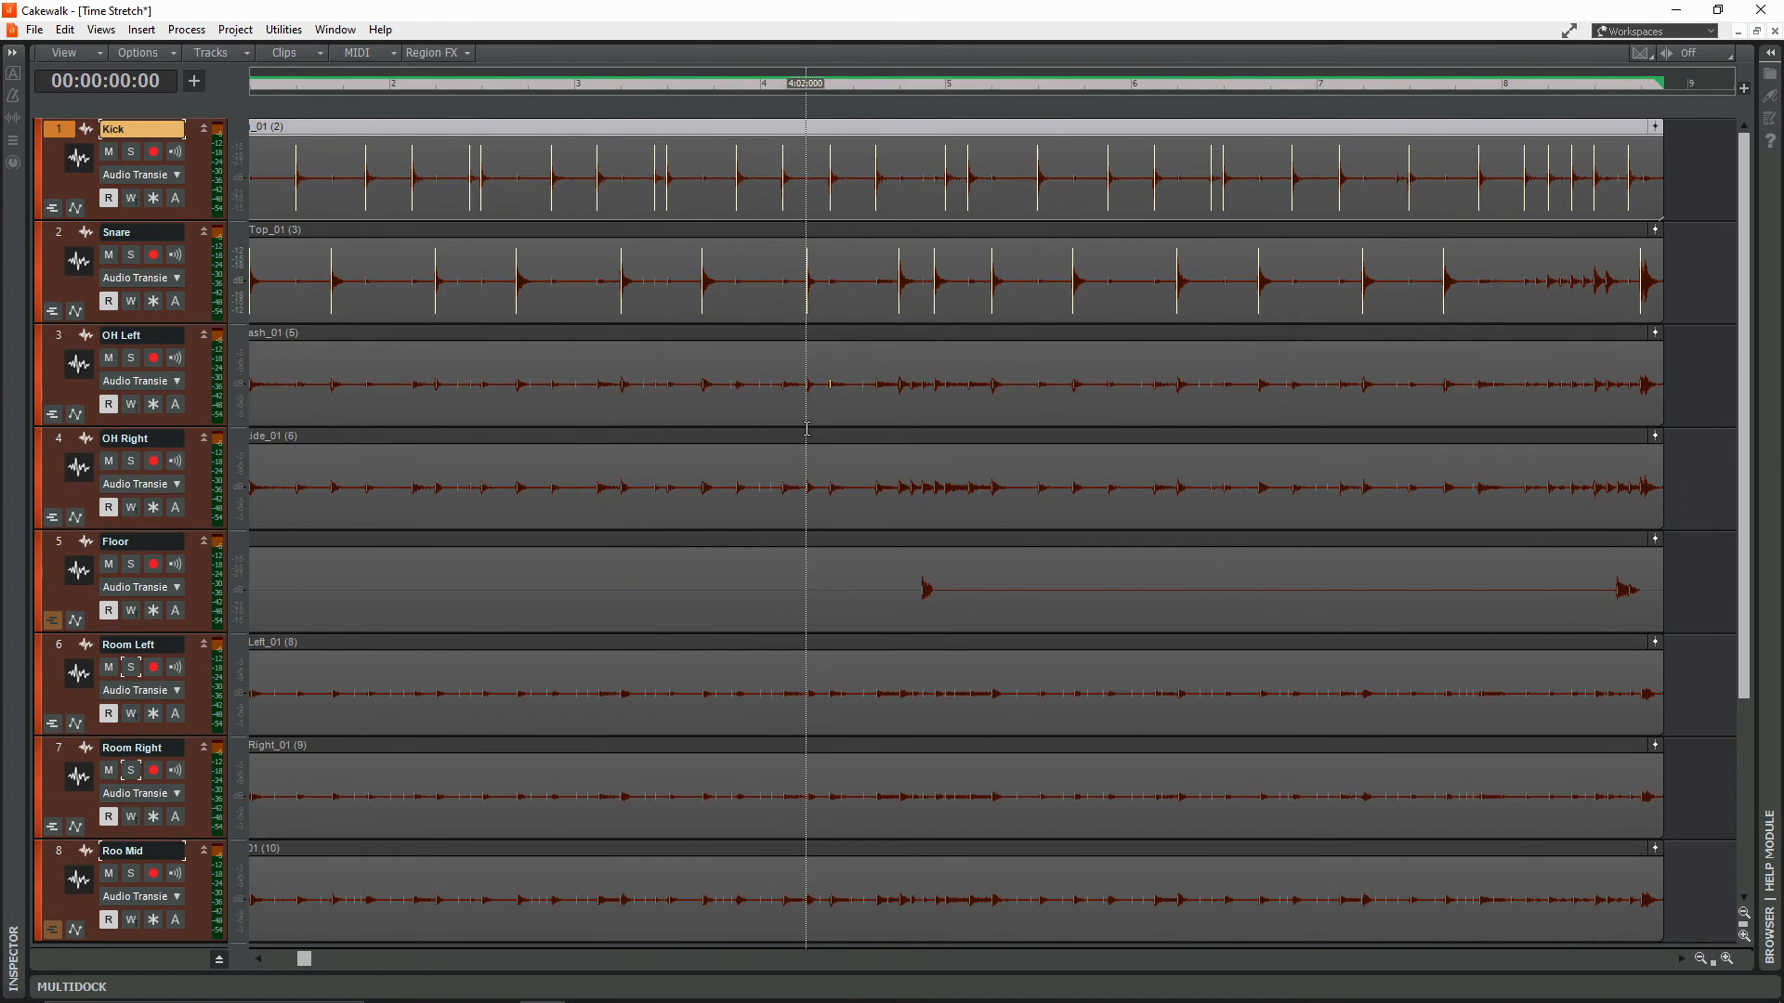
click(364, 841)
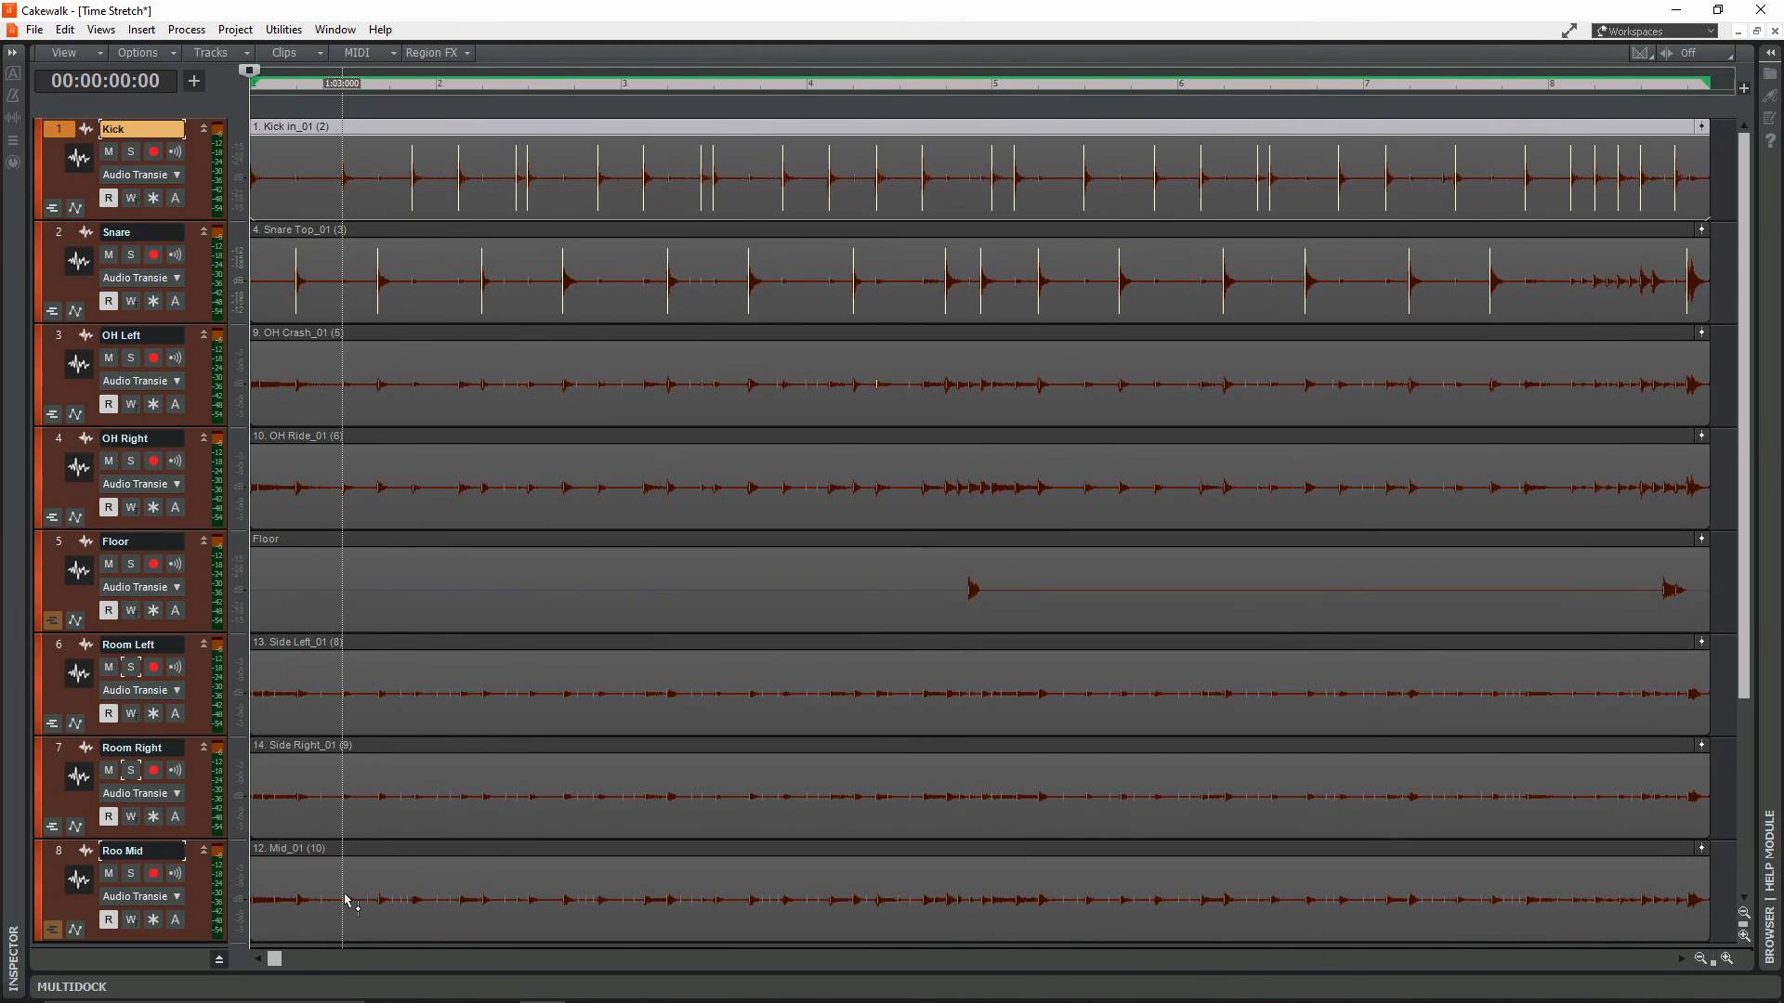
click(745, 83)
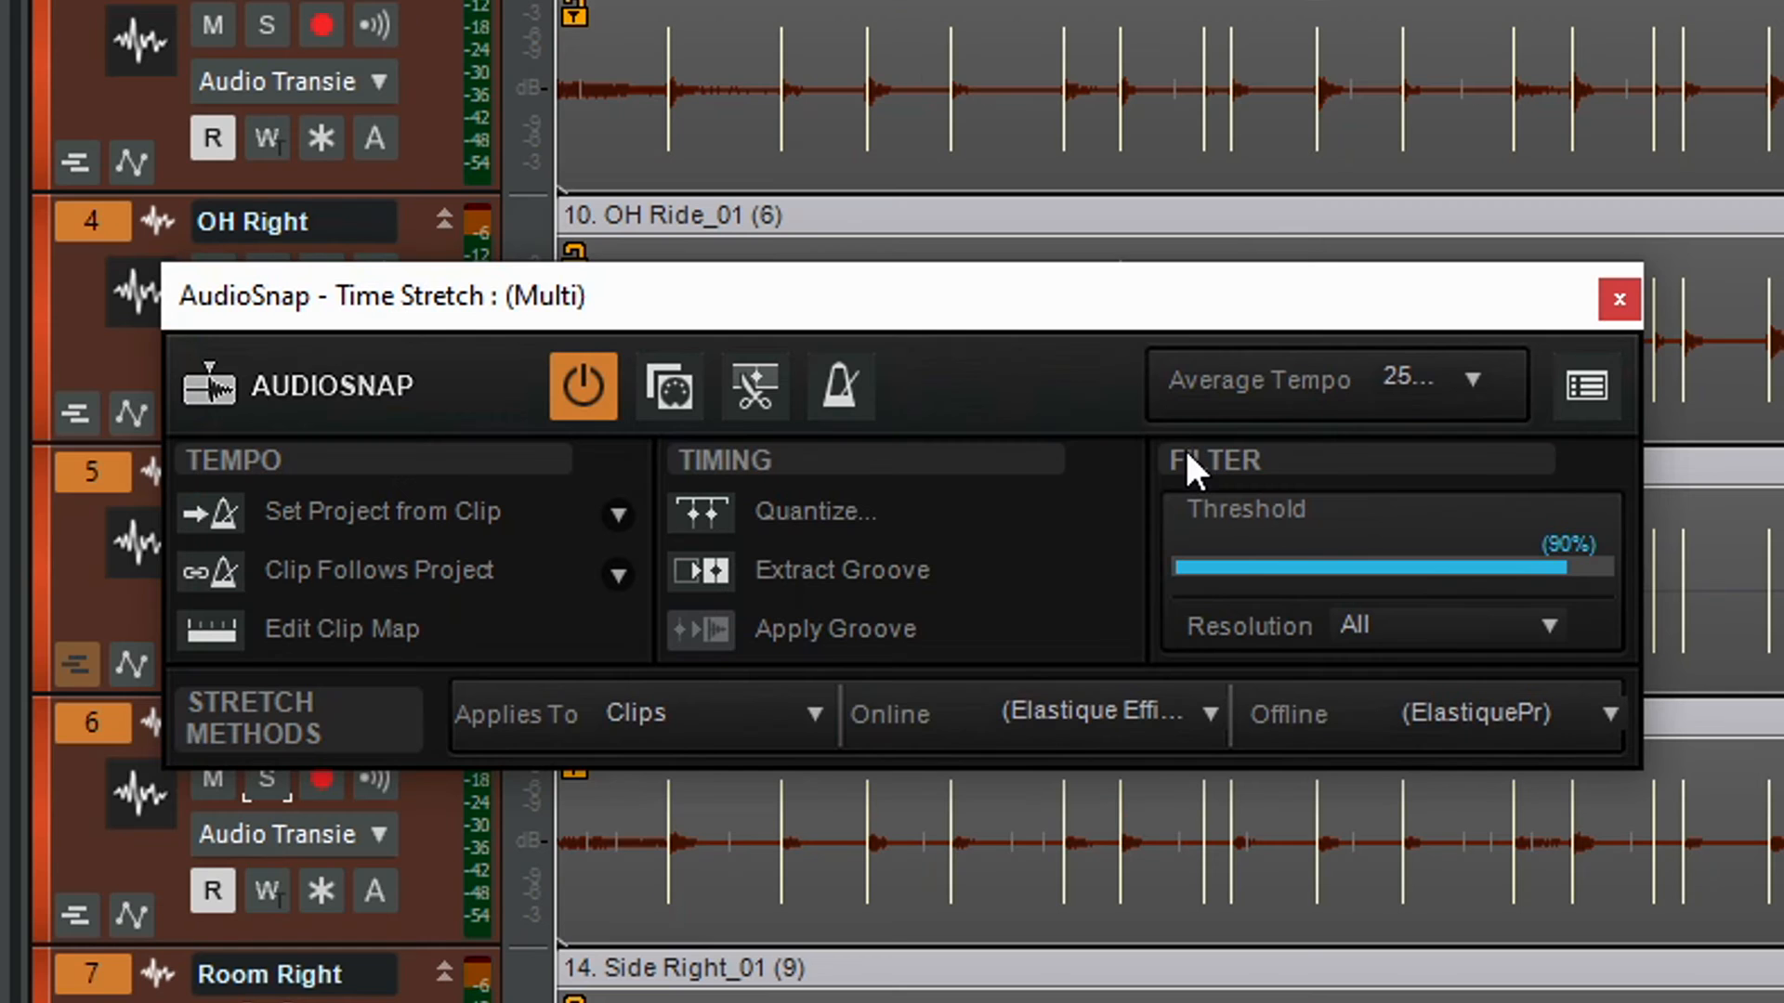
mouse_move(754, 385)
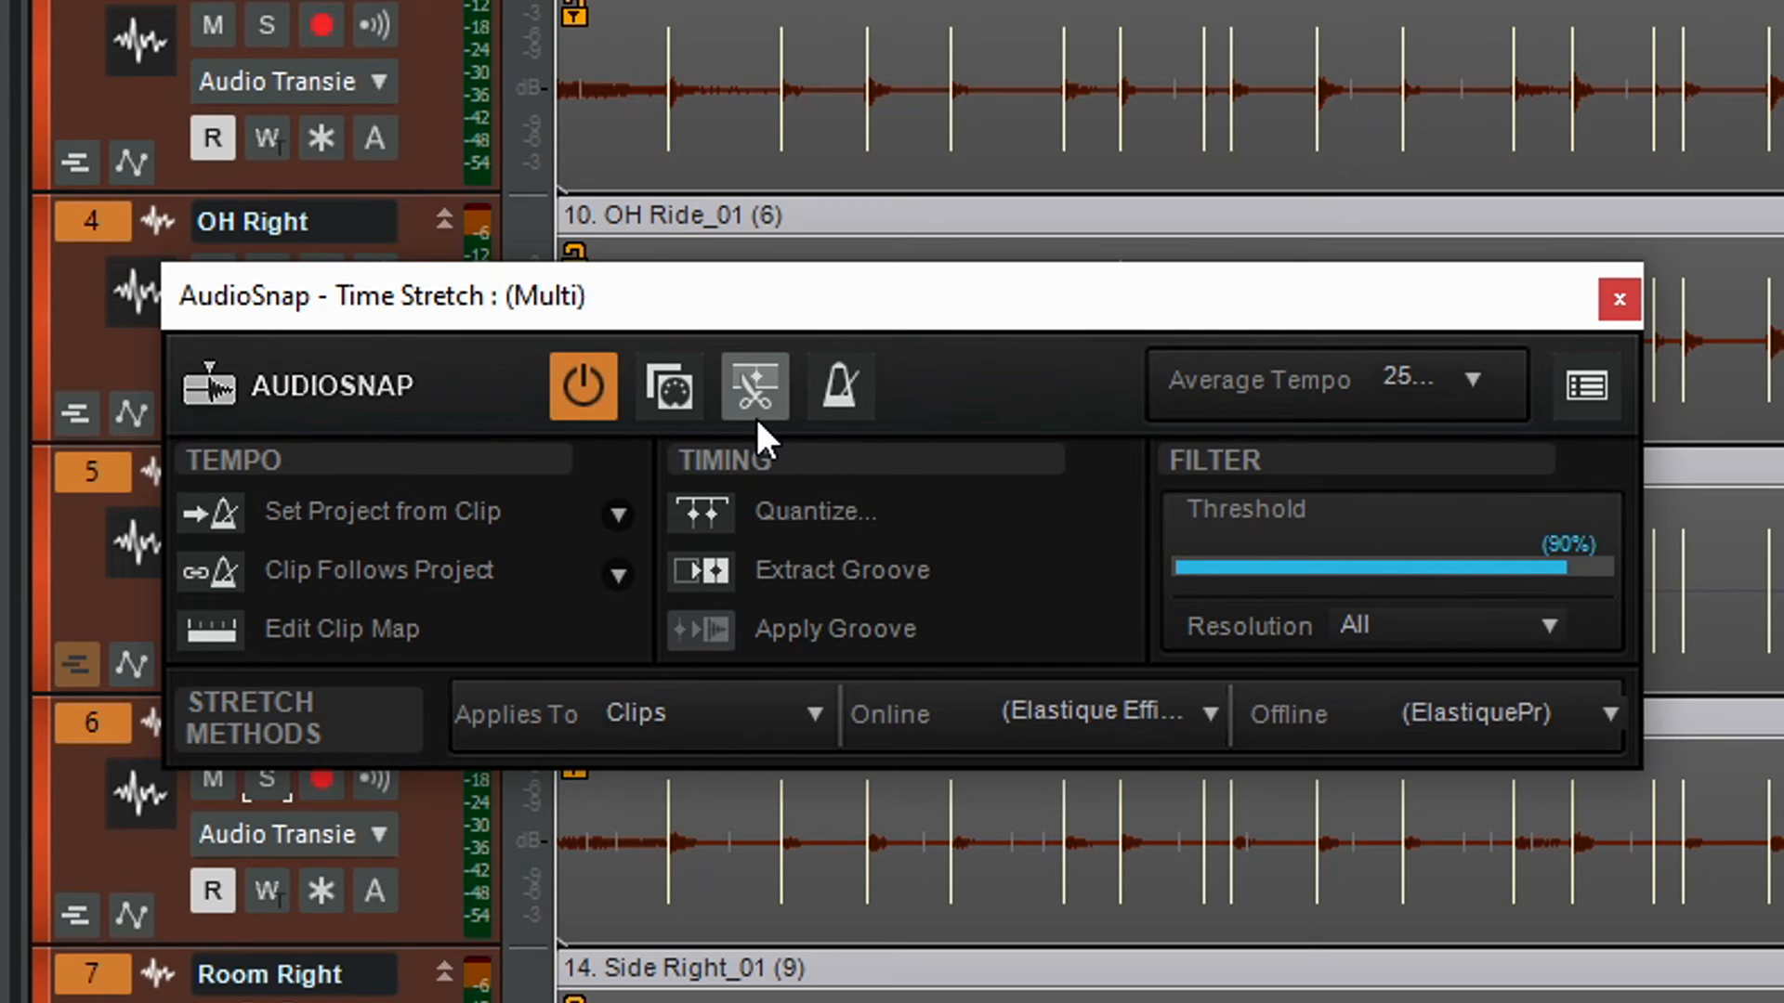
Split all drum clips at their detected transient markers
click(753, 385)
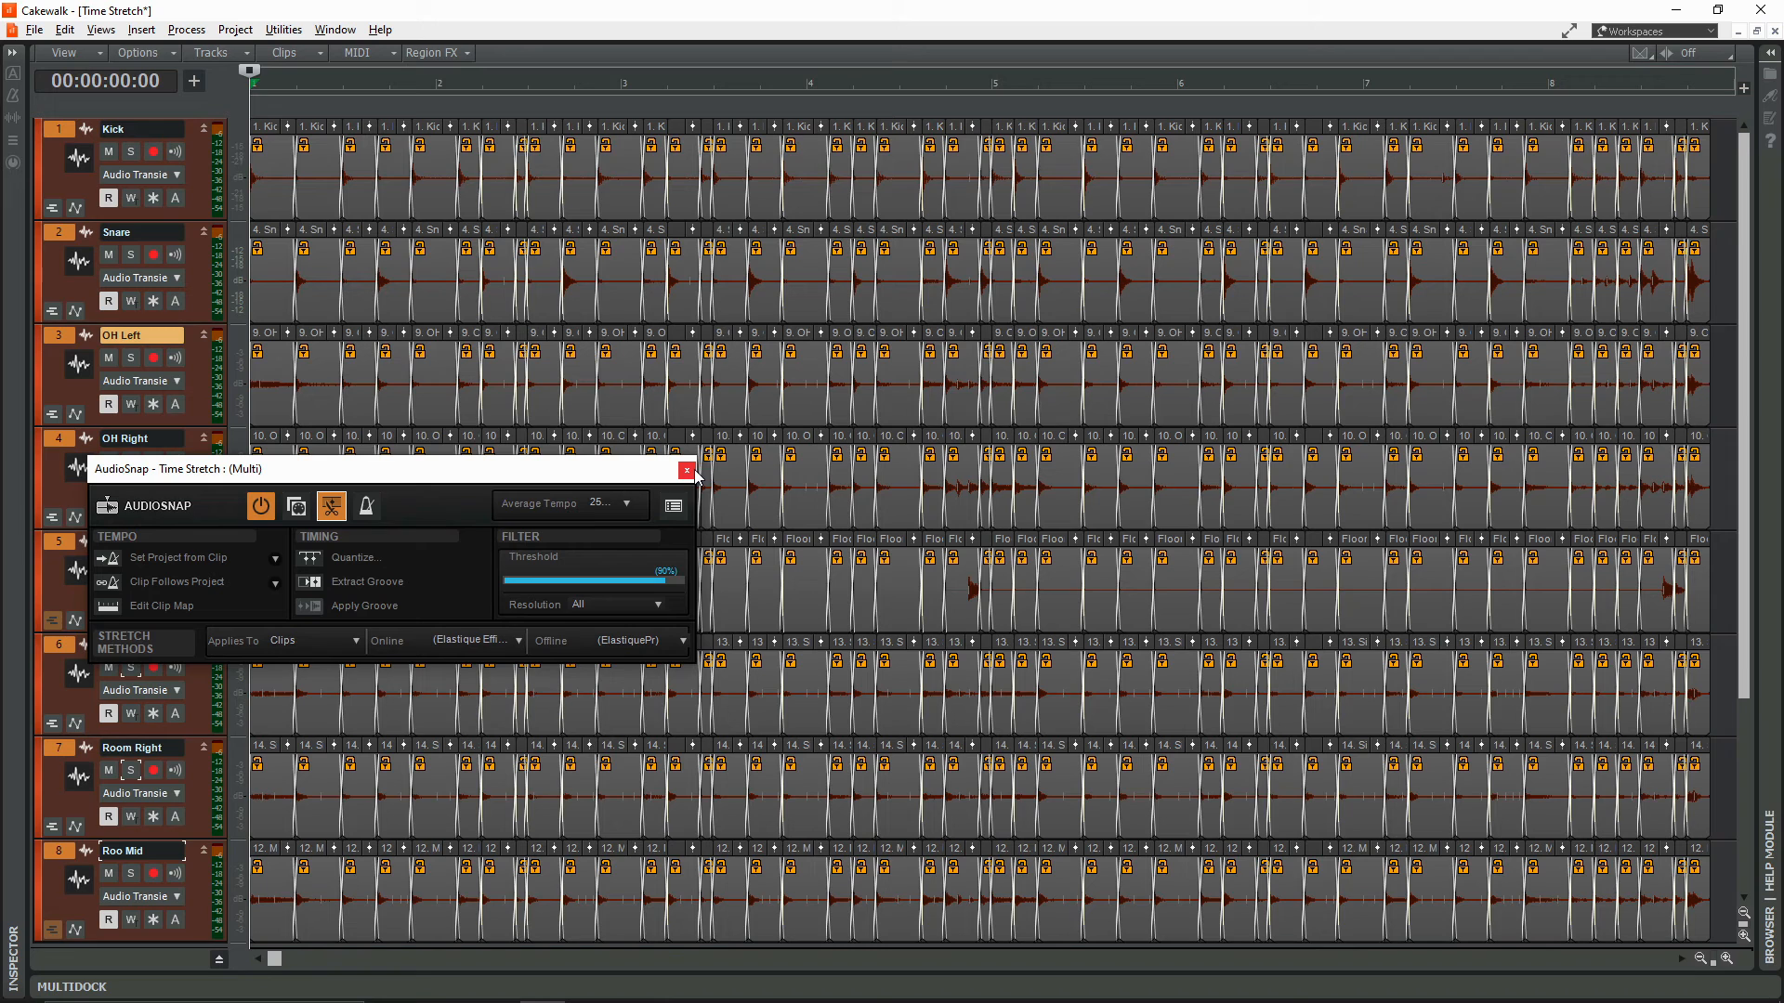
Close the AudioSnap palette over the split drum clips
click(687, 471)
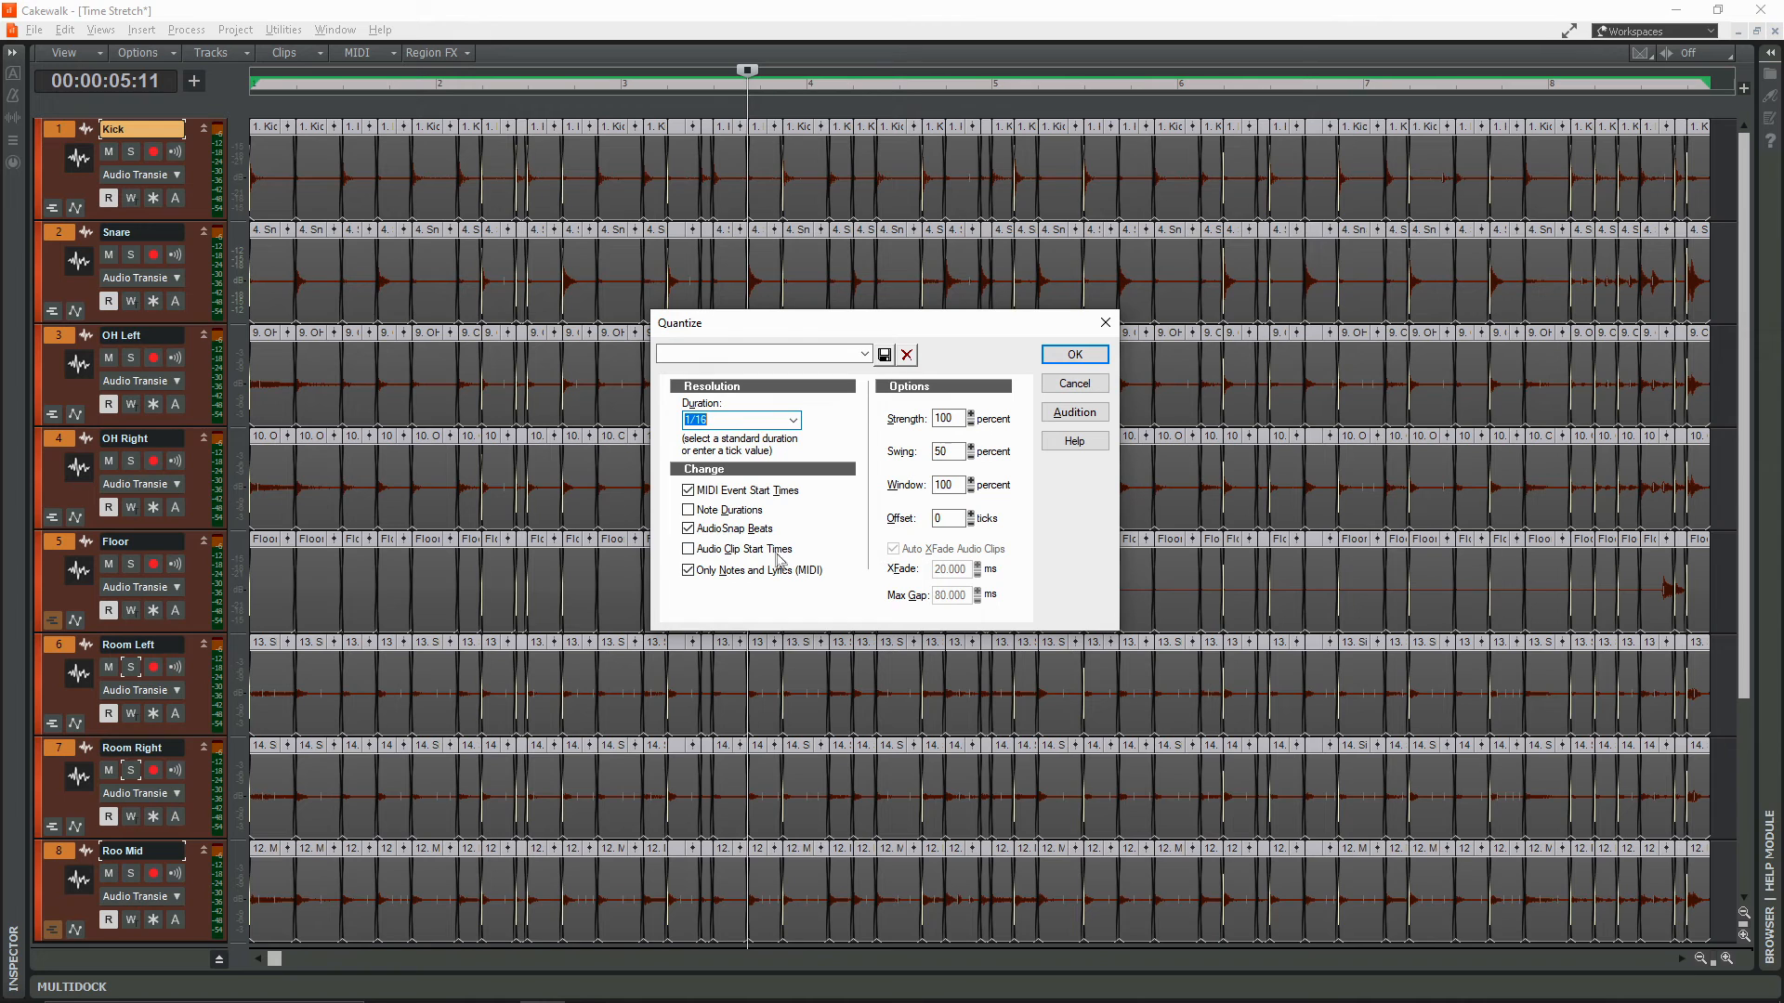
Quantize audio clip start times at 1/16 with Auto XFade instead of AudioSnap Beats
click(688, 548)
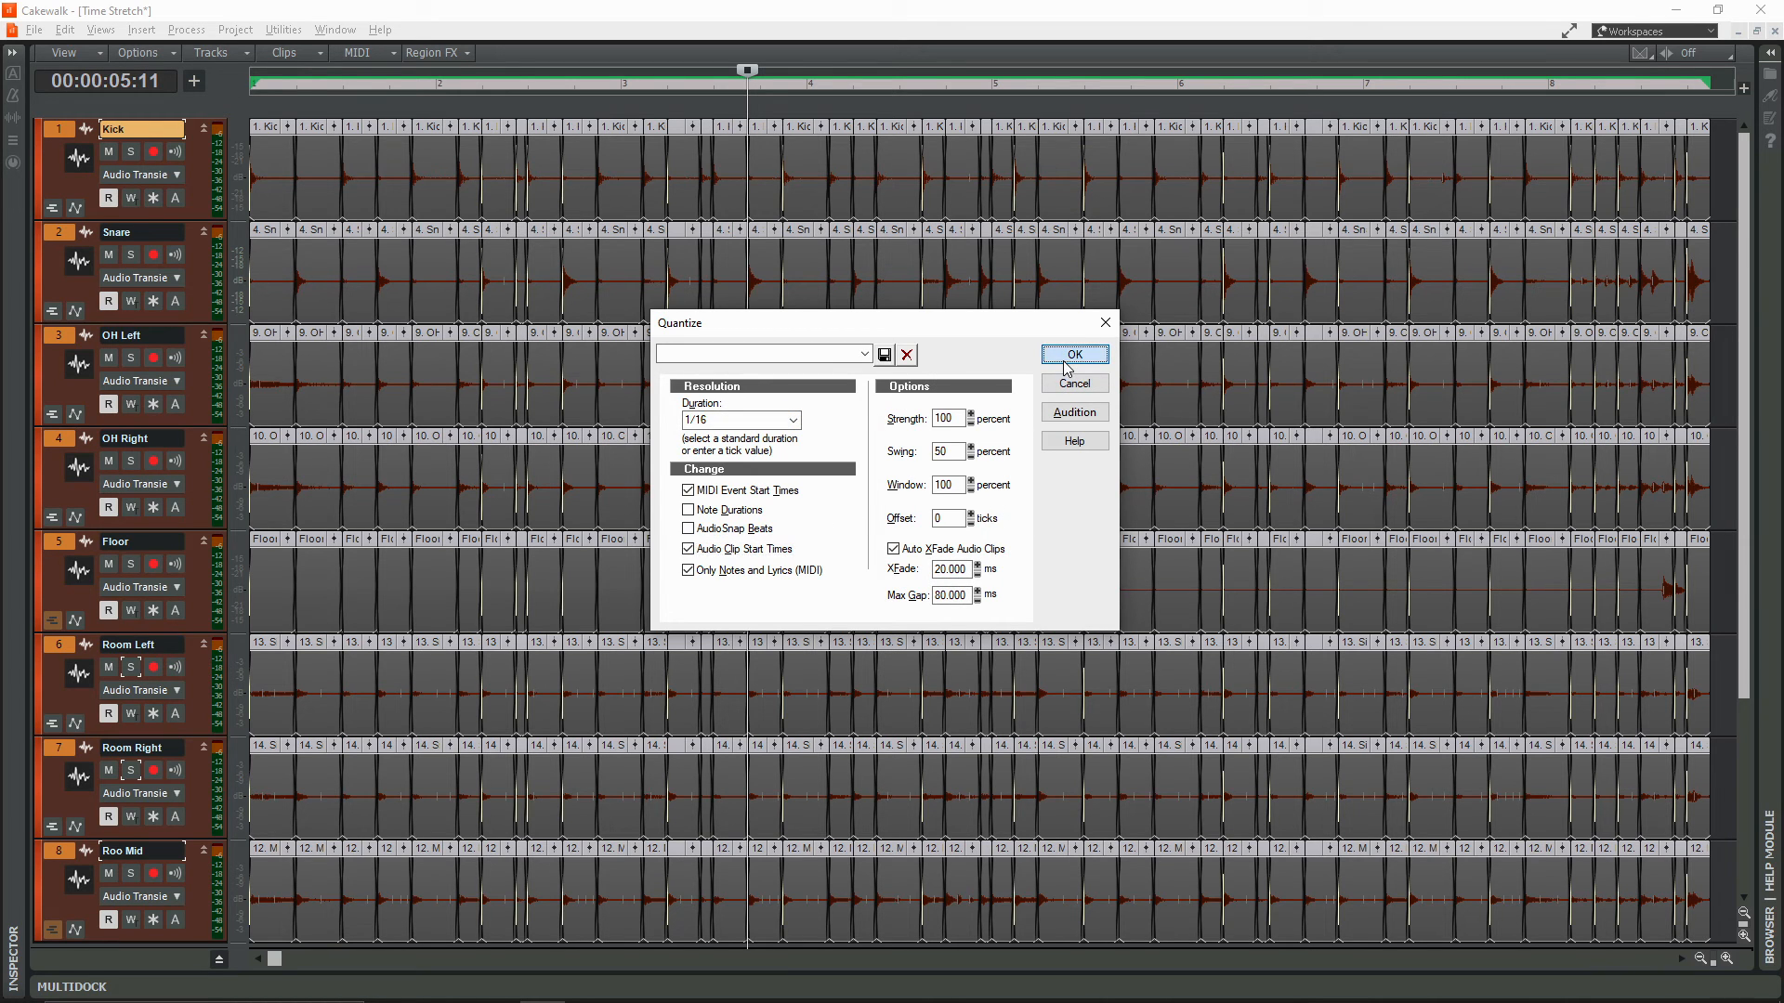
click(1074, 354)
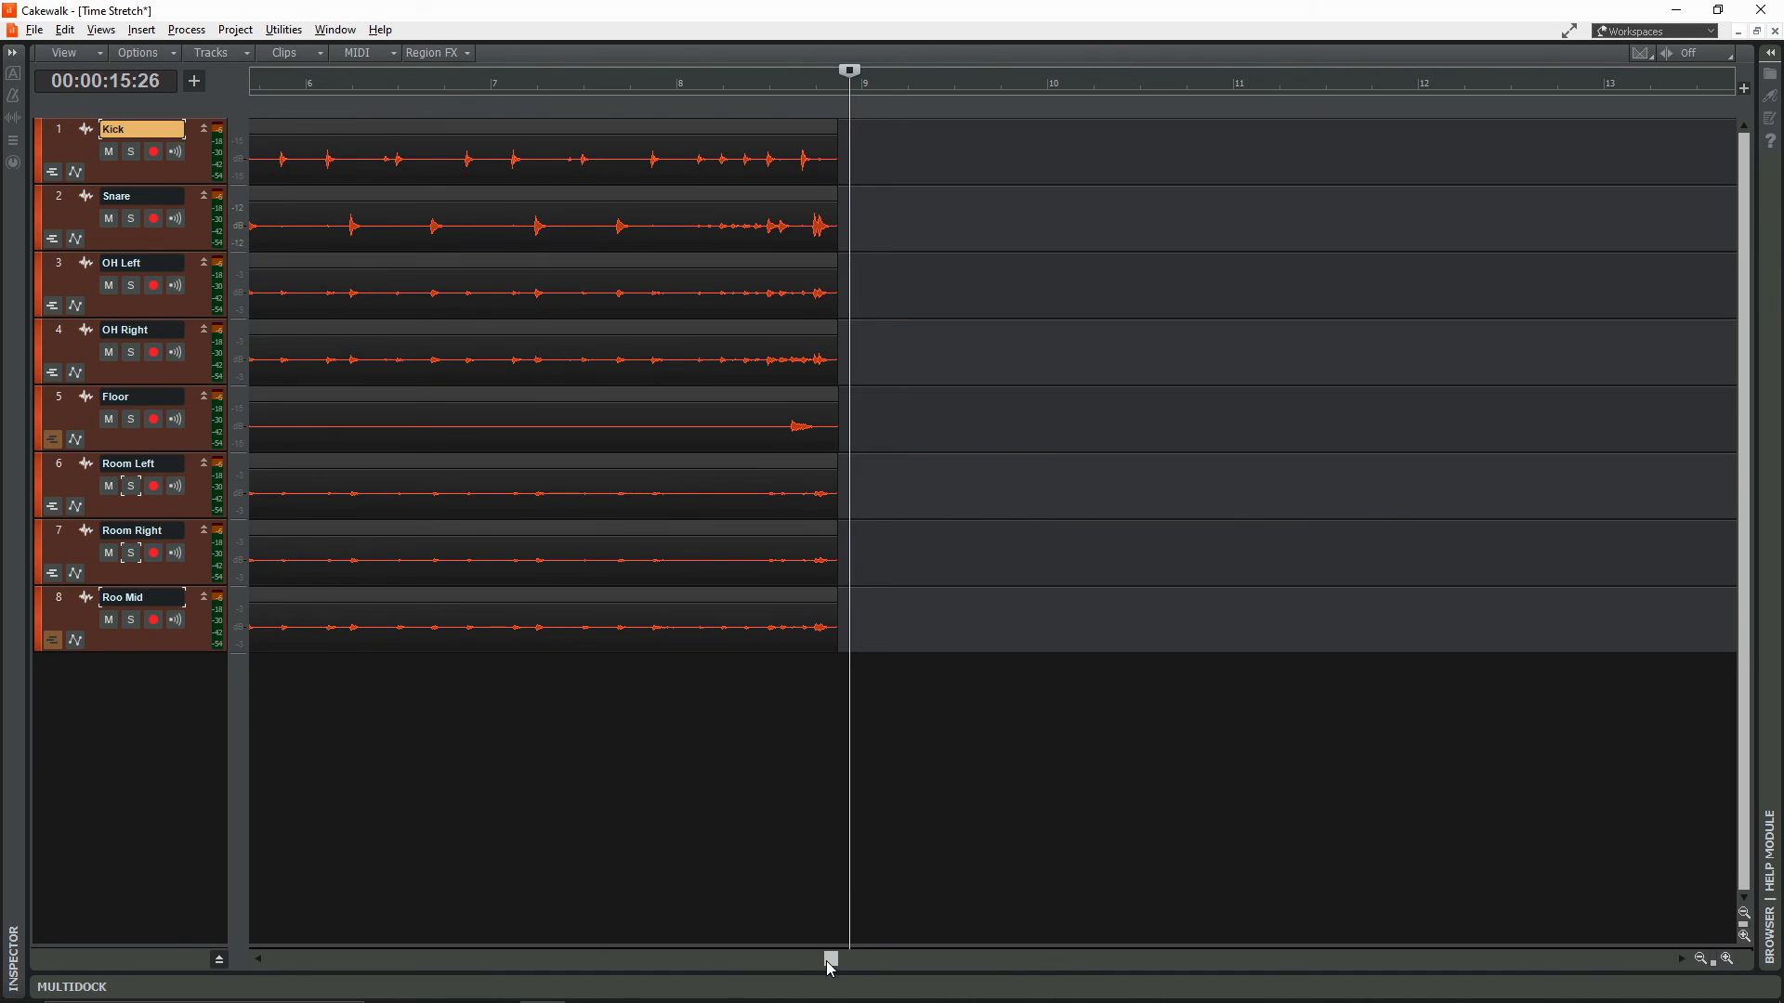
drag(850, 957, 786, 957)
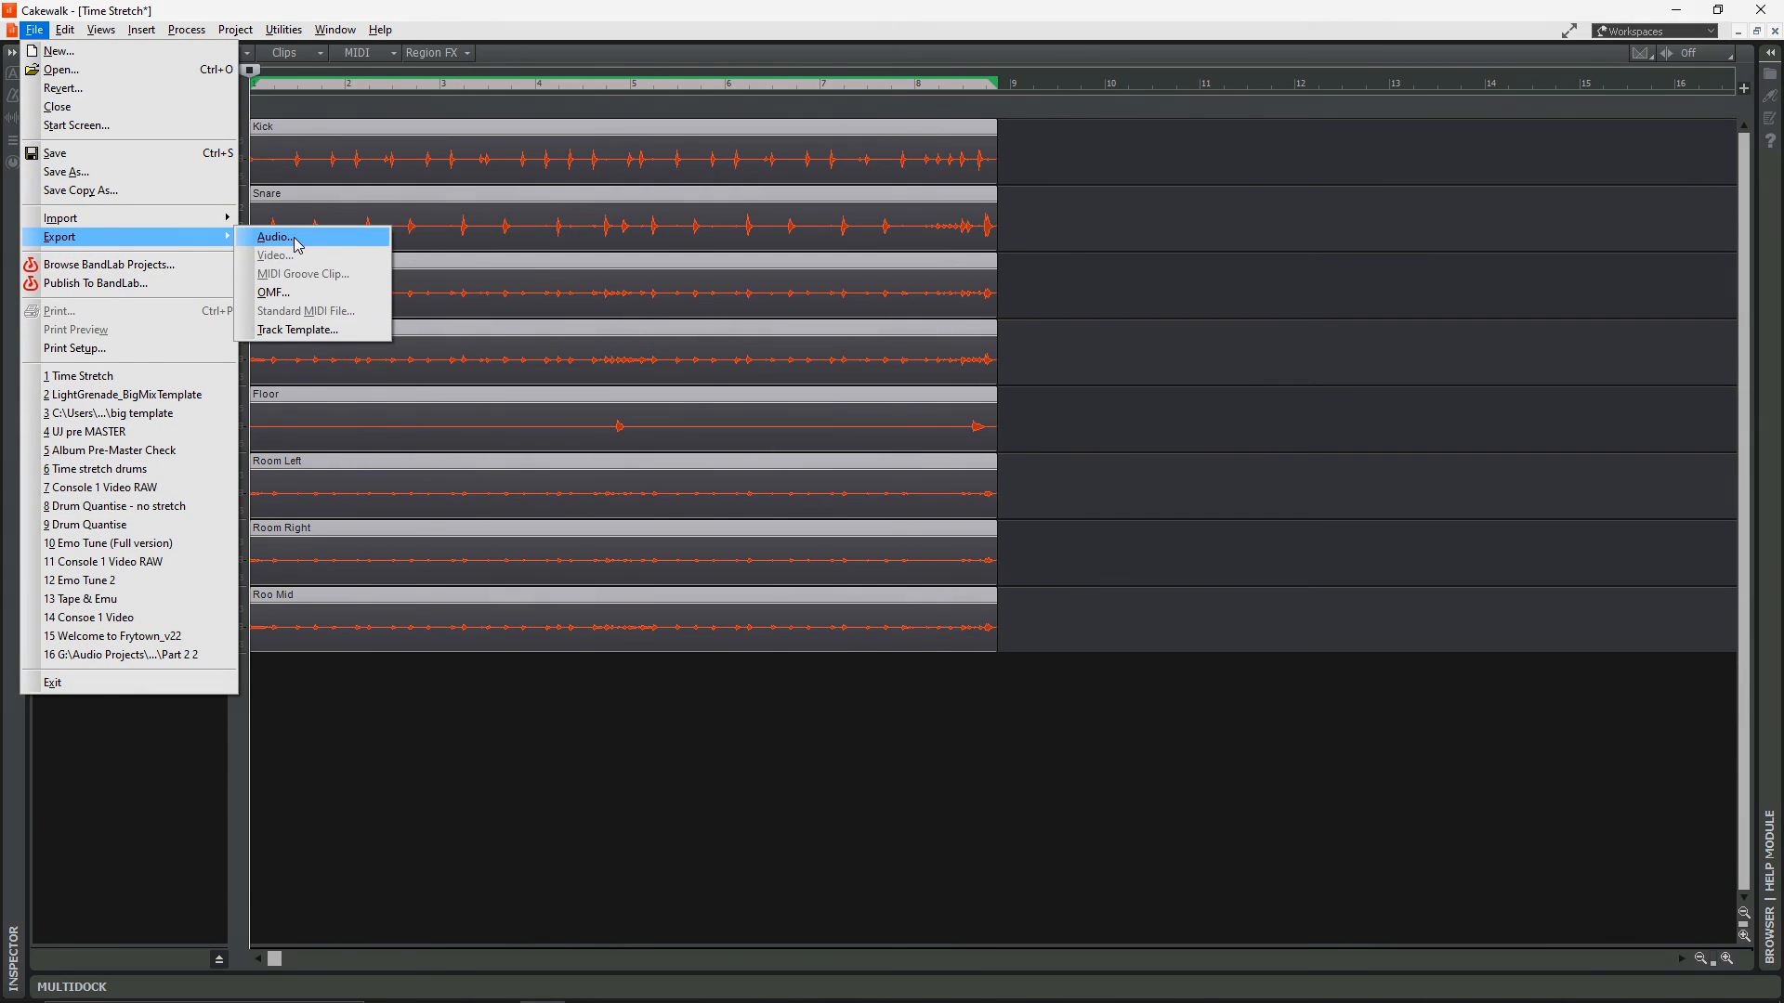
Open the Export Audio dialog and select the filename field
click(273, 238)
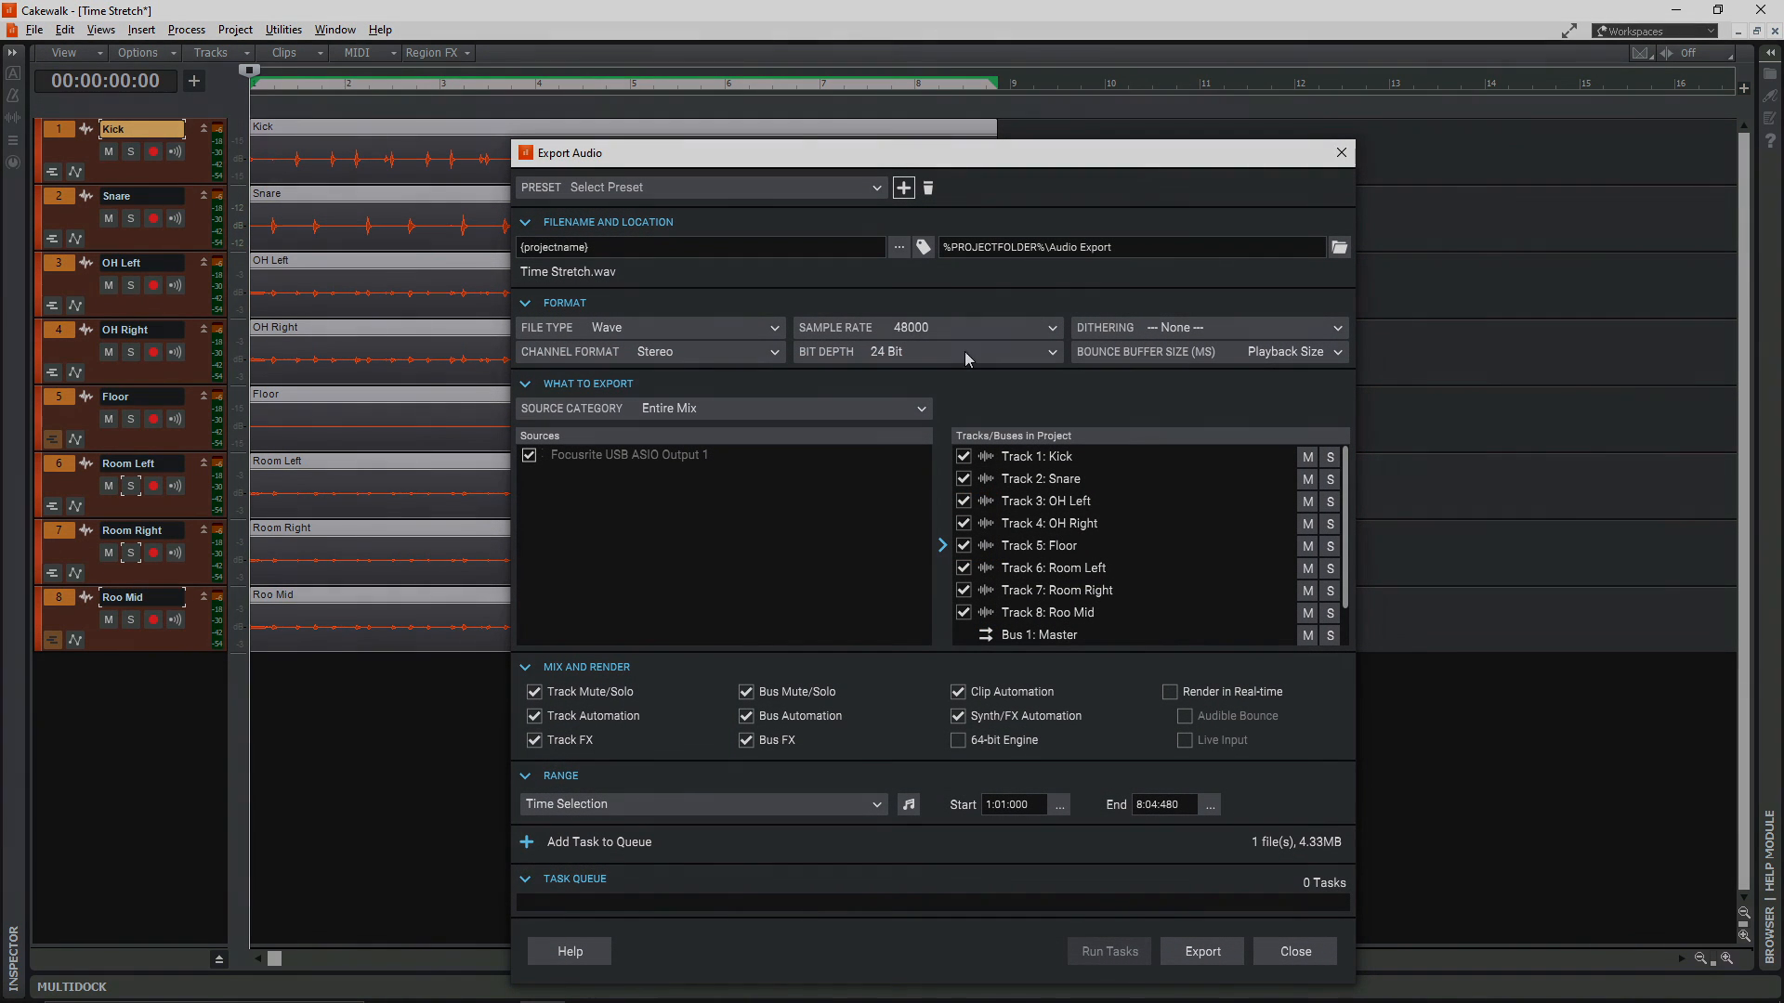
click(699, 247)
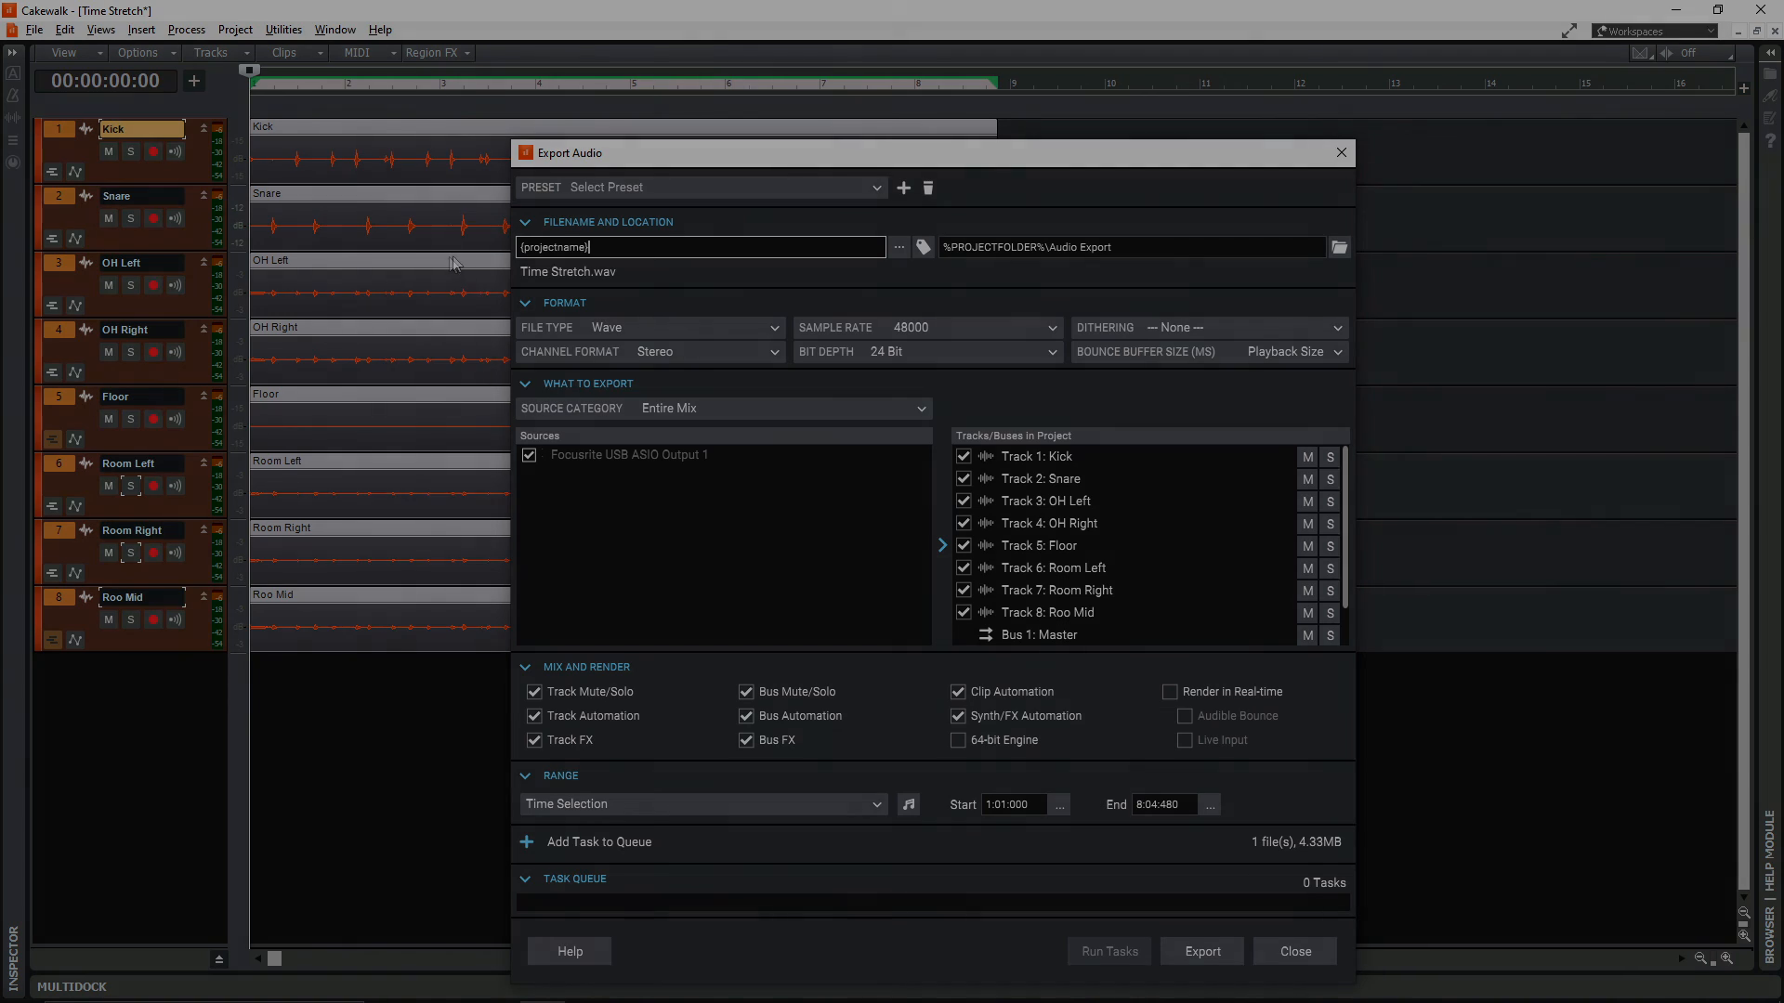